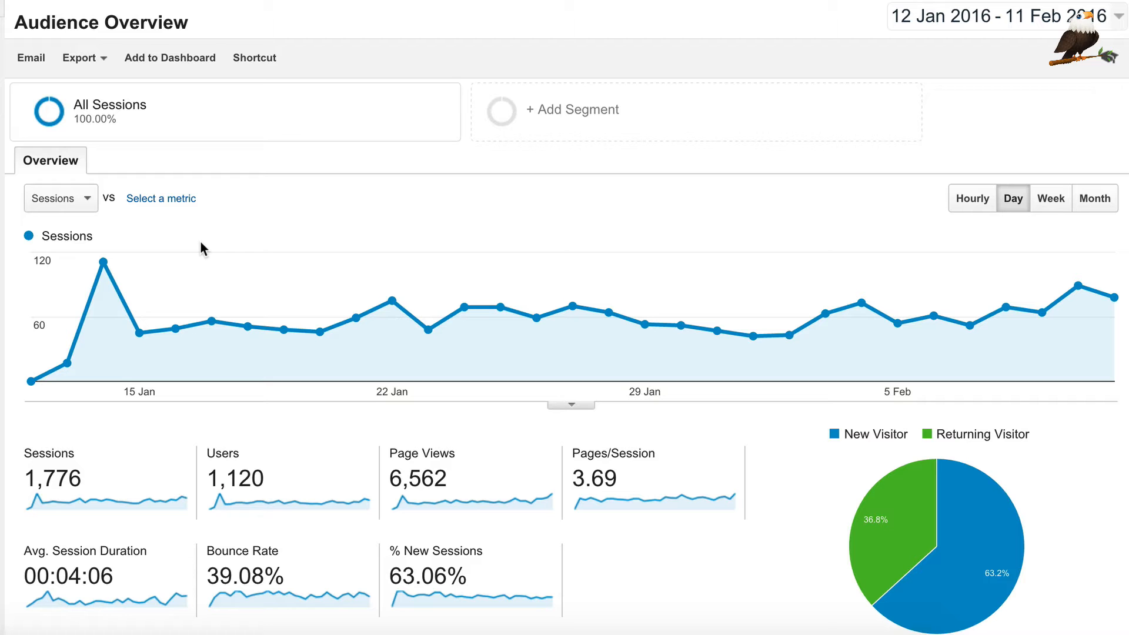
{"action": "mouse_move", "coordinate": [451, 128]}
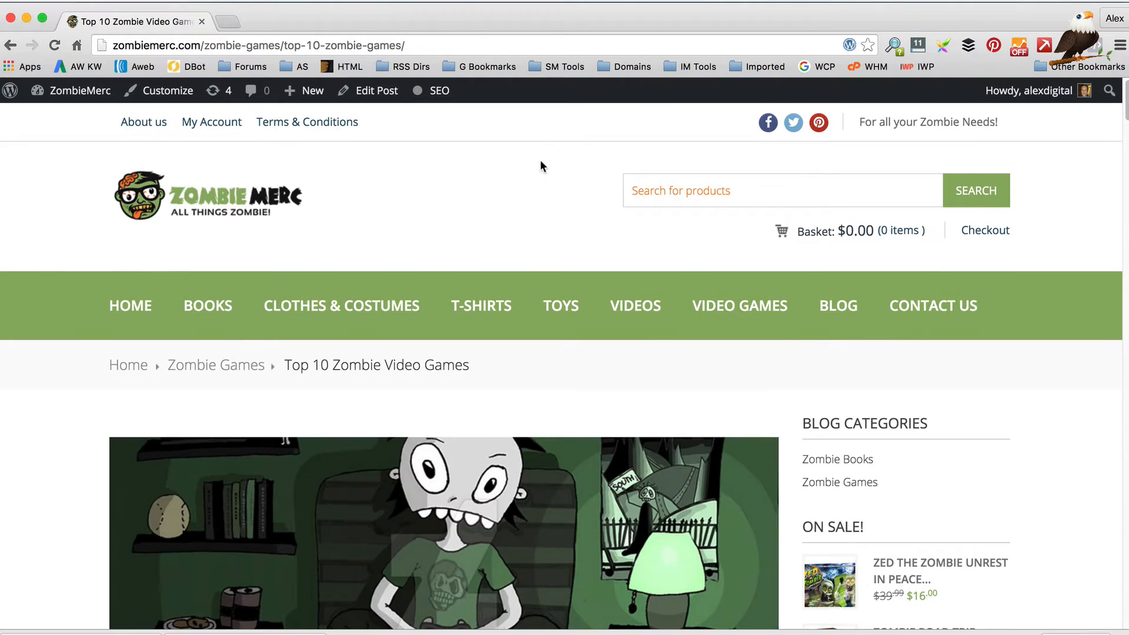
- Browse the Zombie Games category archive and move on to the blog listing
{"action": "scroll", "scroll_direction": "down", "scroll_amount": 3}
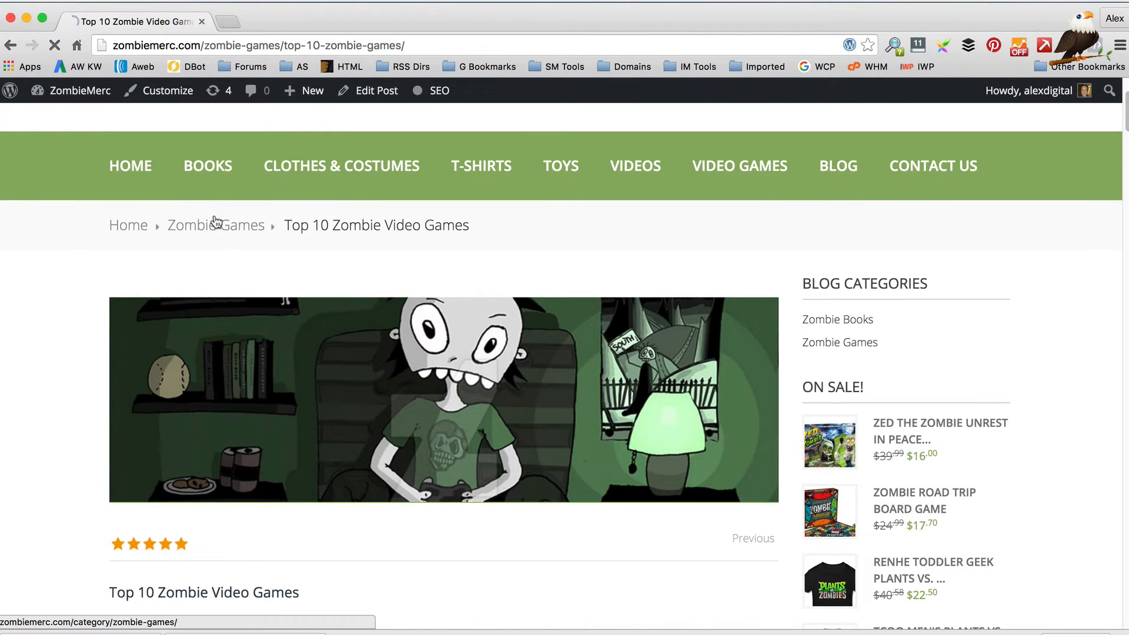
{"action": "left_click", "coordinate": [215, 225]}
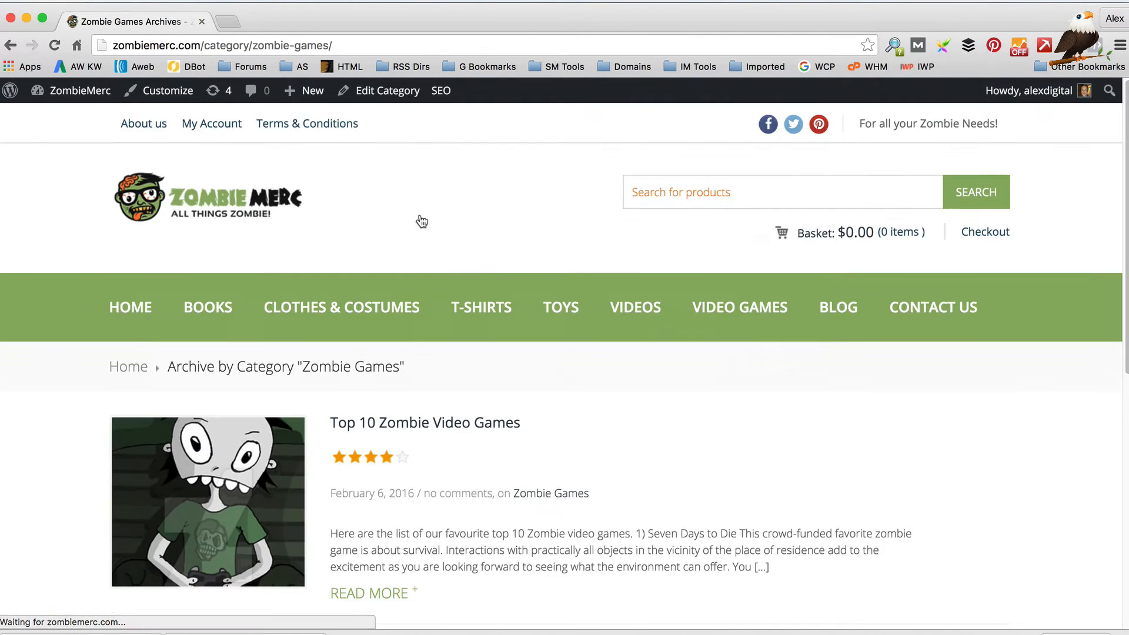
{"action": "scroll", "scroll_direction": "down", "scroll_amount": 3}
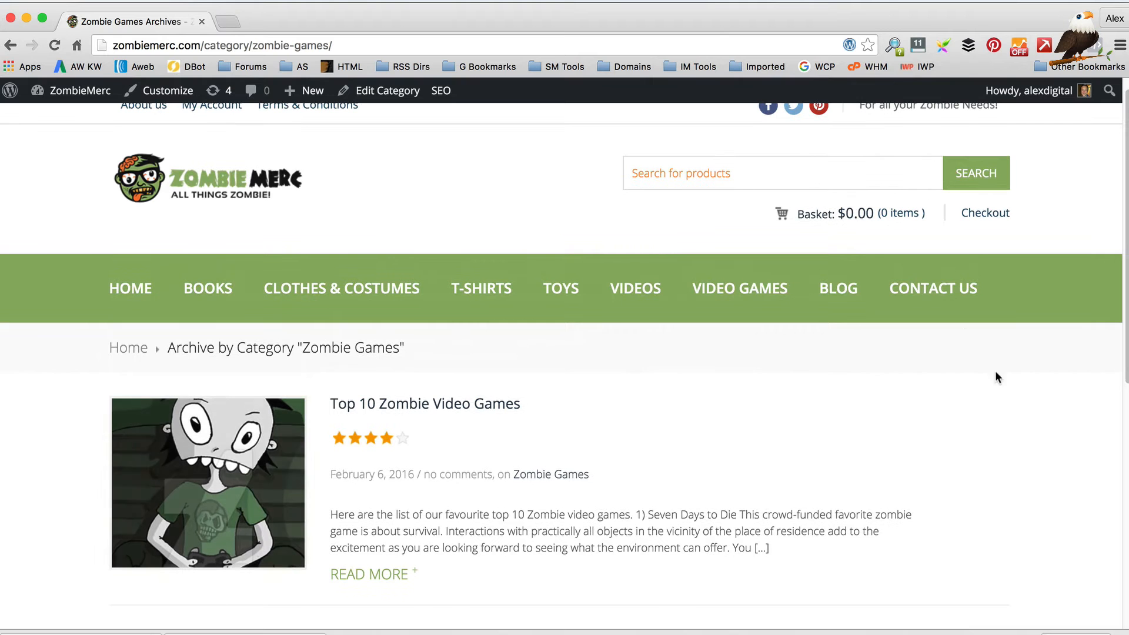
{"action": "left_click", "coordinate": [837, 288]}
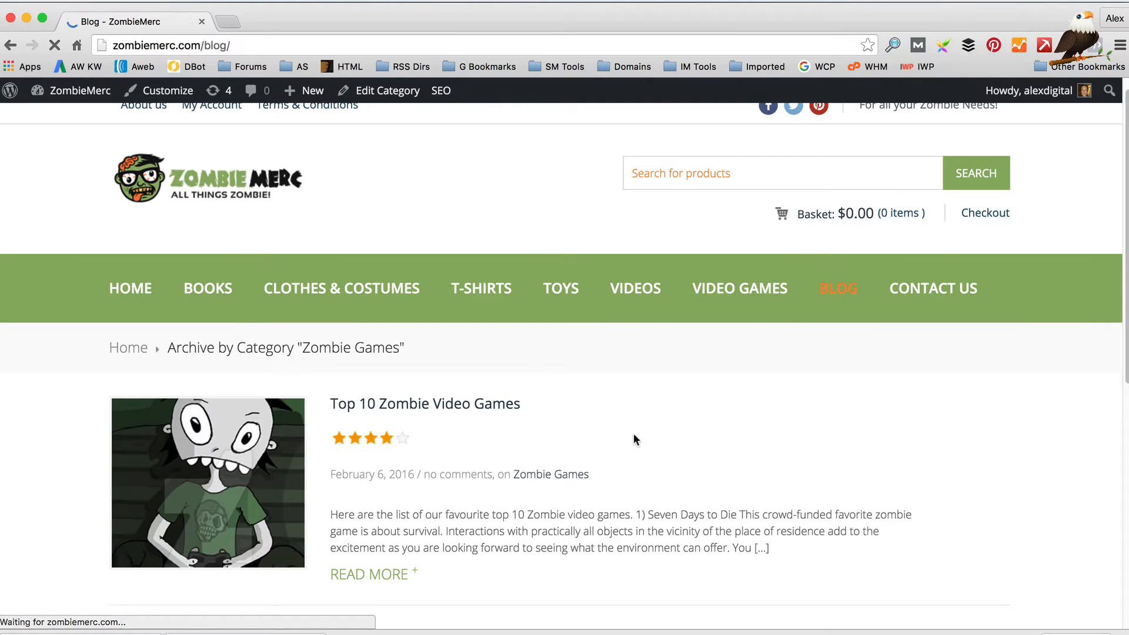
- Open the Top 10 Zombie Books post from the blog listing
{"action": "scroll", "scroll_direction": "down", "scroll_amount": 3}
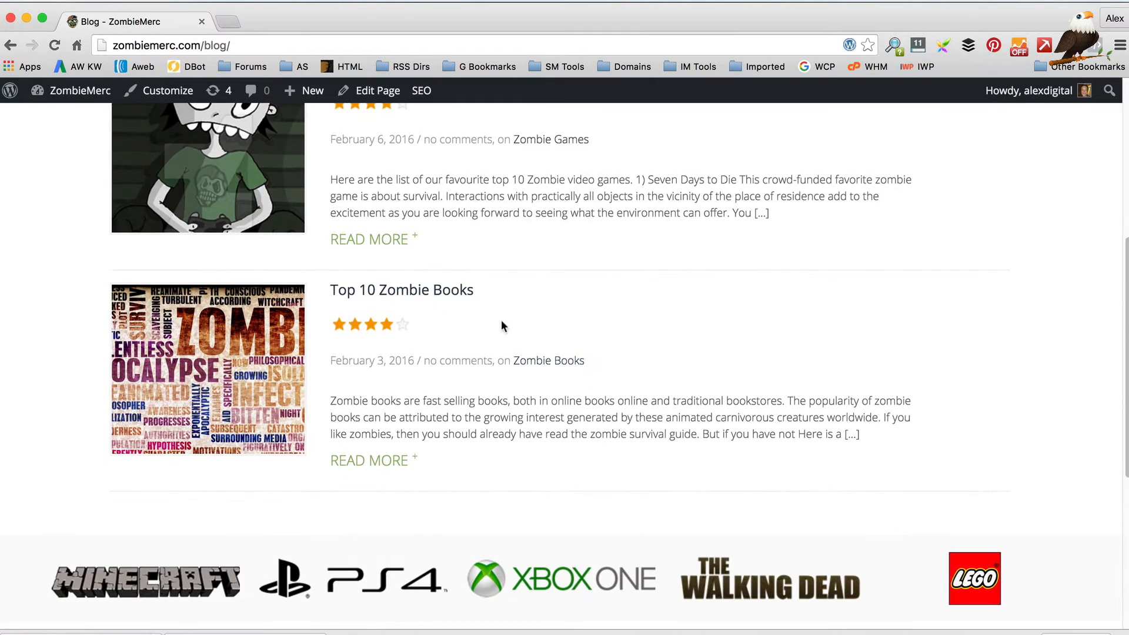
{"action": "left_click", "coordinate": [425, 289]}
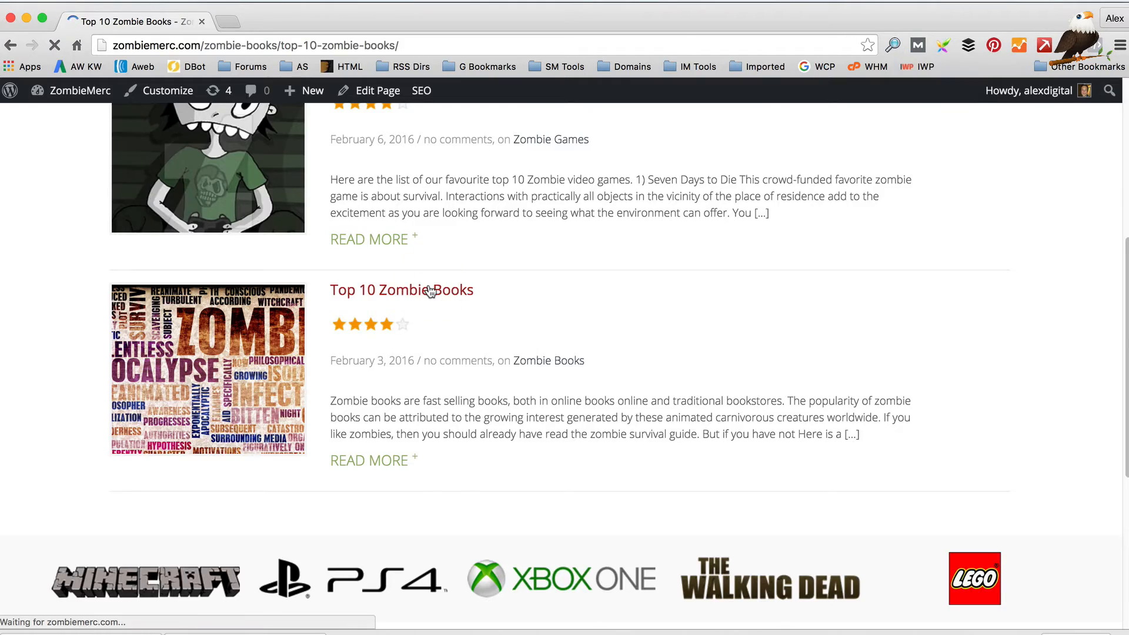
{"action": "left_click", "coordinate": [403, 290]}
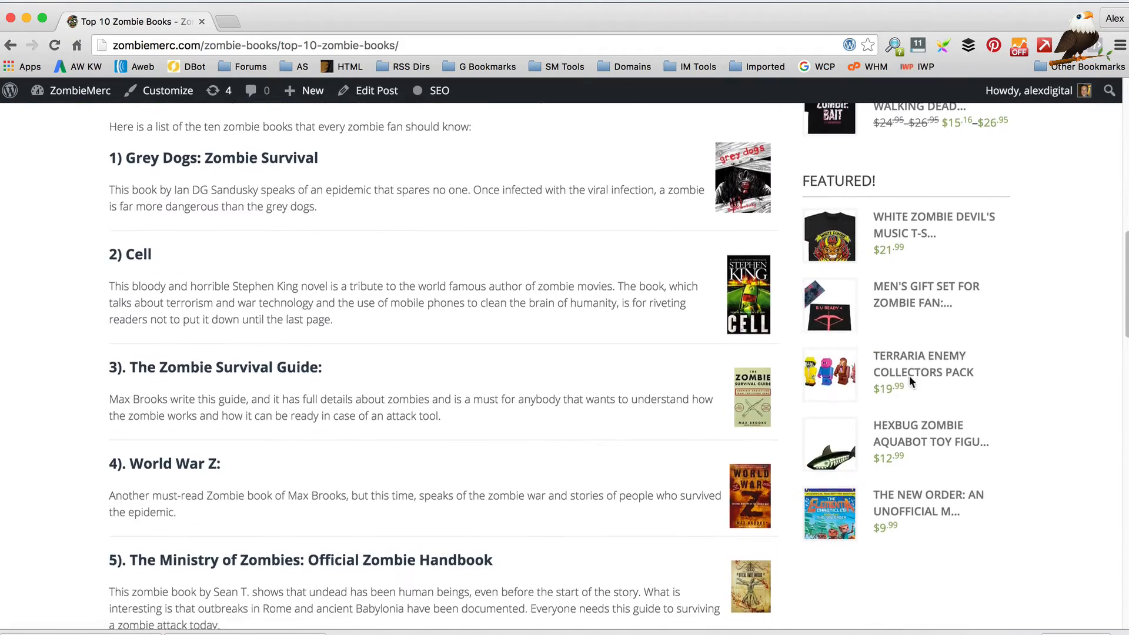
{"action": "scroll", "scroll_direction": "up", "scroll_amount": 3}
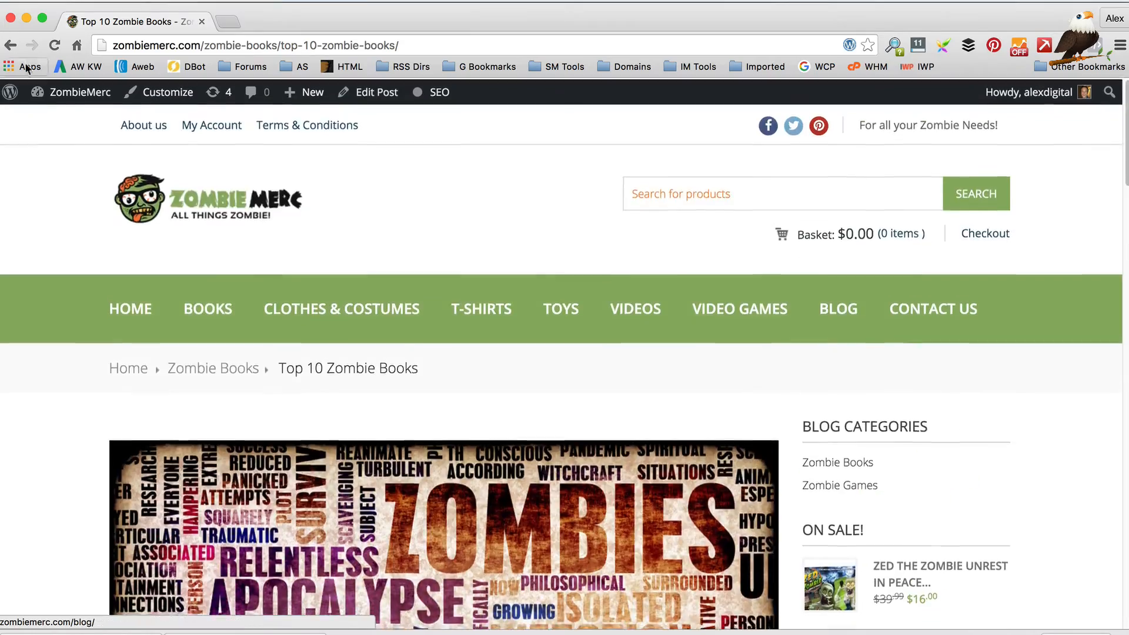
- Go to the Widgets screen and add a WooCommerce Products widget to the Blog Sidebar
{"action": "left_click", "coordinate": [66, 92]}
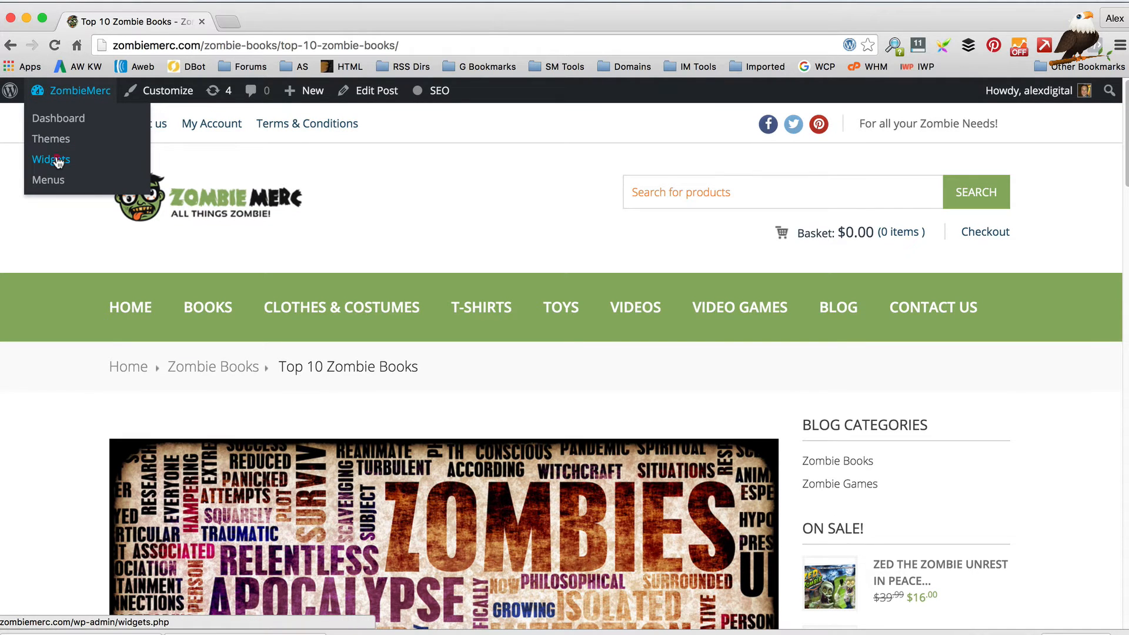
{"action": "left_click", "coordinate": [49, 160]}
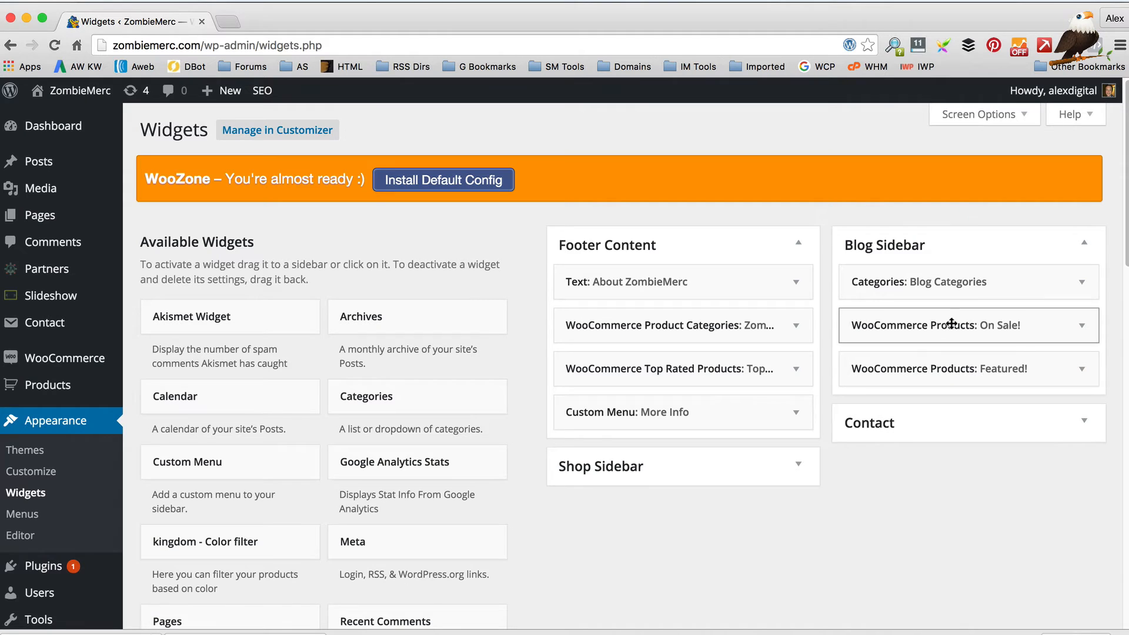
{"action": "scroll", "scroll_direction": "down", "scroll_amount": 3}
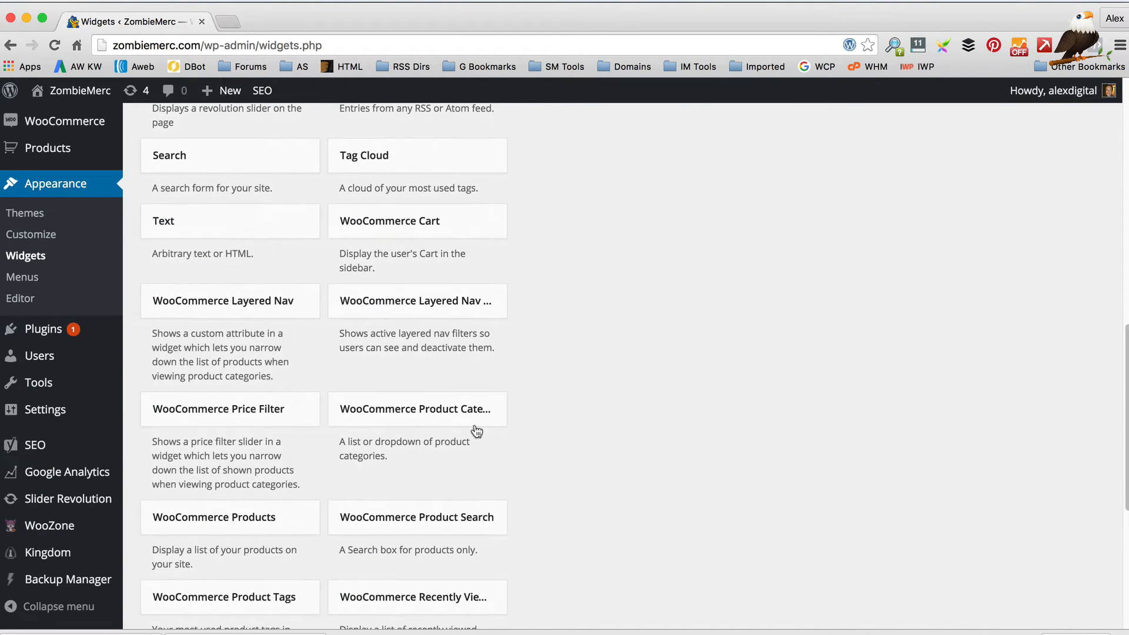
{"action": "scroll", "scroll_direction": "down", "scroll_amount": 3}
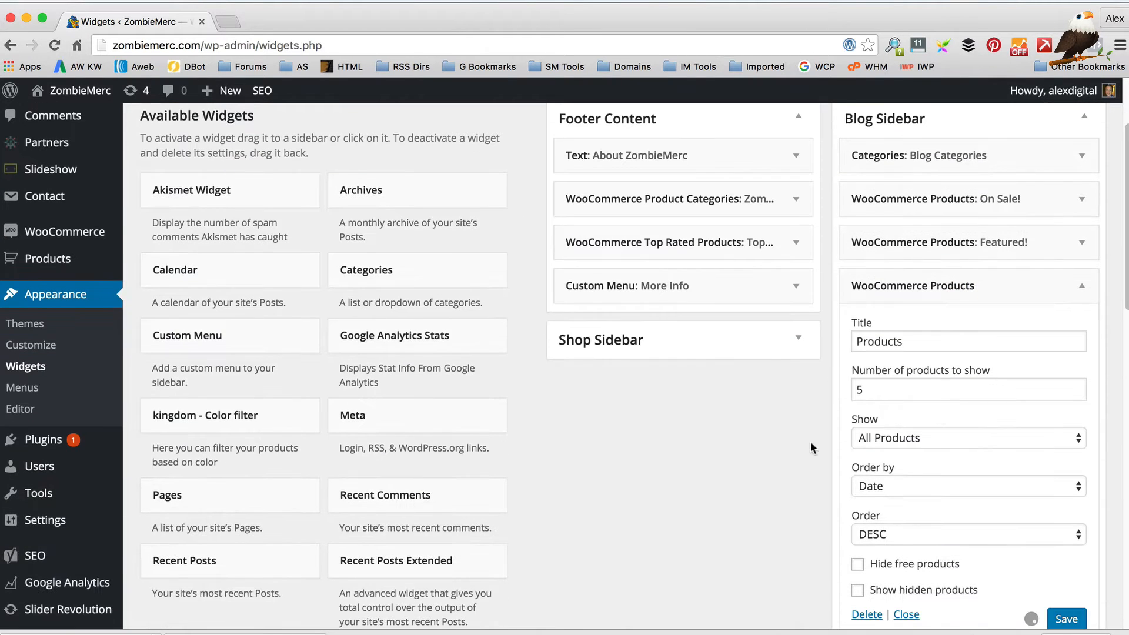
- Title the widget 'Recent Products!' showing 5 products by date, and save it
{"action": "left_click", "coordinate": [969, 437]}
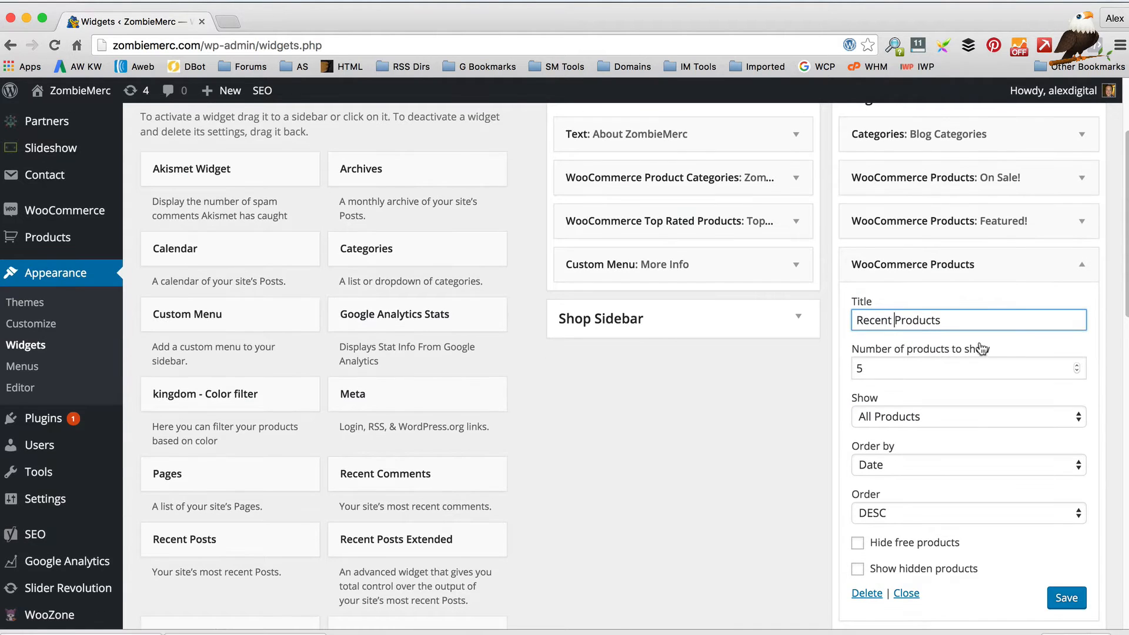
{"action": "type", "text": "!"}
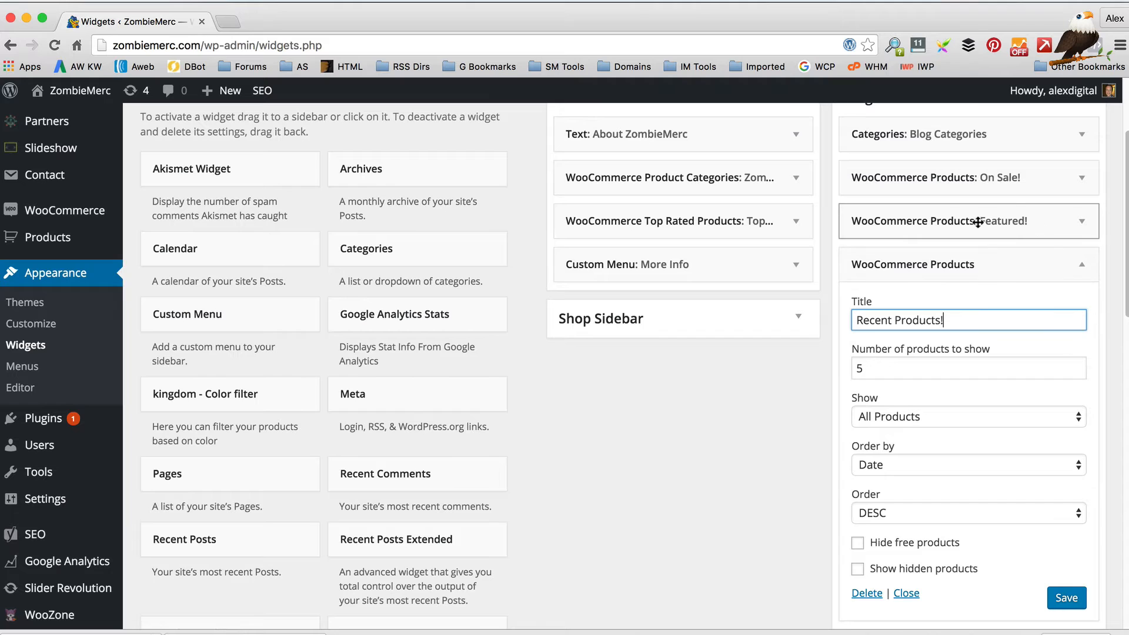
{"action": "left_click", "coordinate": [1063, 598]}
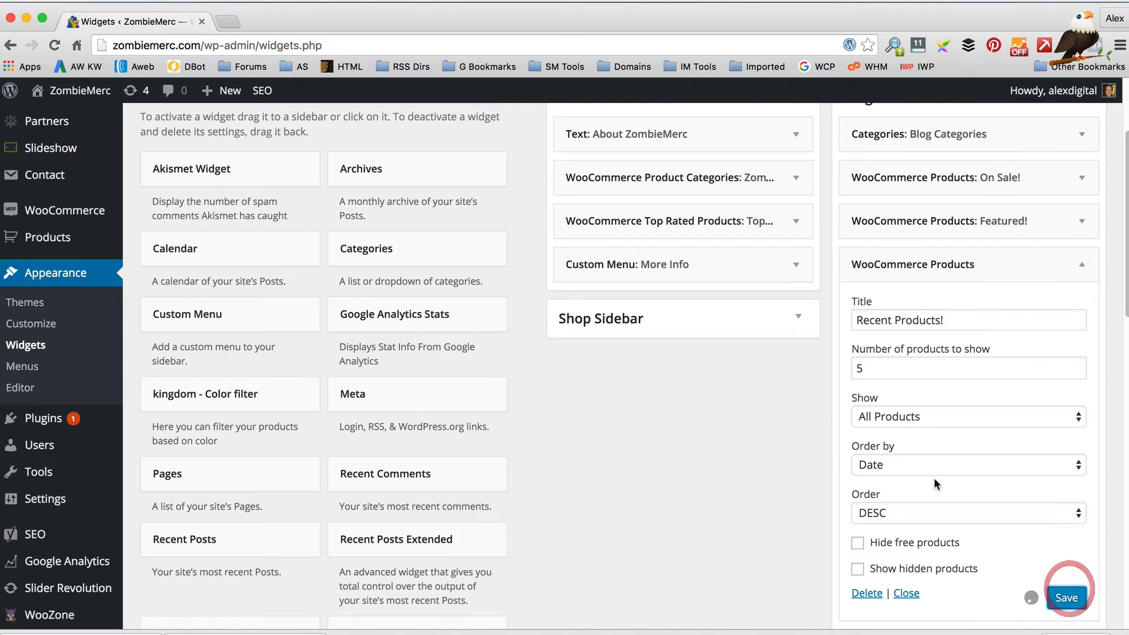
{"action": "left_click", "coordinate": [1063, 597]}
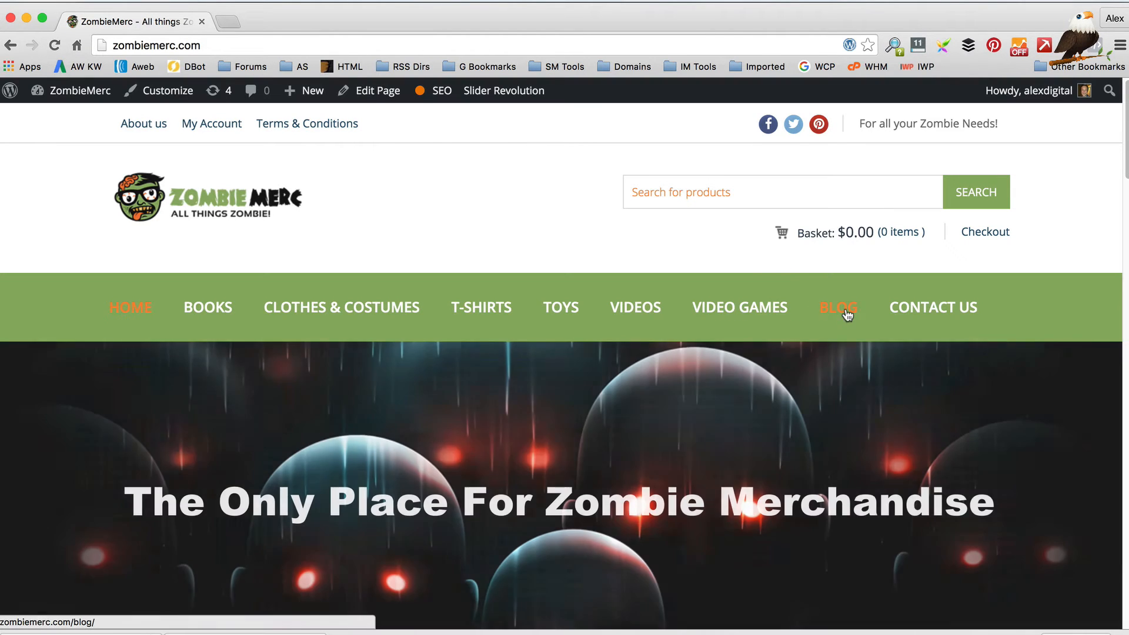
- Reach the Top 10 Zombie Video Games post via the blog listing and view its sidebar
{"action": "left_click", "coordinate": [837, 308]}
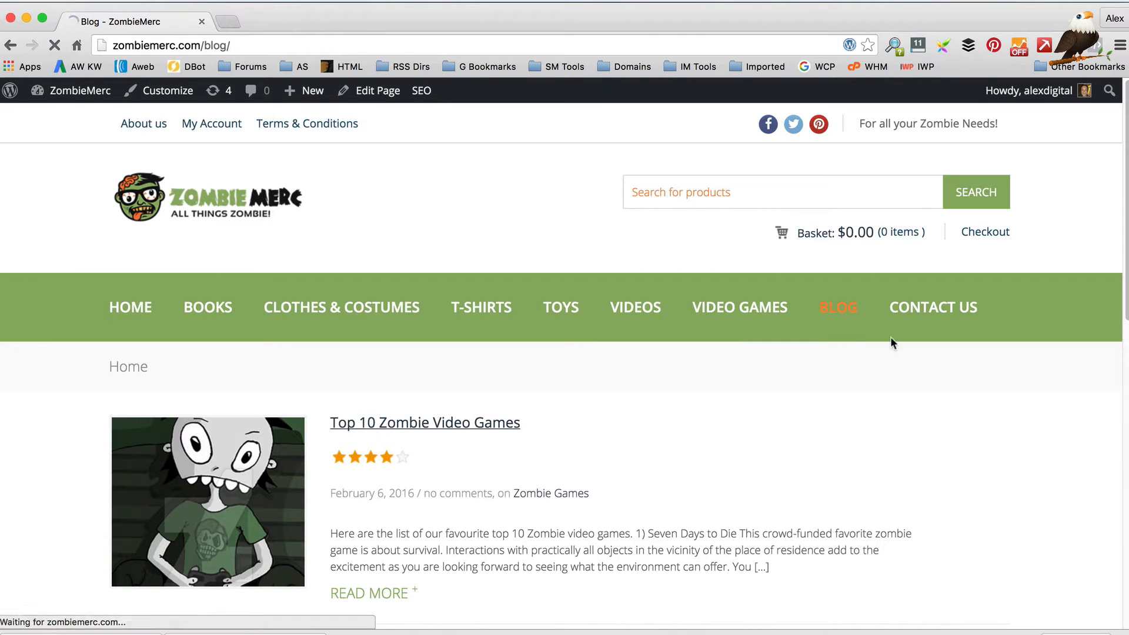
{"action": "left_click", "coordinate": [424, 422]}
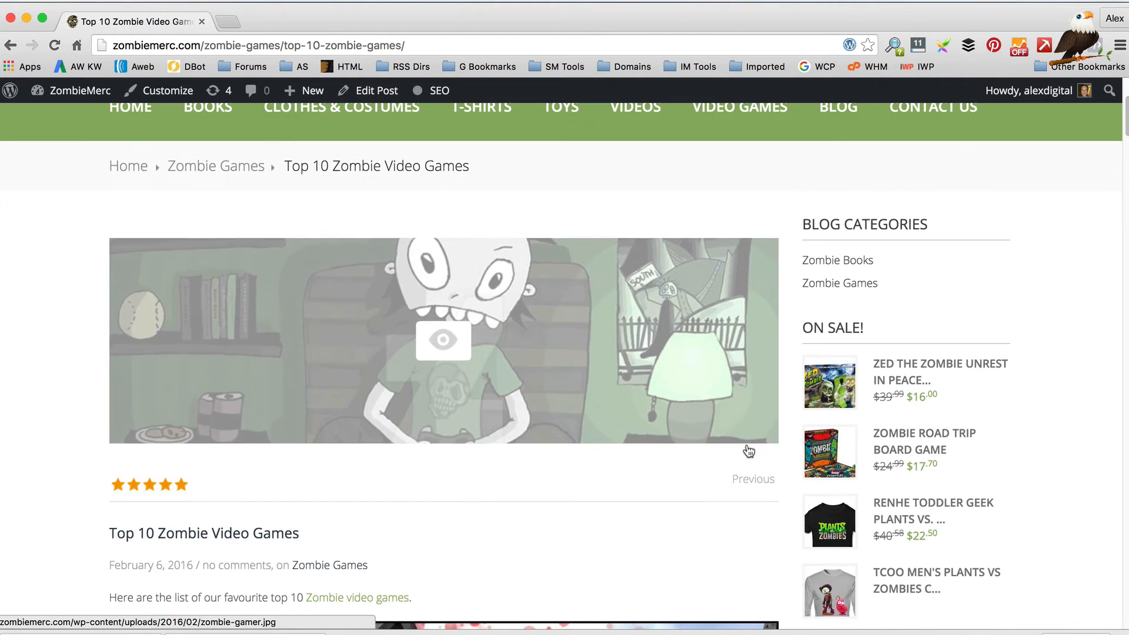
{"action": "scroll", "scroll_direction": "down", "scroll_amount": 3}
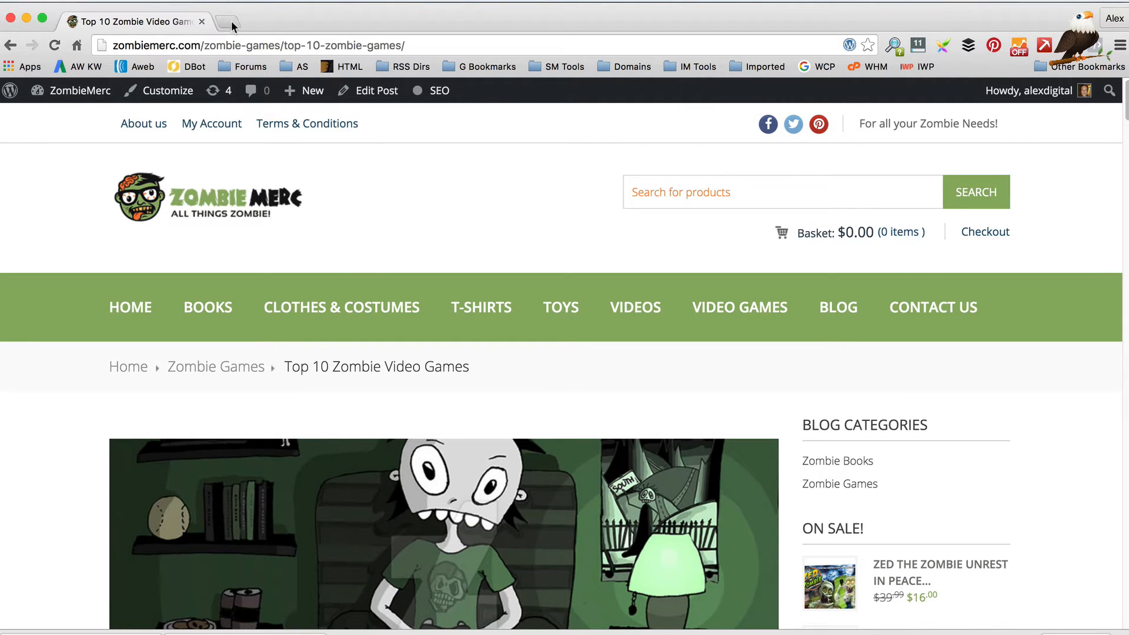
- Go to AdSense ad units and start a new unit named 'Zombie Ads'
{"action": "type", "text": "adsense/app#main/home"}
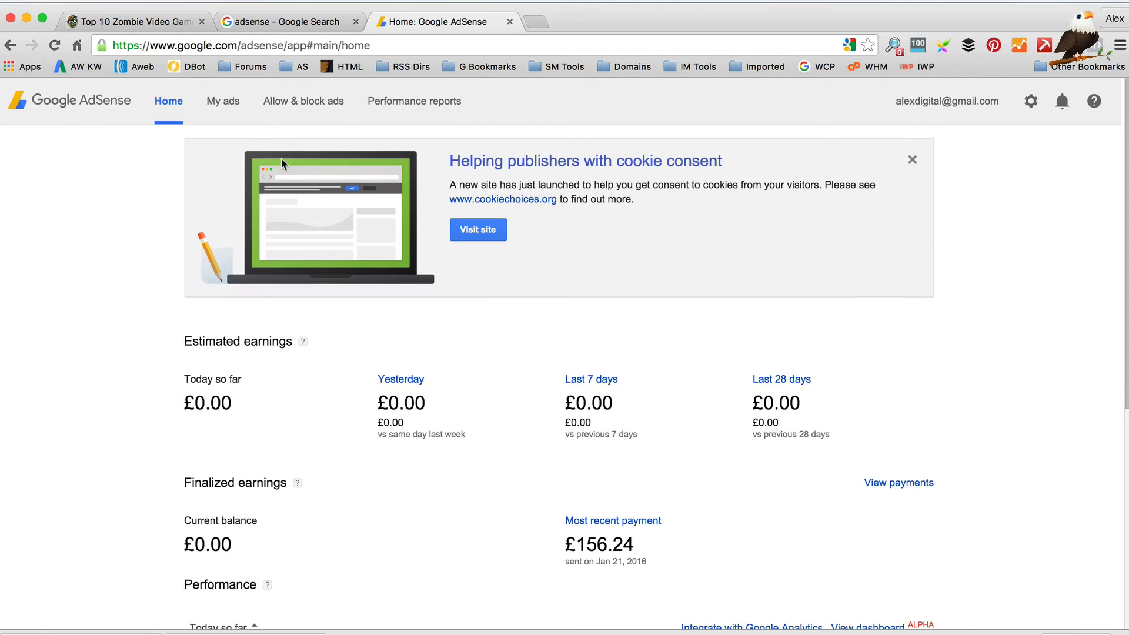
{"action": "left_click", "coordinate": [222, 101]}
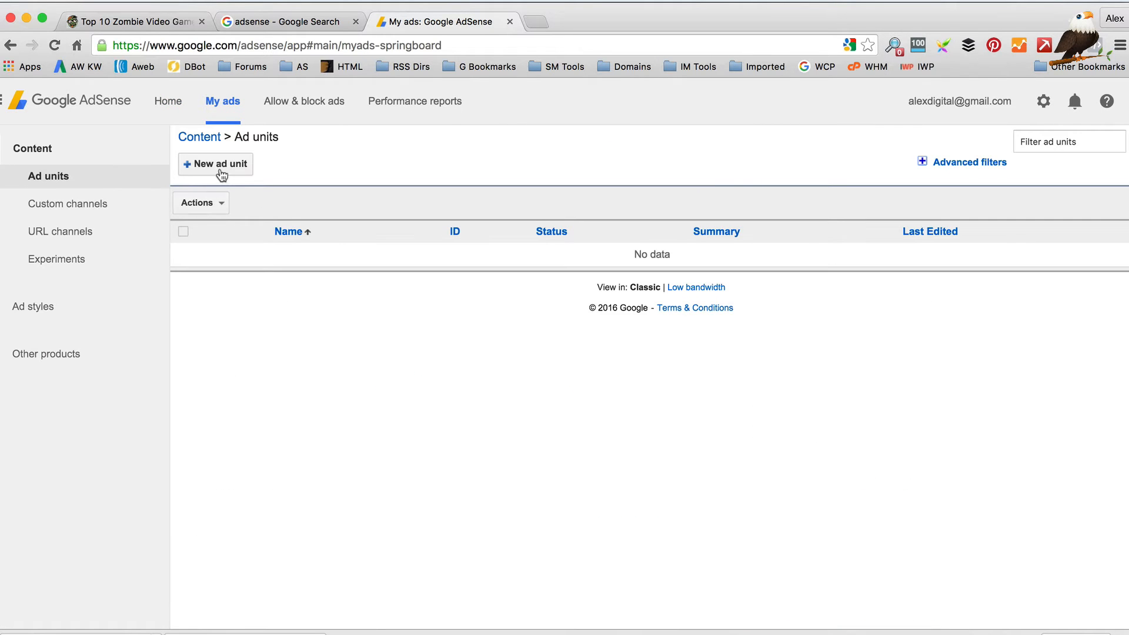
{"action": "left_click", "coordinate": [214, 163]}
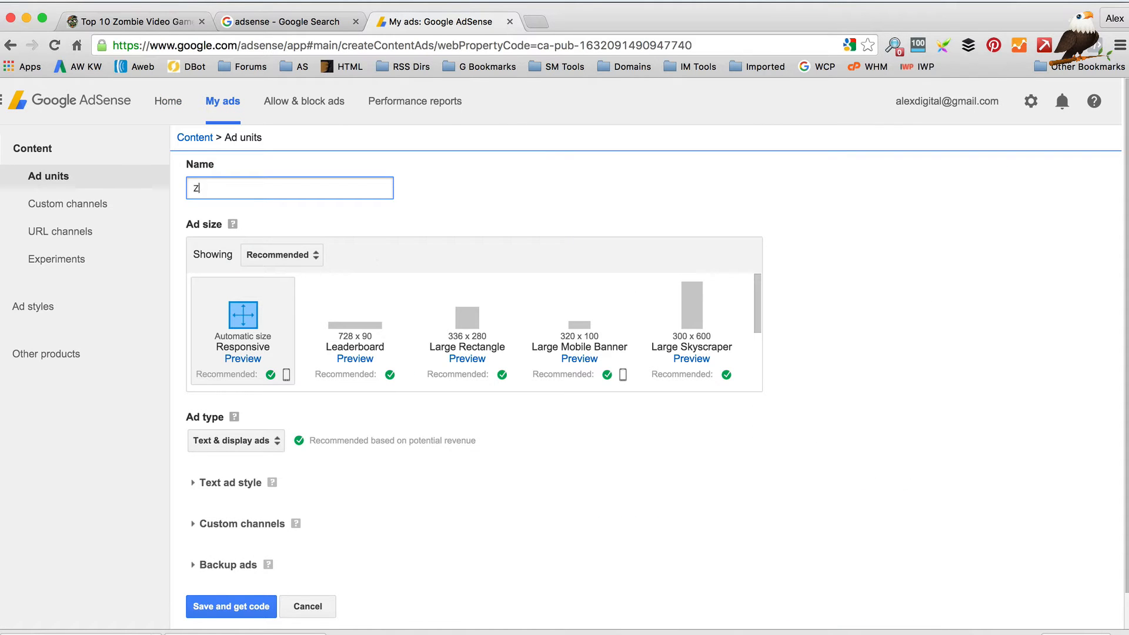
{"action": "type", "text": "ombie Ads"}
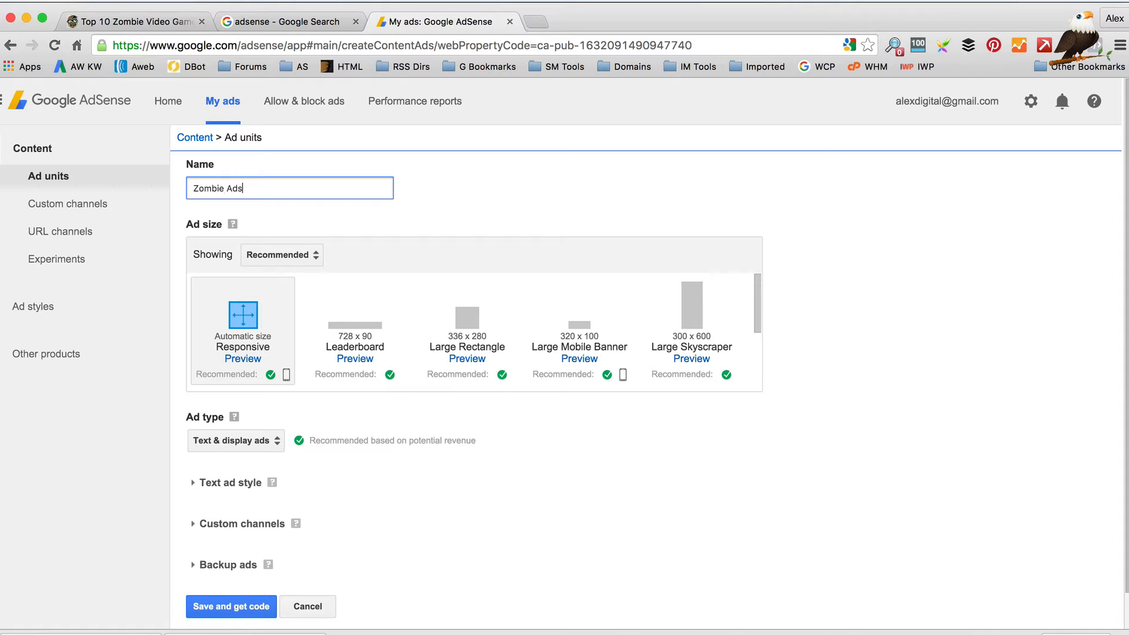
{"action": "mouse_move", "coordinate": [614, 461]}
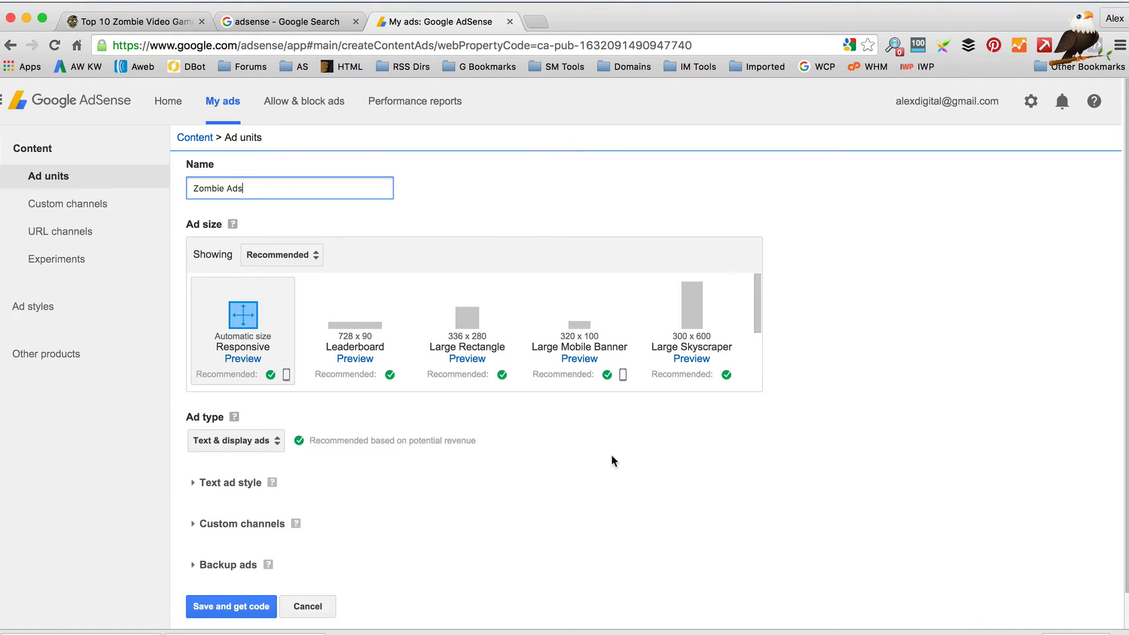
{"action": "mouse_move", "coordinate": [394, 413]}
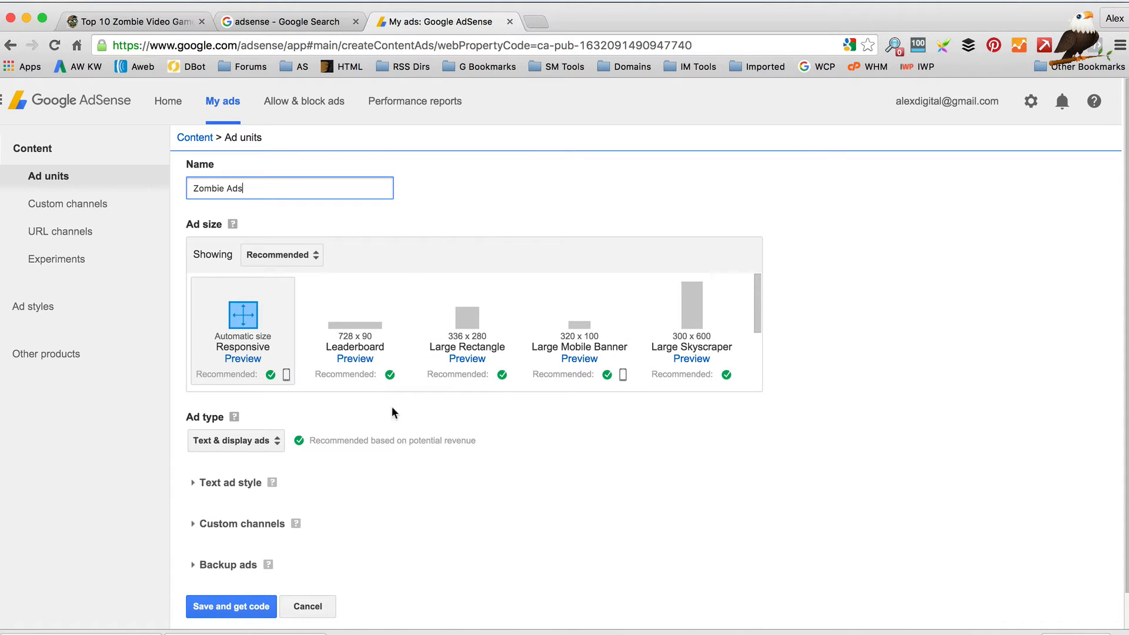
{"action": "mouse_move", "coordinate": [376, 414]}
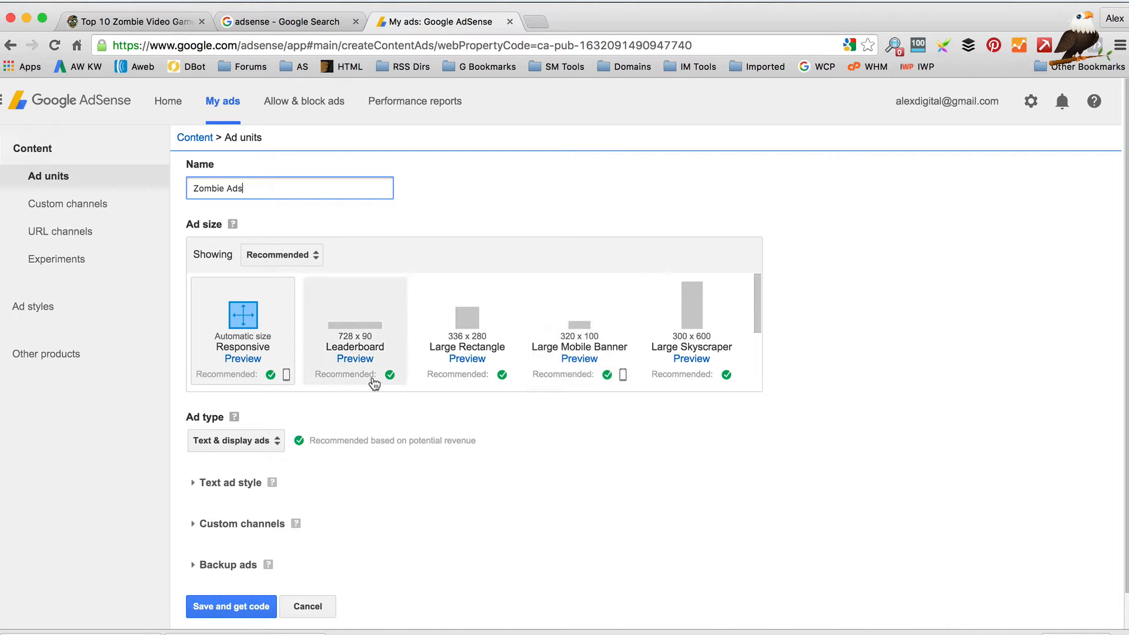
{"action": "mouse_move", "coordinate": [389, 377]}
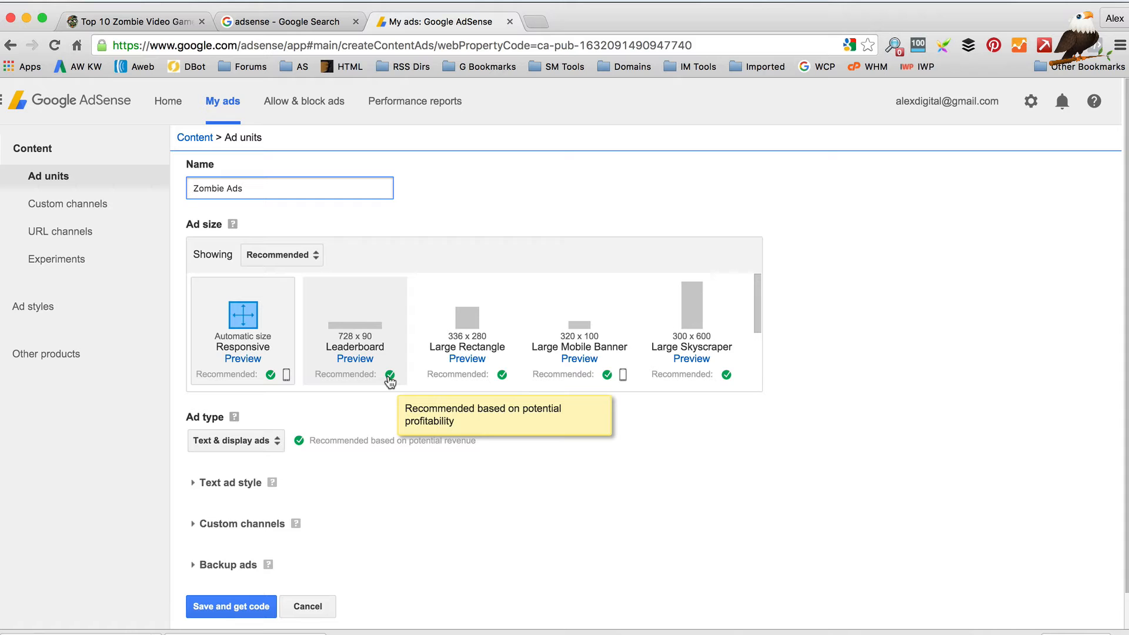
- Make it a 300x250 Medium Rectangle with display ads only, save and get its code
{"action": "left_click", "coordinate": [355, 324]}
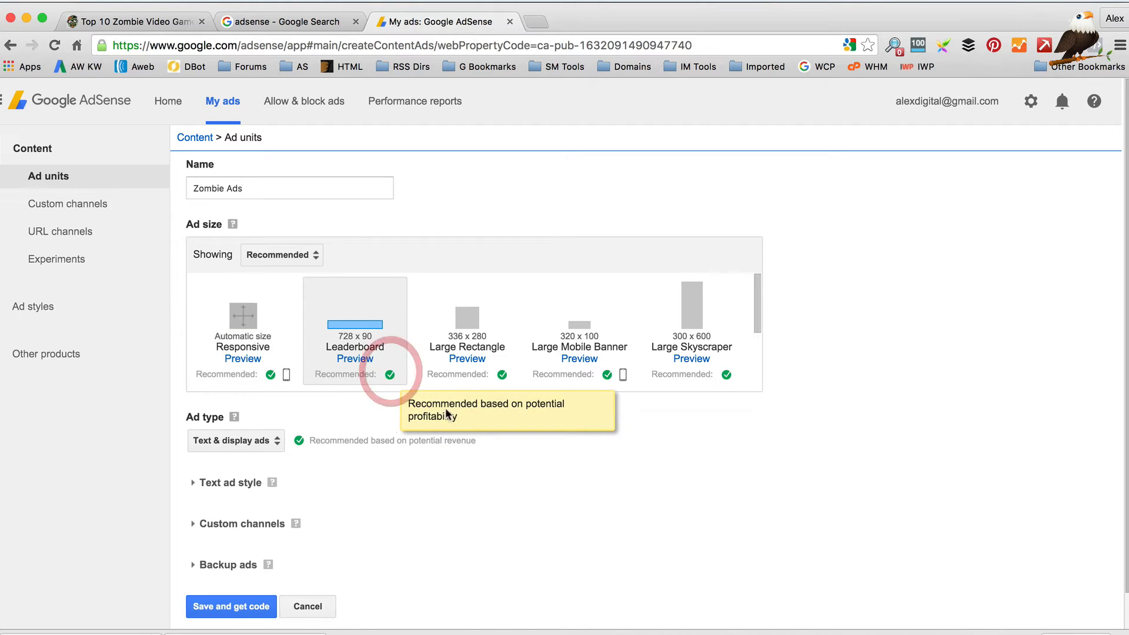
{"action": "left_click", "coordinate": [304, 254]}
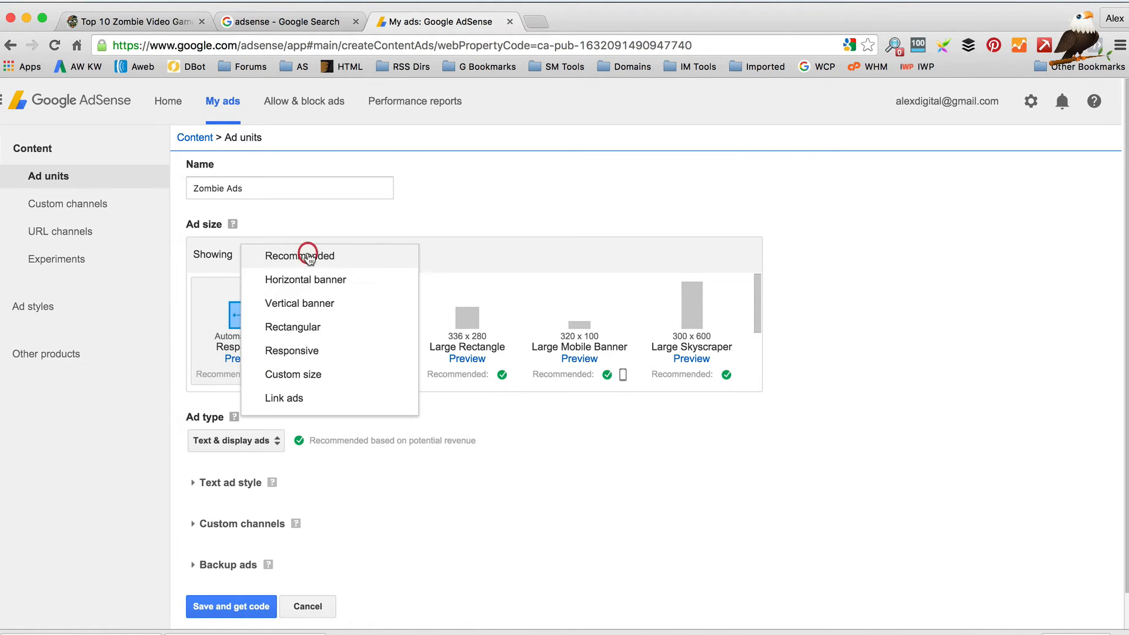
{"action": "mouse_move", "coordinate": [401, 358]}
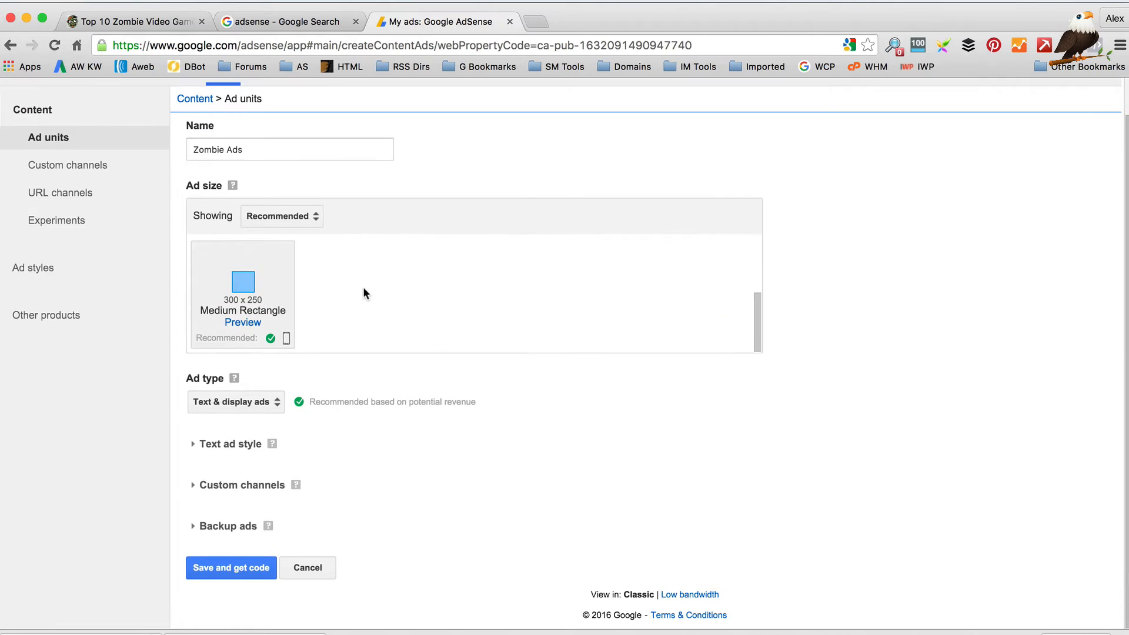
{"action": "left_click", "coordinate": [235, 403]}
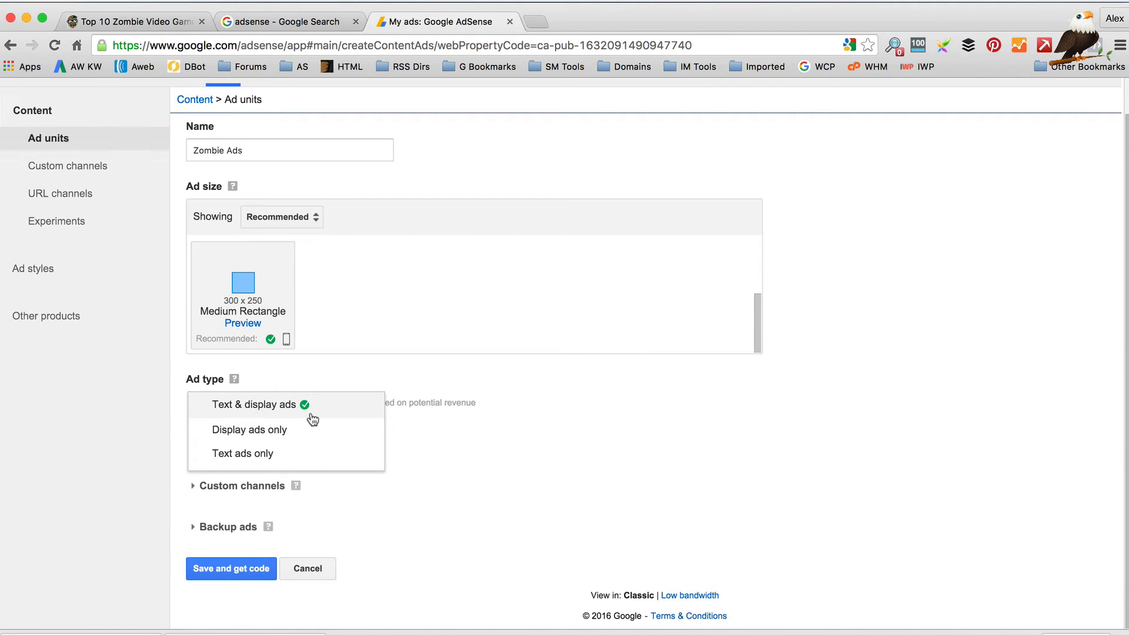
{"action": "left_click", "coordinate": [249, 430]}
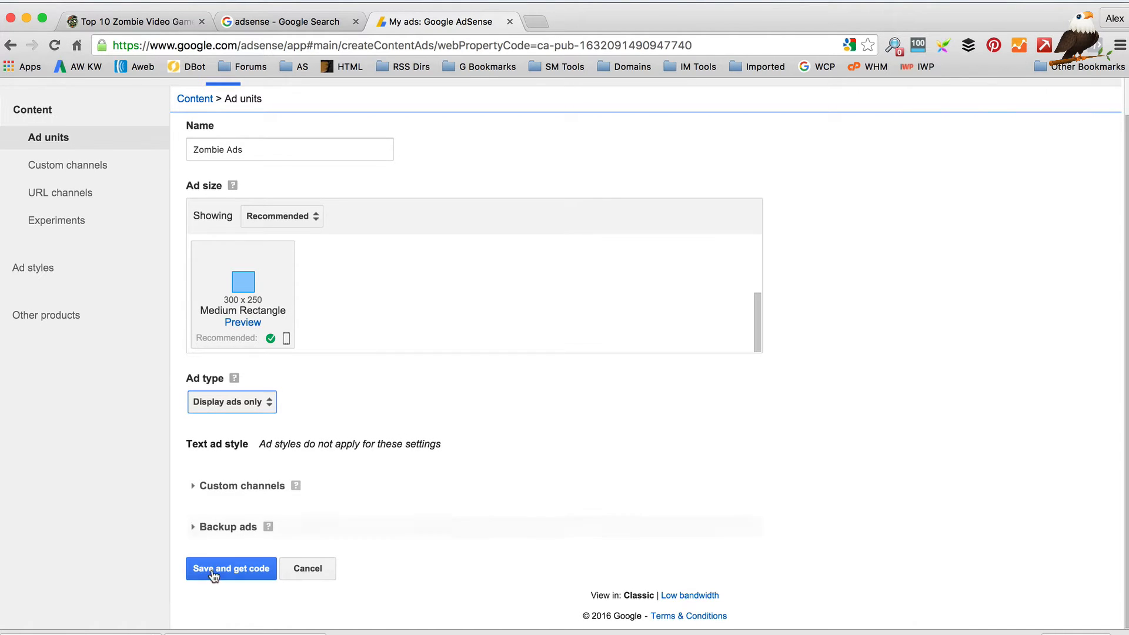
{"action": "left_click", "coordinate": [231, 569]}
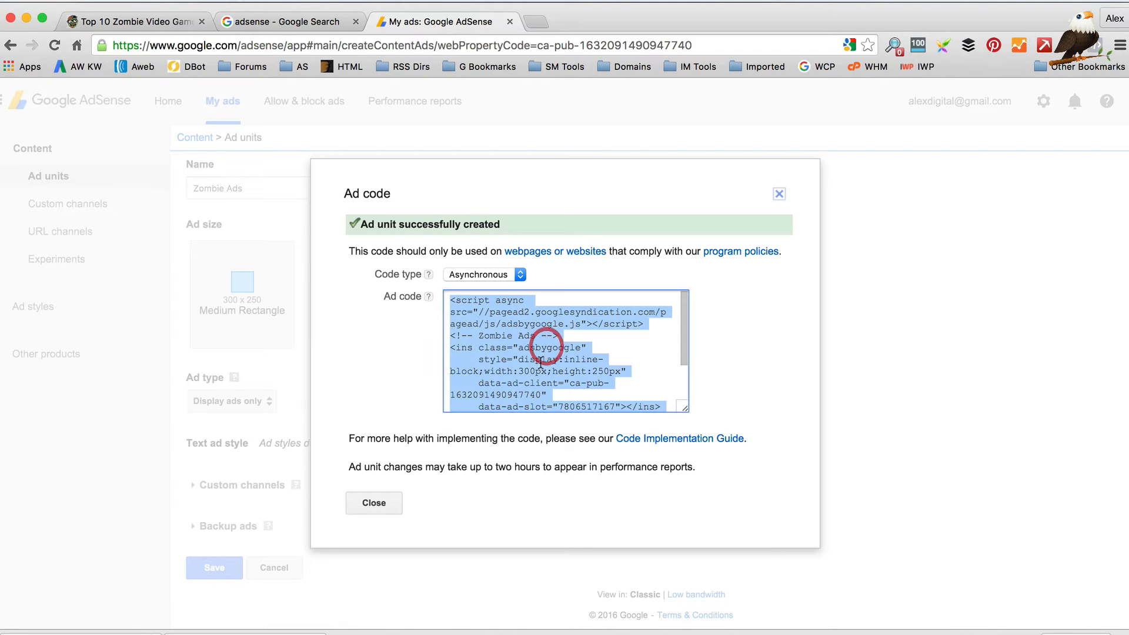
{"action": "mouse_move", "coordinate": [299, 144]}
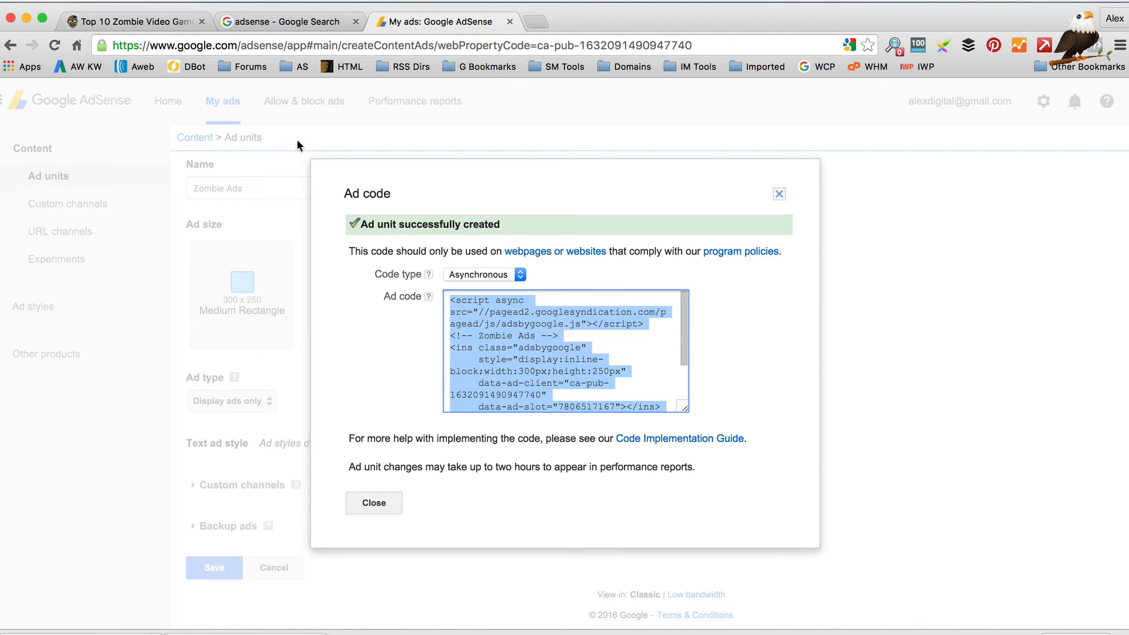
- Return to the zombie site and go to the Widgets management page
{"action": "left_click", "coordinate": [135, 19]}
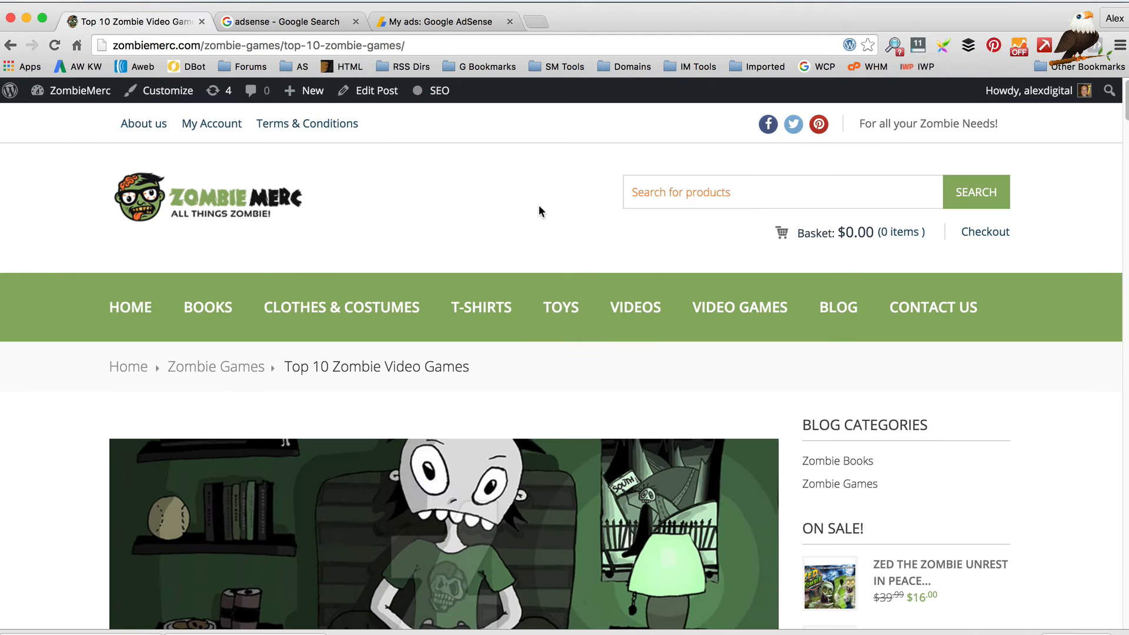
{"action": "left_click", "coordinate": [48, 158]}
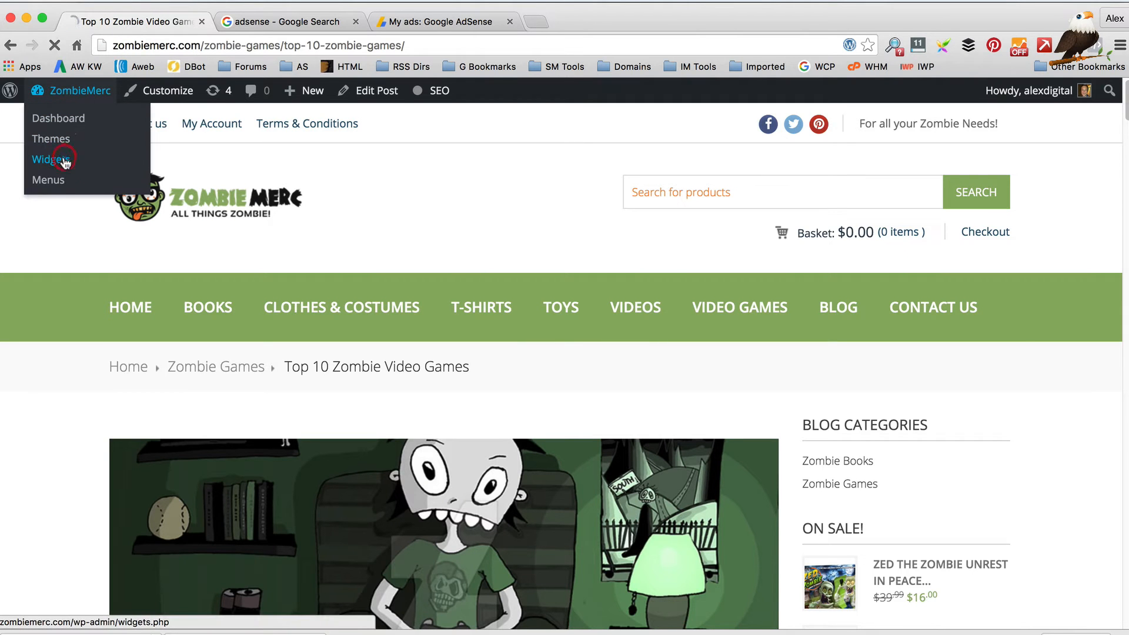
{"action": "left_click", "coordinate": [49, 160]}
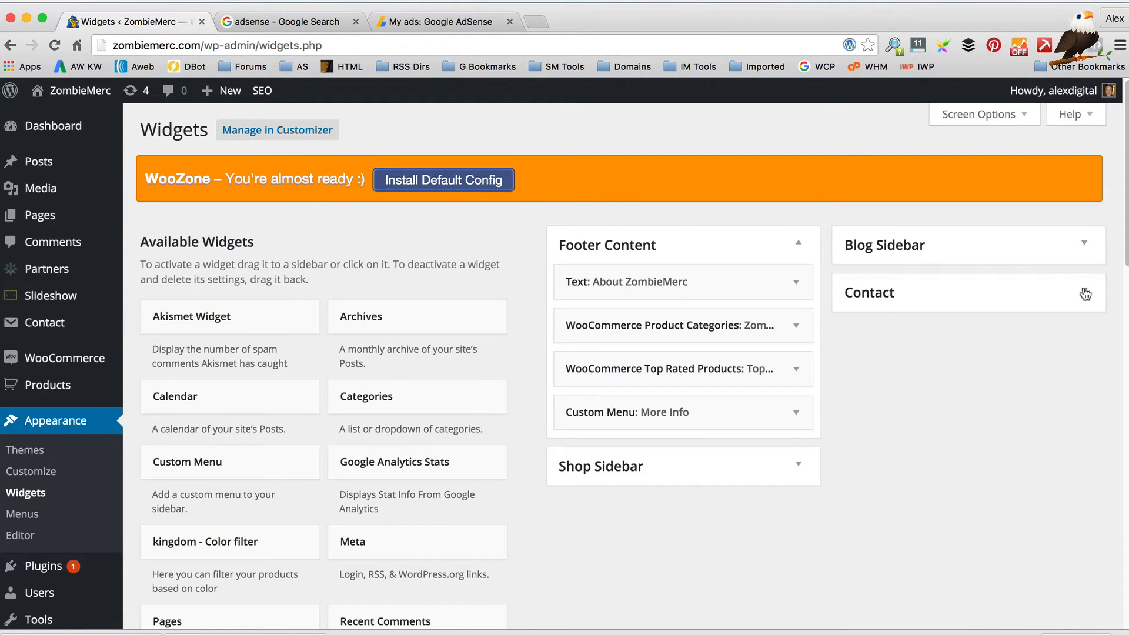
- Place a Text widget in the Blog Sidebar holding the Zombie Ads AdSense script code
{"action": "scroll", "scroll_direction": "down", "scroll_amount": 3}
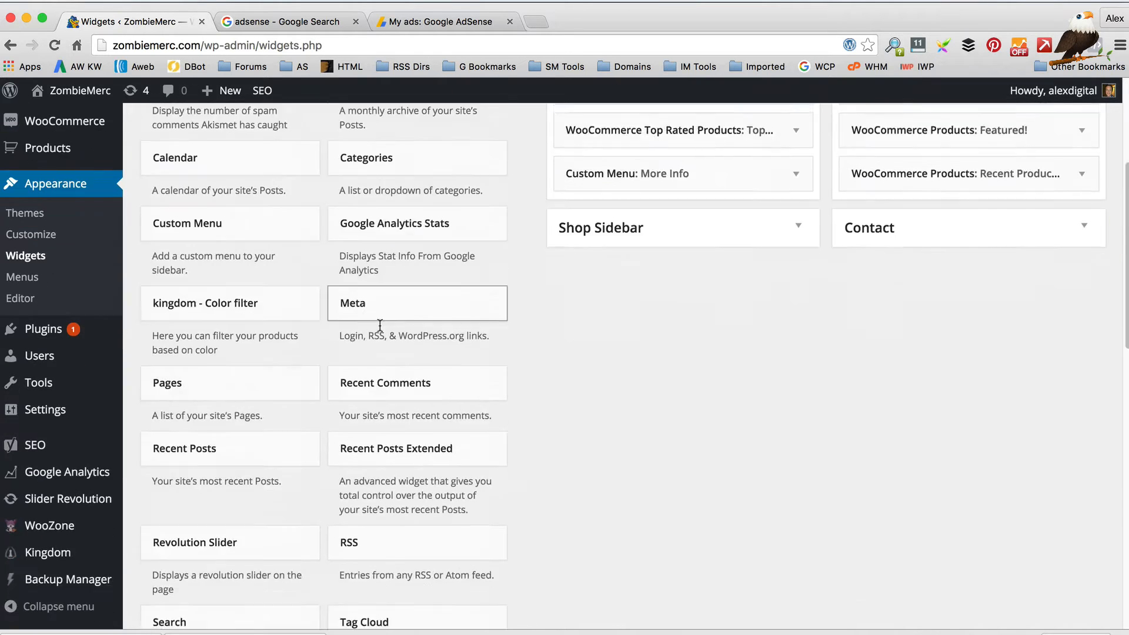
{"action": "scroll", "scroll_direction": "down", "scroll_amount": 3}
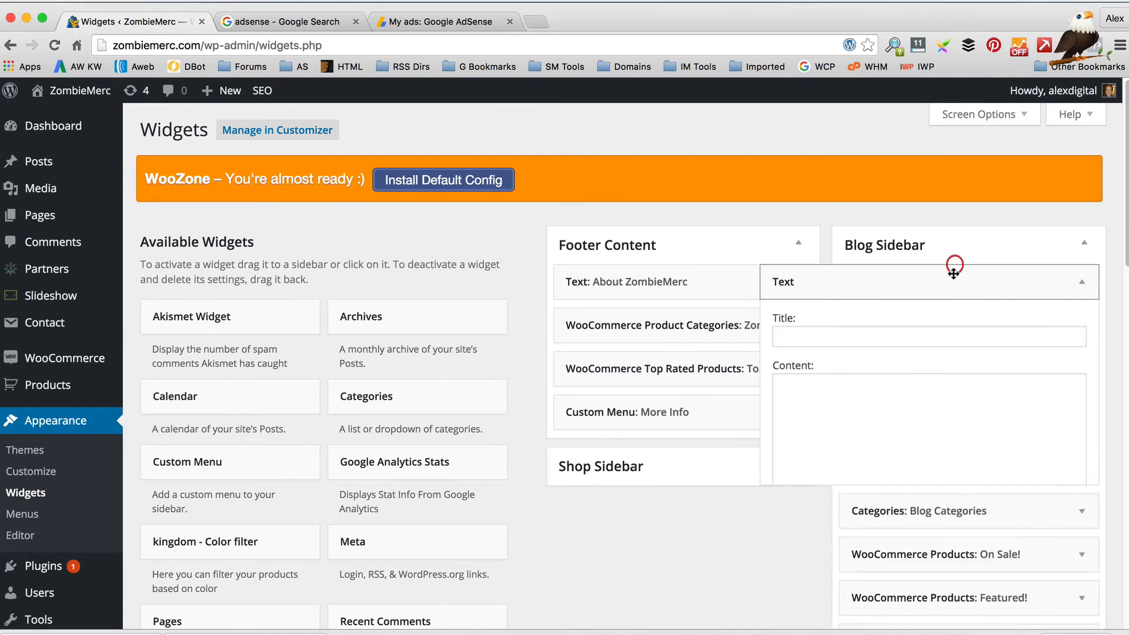
{"action": "type", "text": "<script async src=\"//pagead2.googlesyndication.com/pagead/js/adsbygoogle.js\"></script>"}
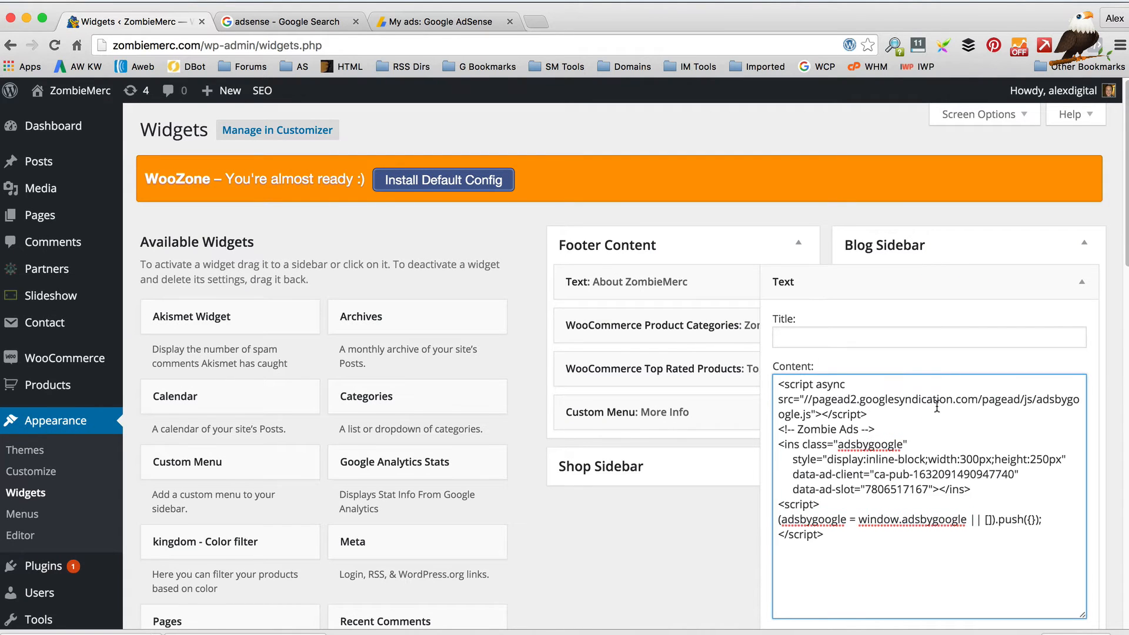
- View the Top 10 Zombie Video Games post, whose sidebar shows an empty gap above categories
{"action": "scroll", "scroll_direction": "down", "scroll_amount": 3}
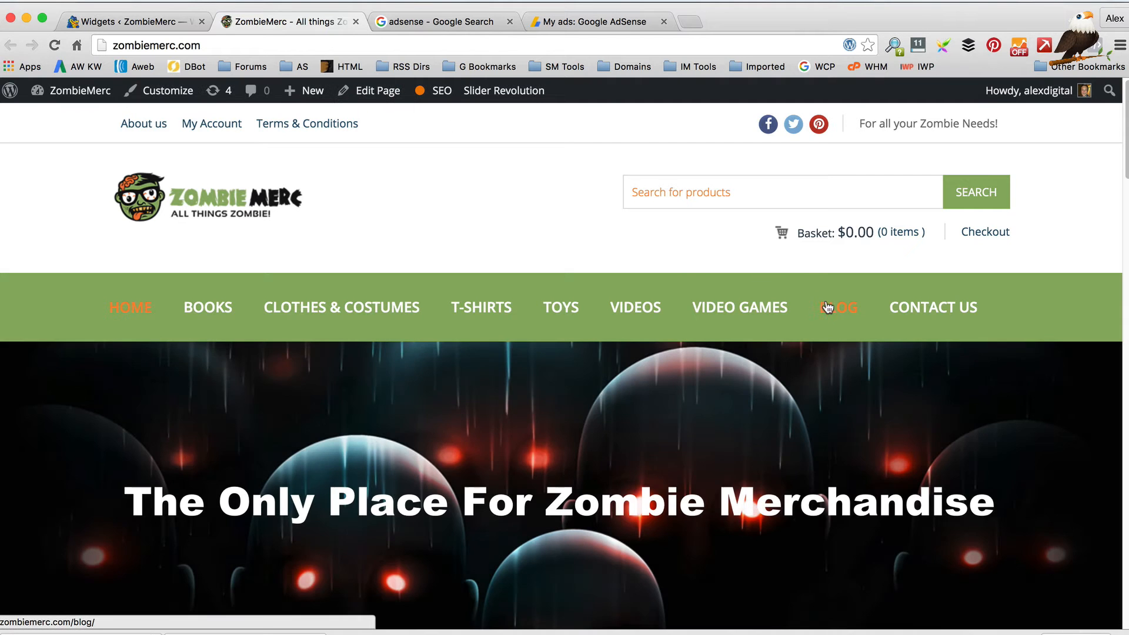
{"action": "left_click", "coordinate": [838, 307]}
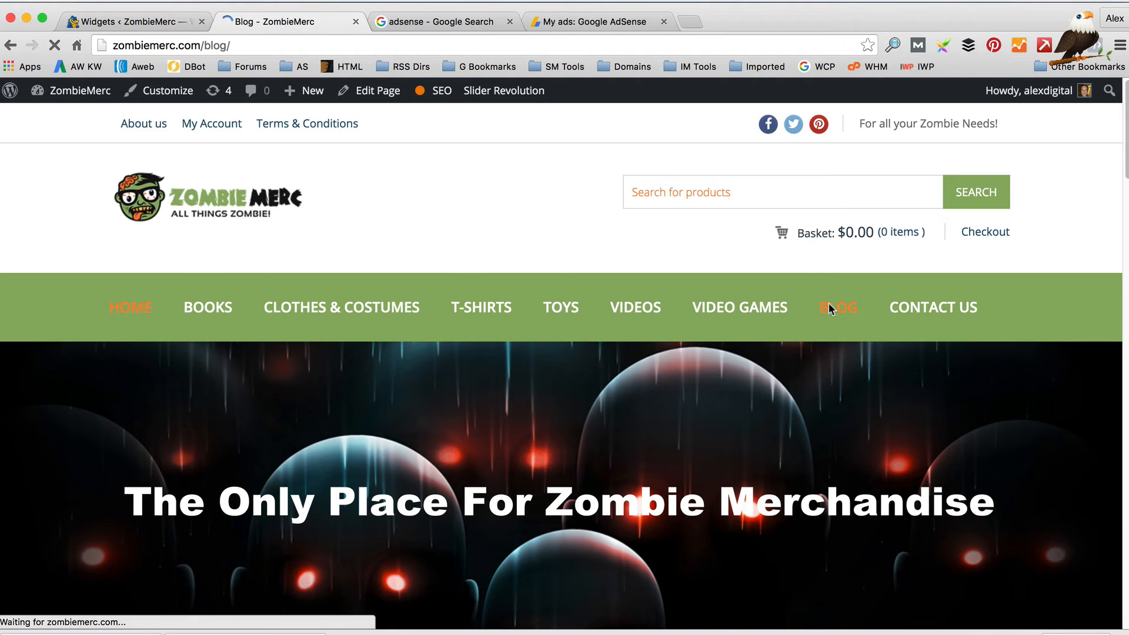
{"action": "left_click", "coordinate": [837, 308]}
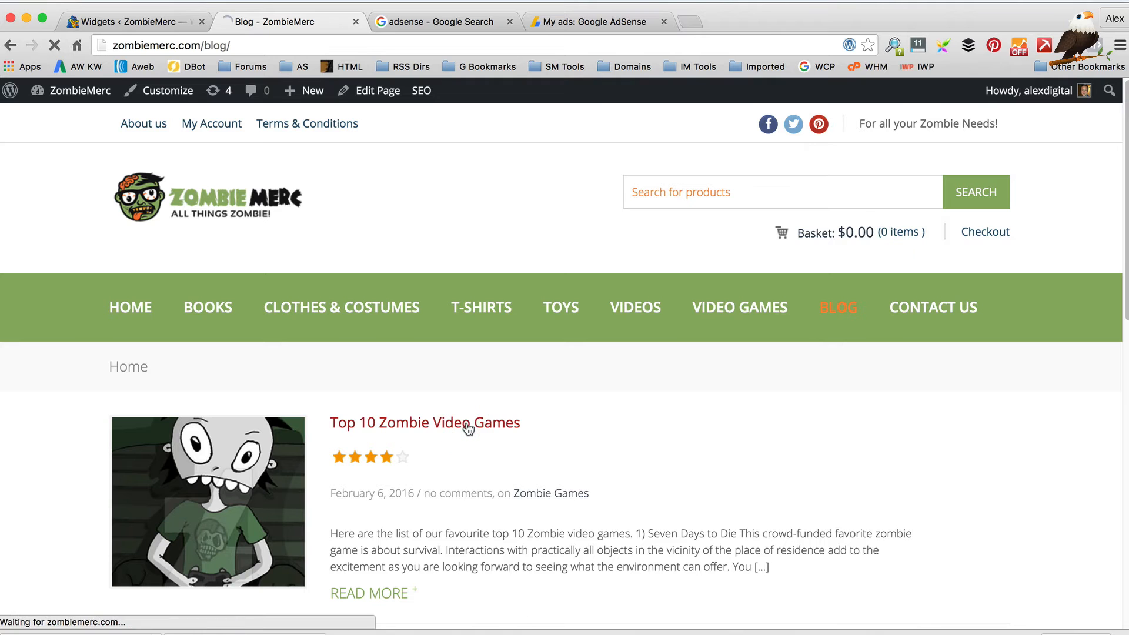
{"action": "left_click", "coordinate": [424, 422]}
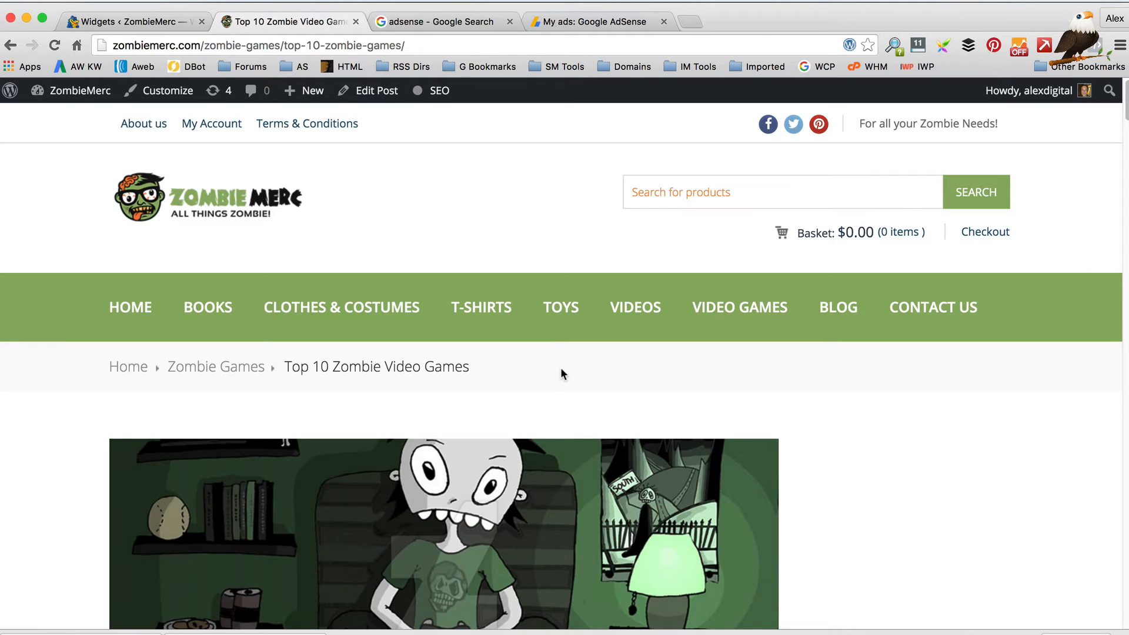
{"action": "scroll", "scroll_direction": "down", "scroll_amount": 3}
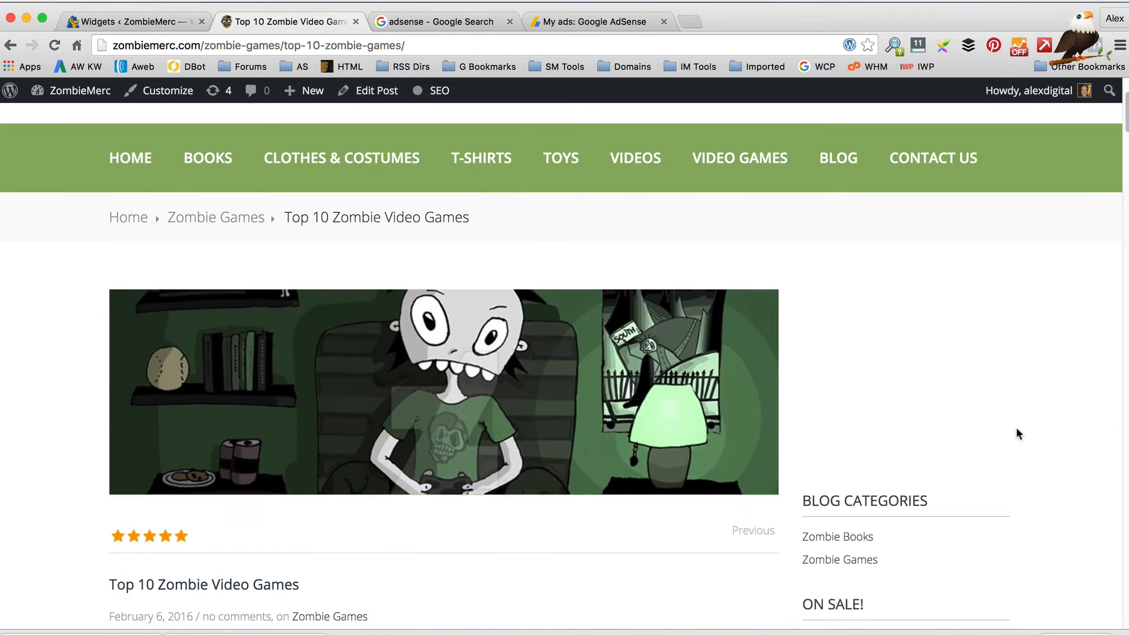
{"action": "mouse_move", "coordinate": [785, 381]}
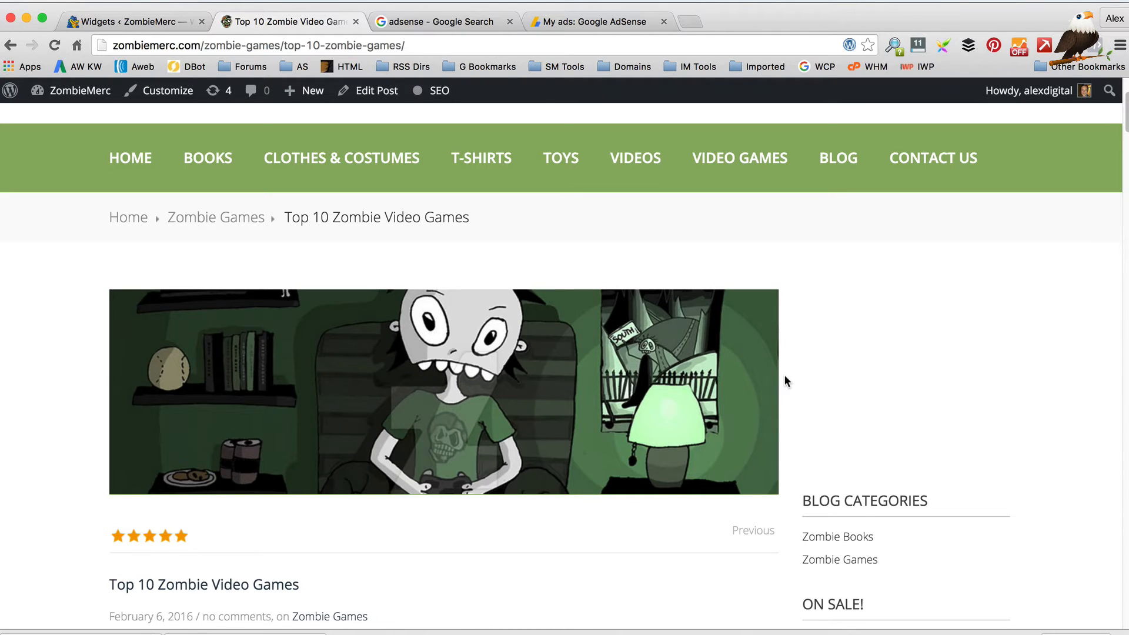
{"action": "mouse_move", "coordinate": [816, 280]}
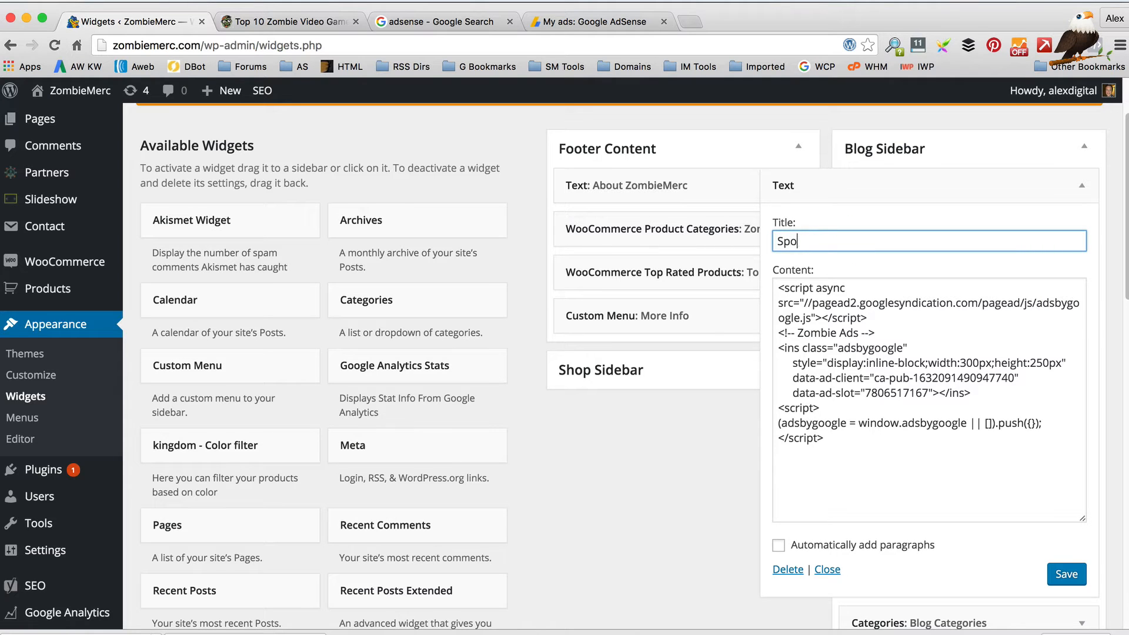
- Title the ad text widget 'Sponsored Links' and save it at the top of the sidebar
{"action": "type", "text": "ns"}
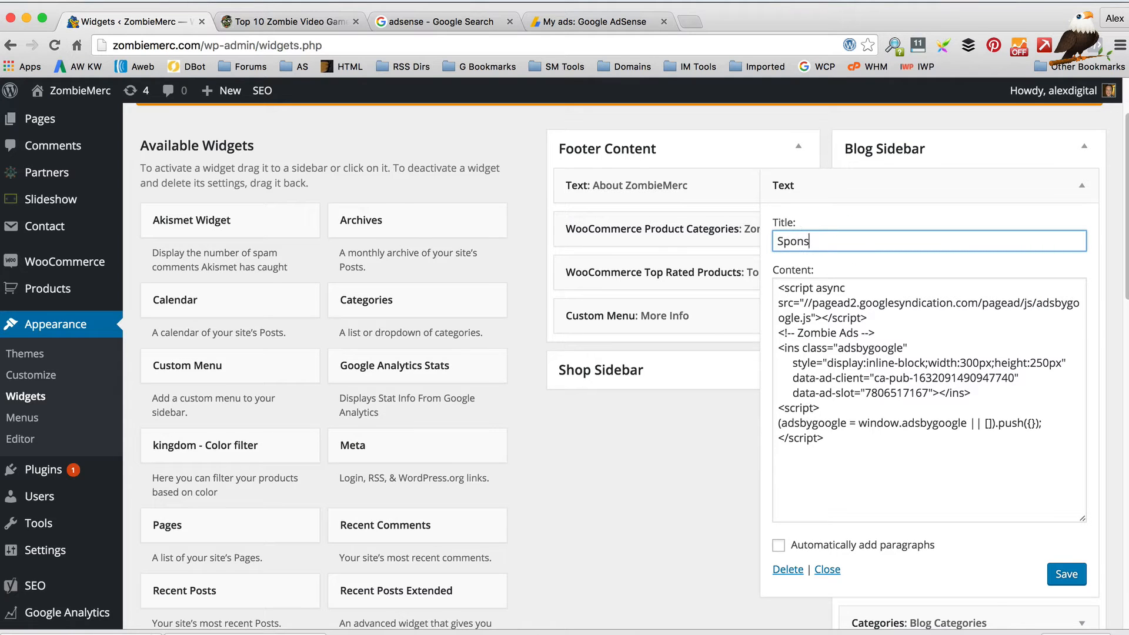
{"action": "type", "text": "ored"}
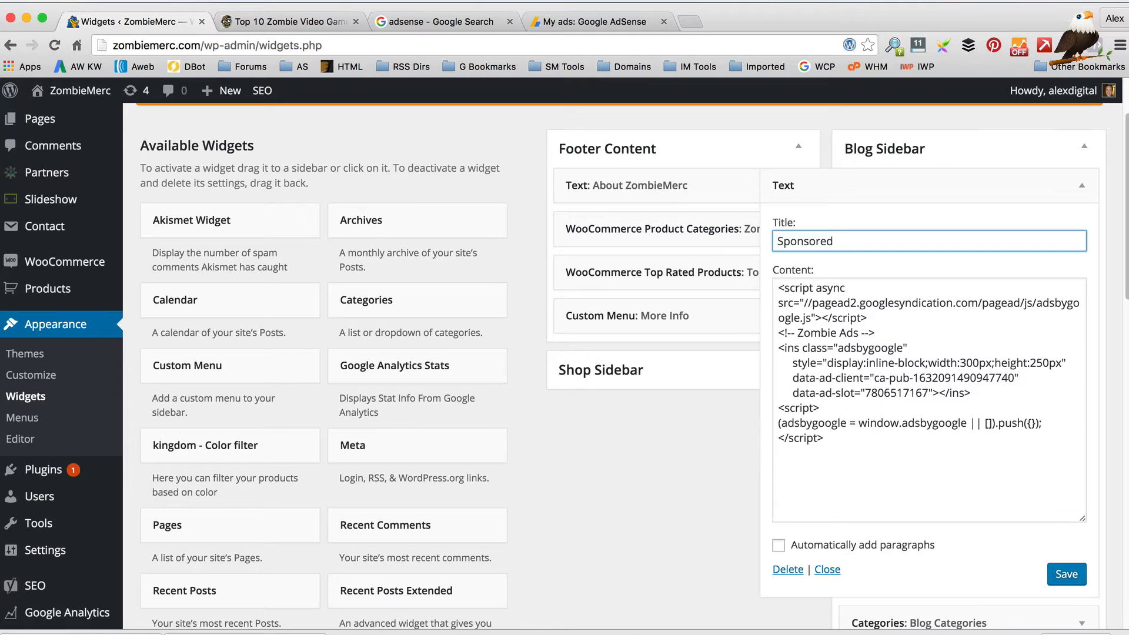
{"action": "type", "text": "Links"}
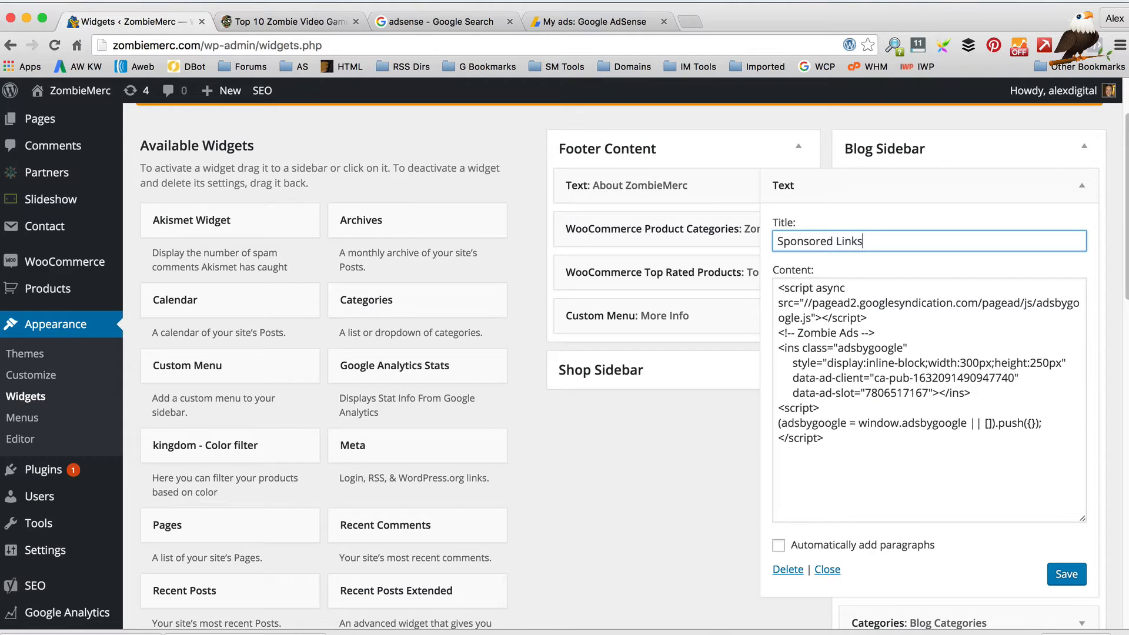
{"action": "left_click", "coordinate": [1066, 573]}
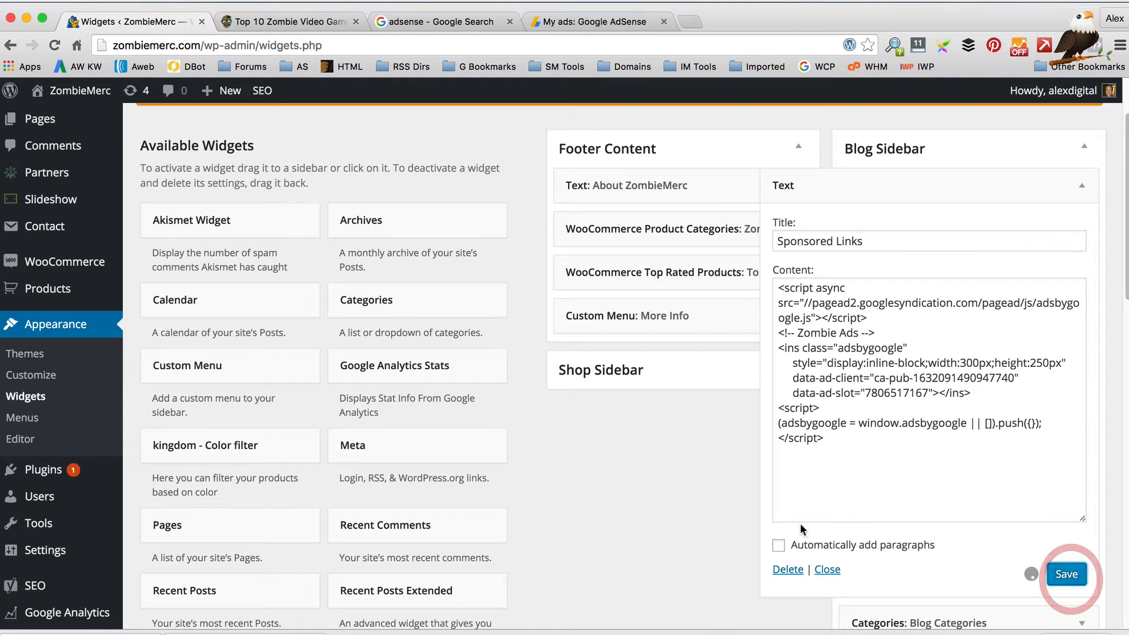
{"action": "left_click", "coordinate": [1067, 574]}
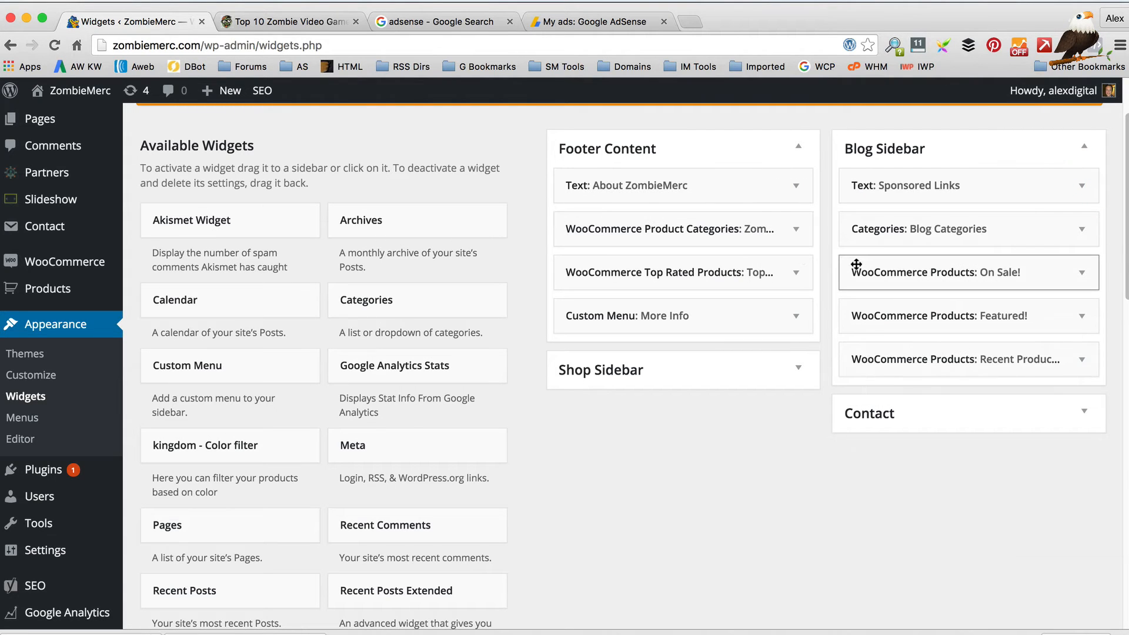
- Return to the post, where a live ad now sits under a Sponsored Links heading
{"action": "left_click", "coordinate": [293, 20]}
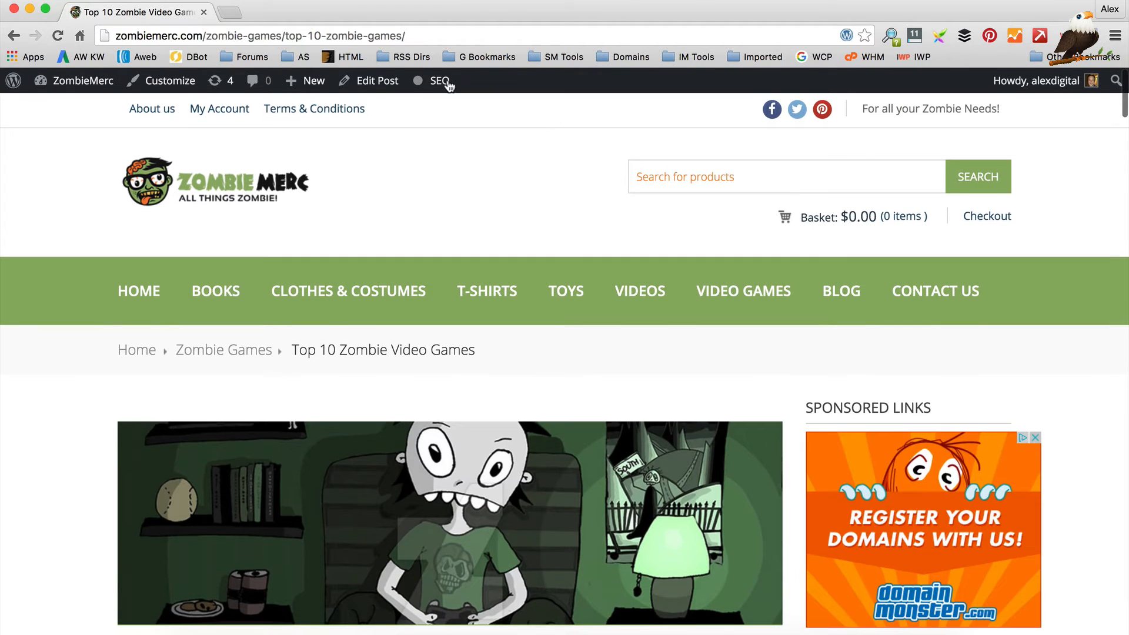
{"action": "scroll", "scroll_direction": "down", "scroll_amount": 3}
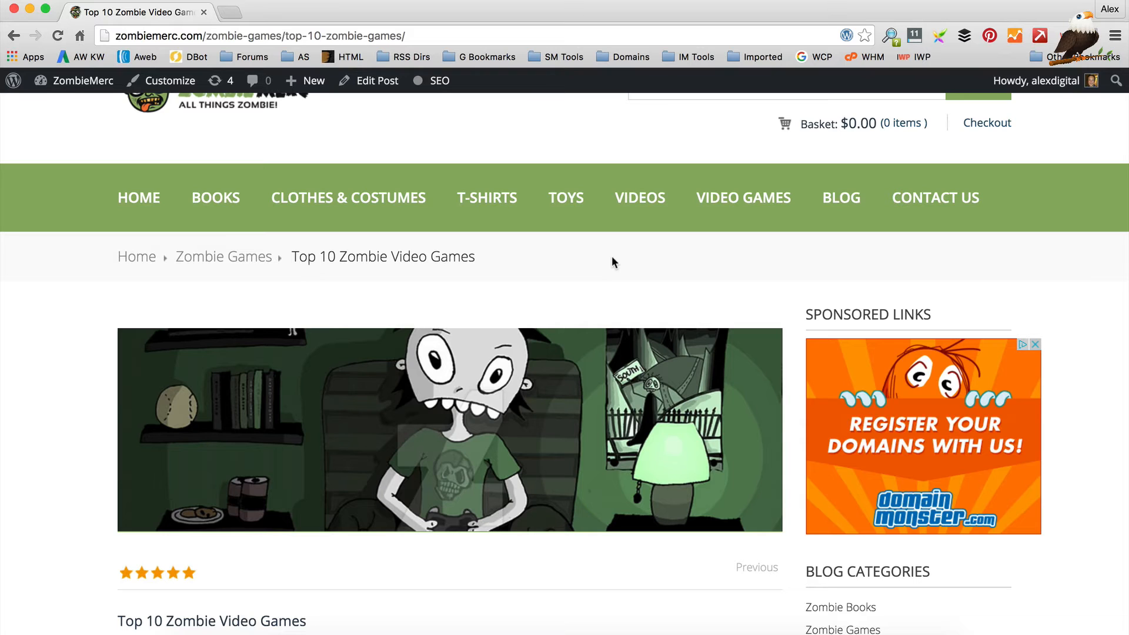
{"action": "mouse_move", "coordinate": [246, 7]}
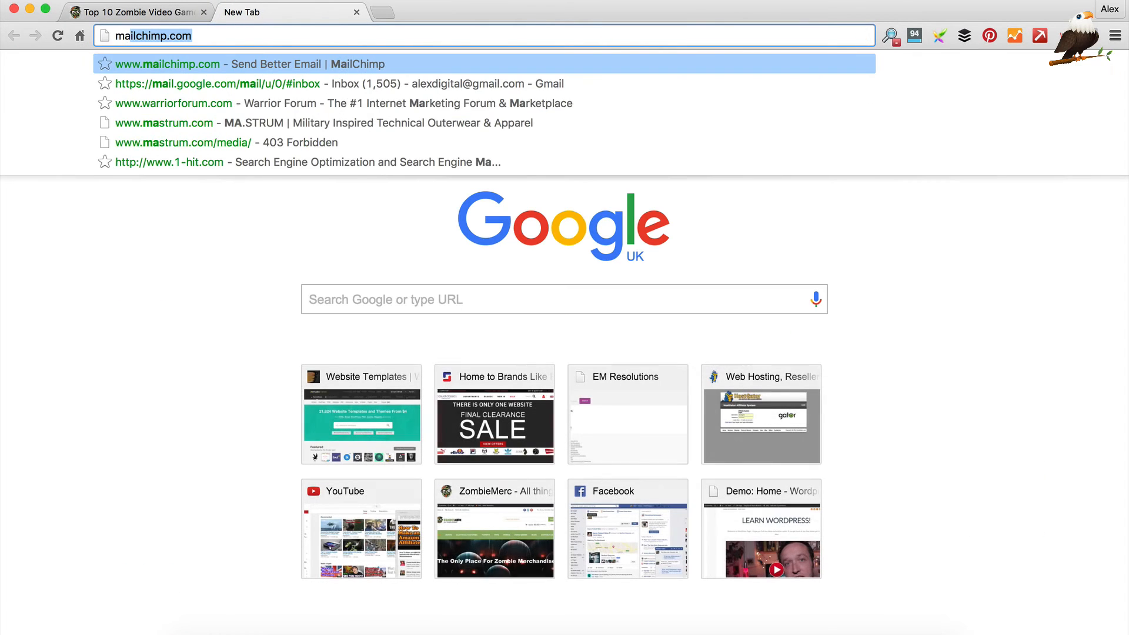
- Sign in to MailChimp with the alexdigital username and password after a first failed attempt
{"action": "left_click", "coordinate": [165, 64]}
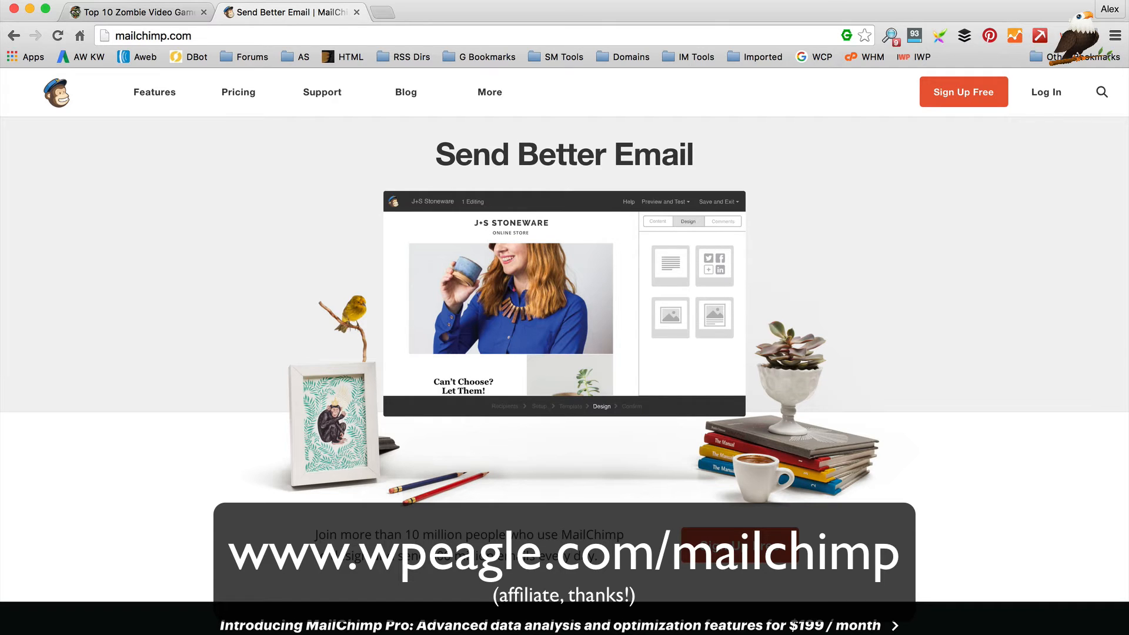
{"action": "mouse_move", "coordinate": [1025, 107]}
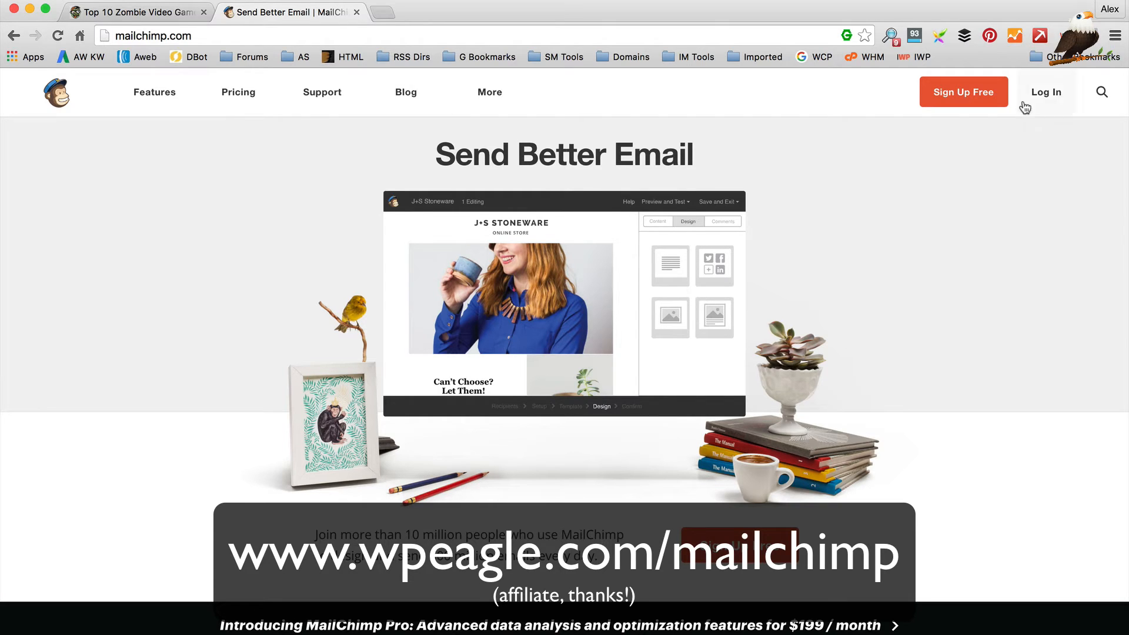
{"action": "left_click", "coordinate": [1046, 92]}
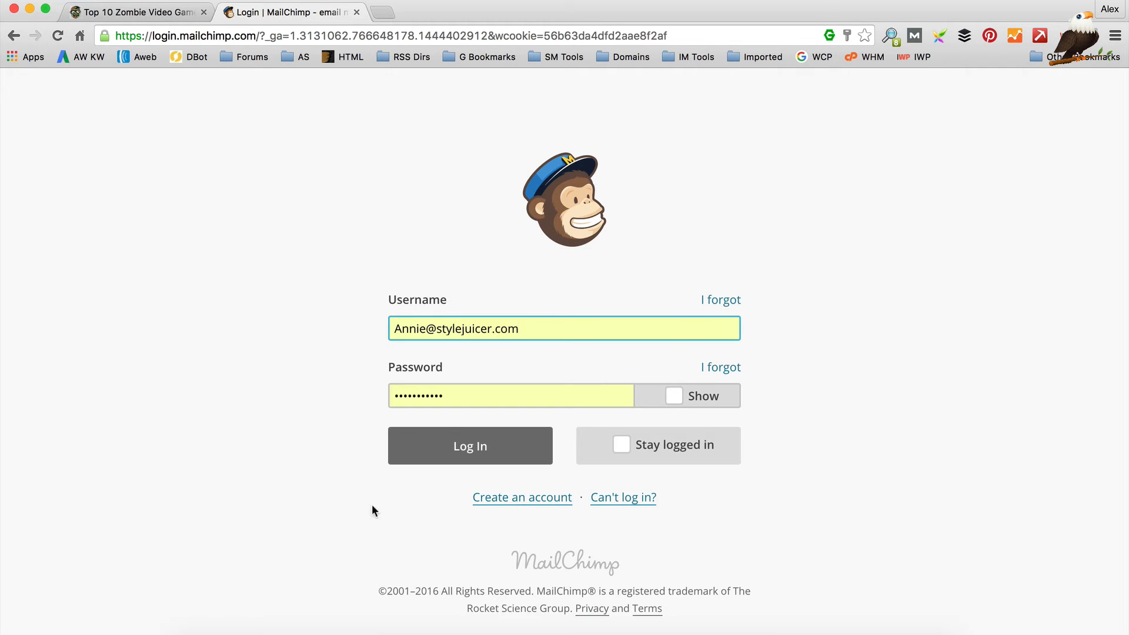
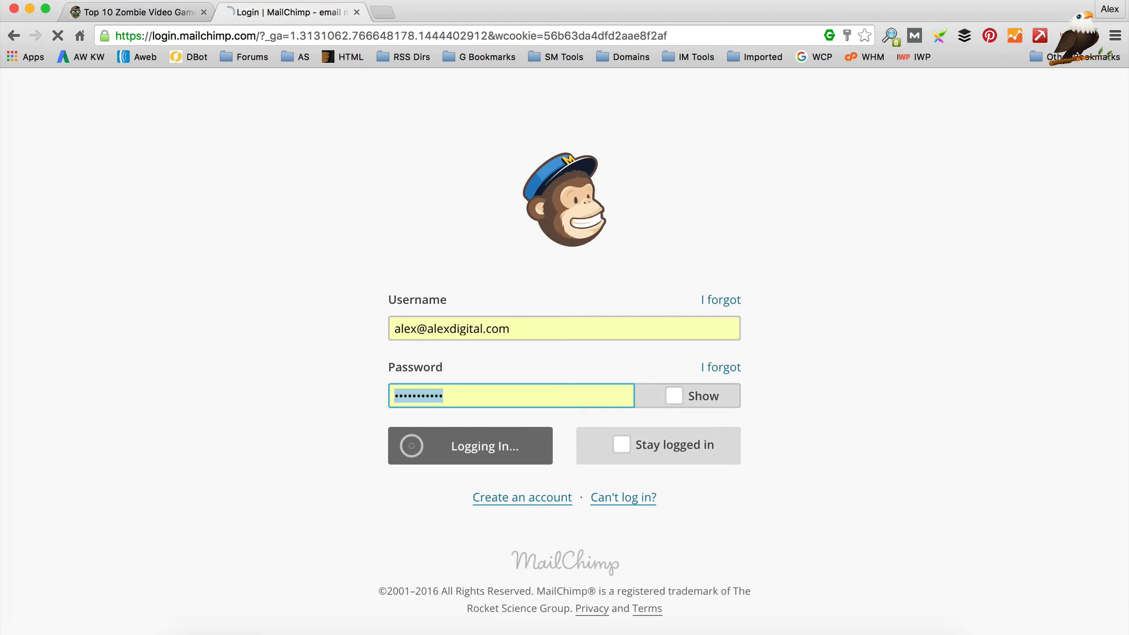
{"action": "left_click", "coordinate": [470, 446]}
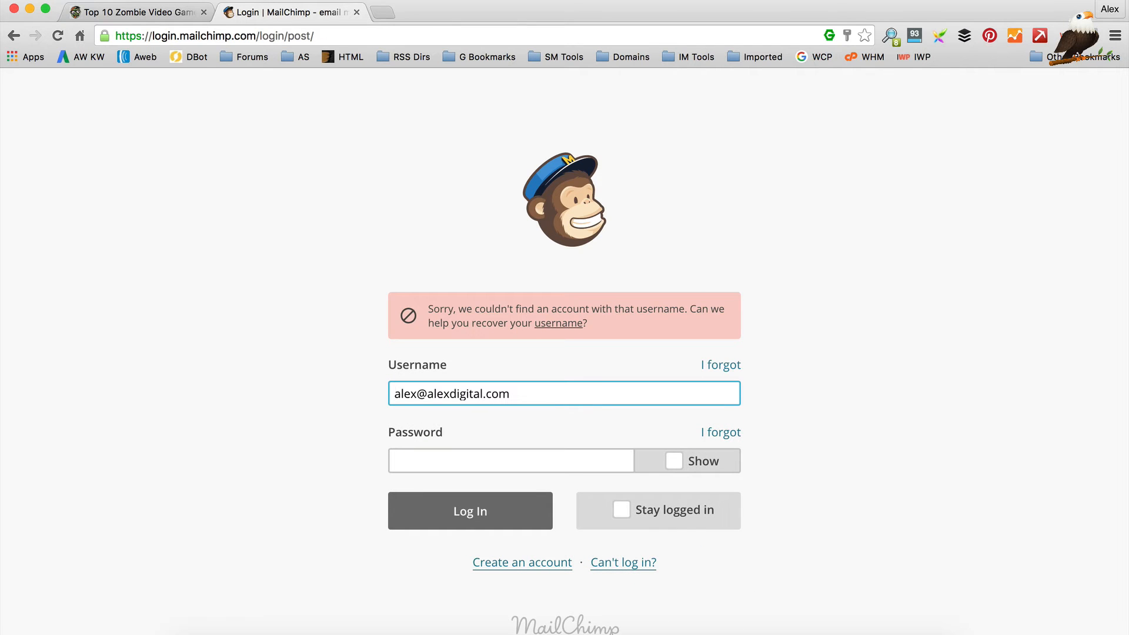
{"action": "type", "text": "alexdigita"}
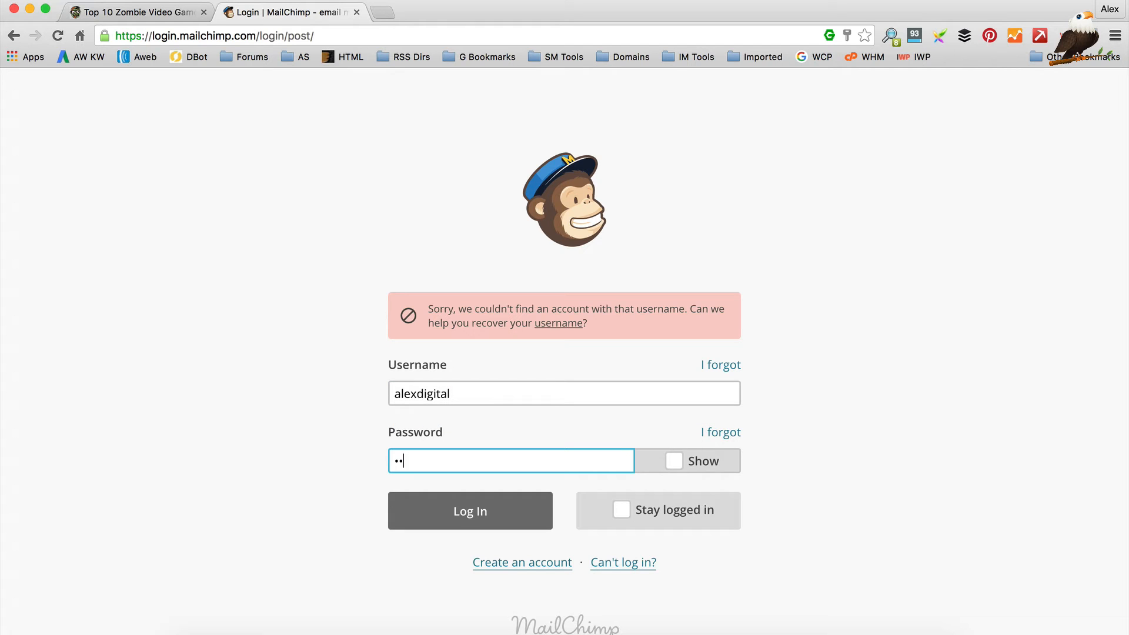
{"action": "type", "text": "password"}
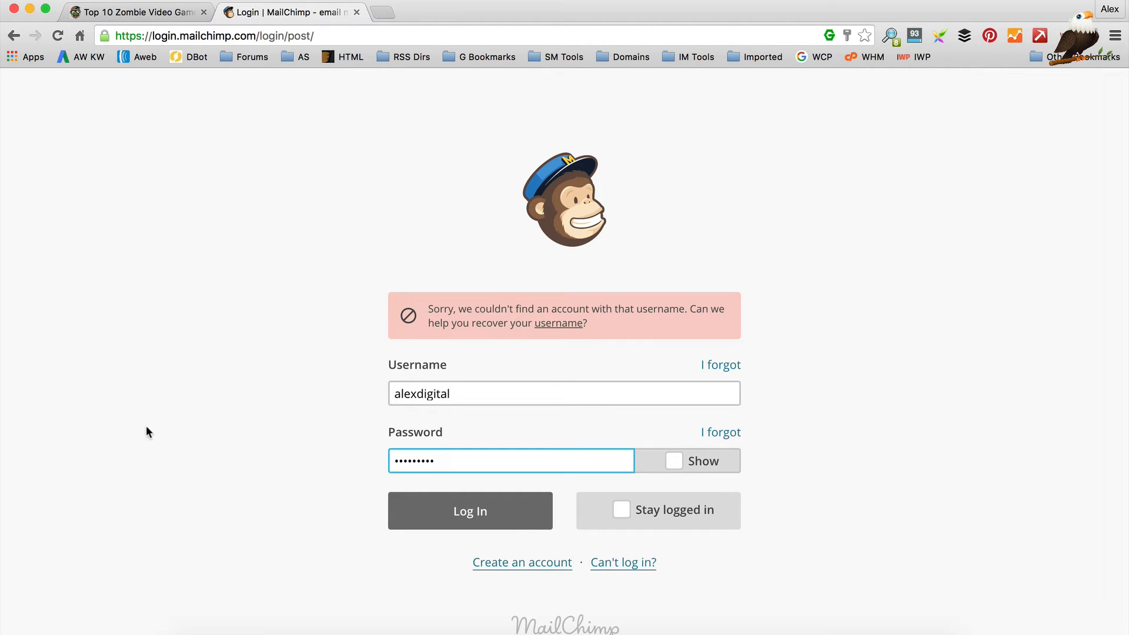
{"action": "left_click", "coordinate": [470, 510]}
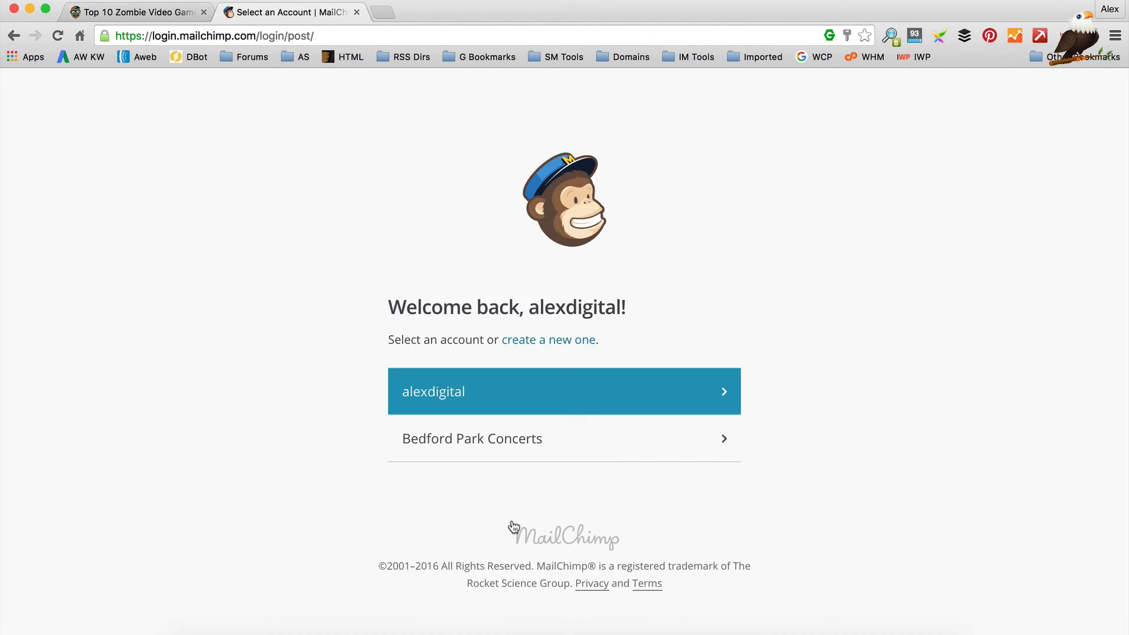
- Enter the first account and bring up its Lists page, where Zombiemerc shows 0 subscribers
{"action": "left_click", "coordinate": [564, 392]}
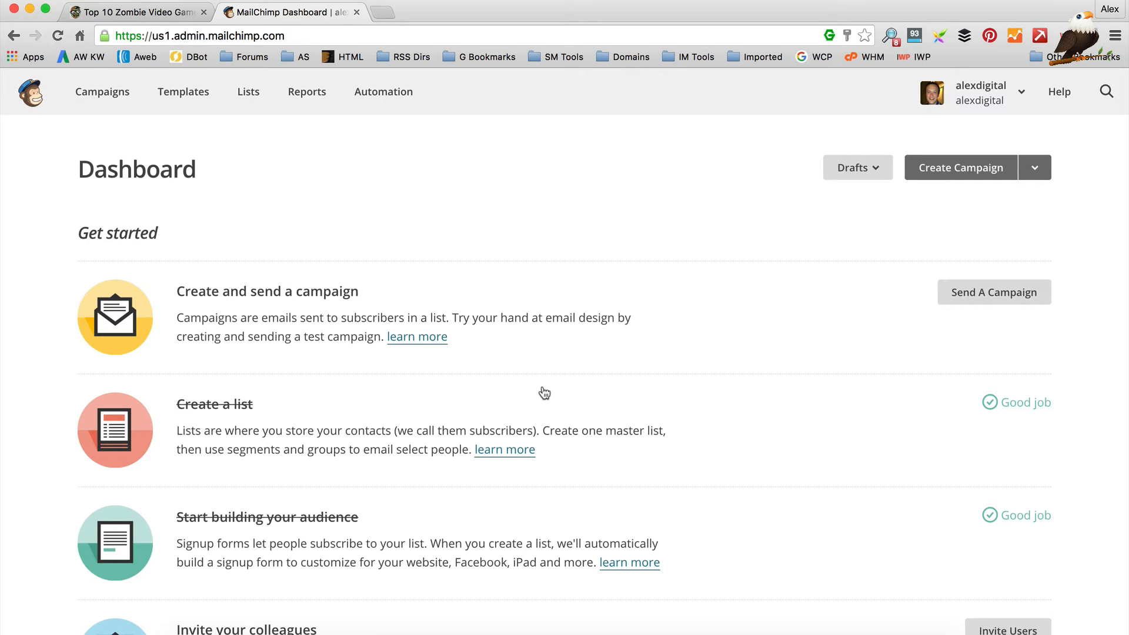
{"action": "left_click", "coordinate": [248, 91]}
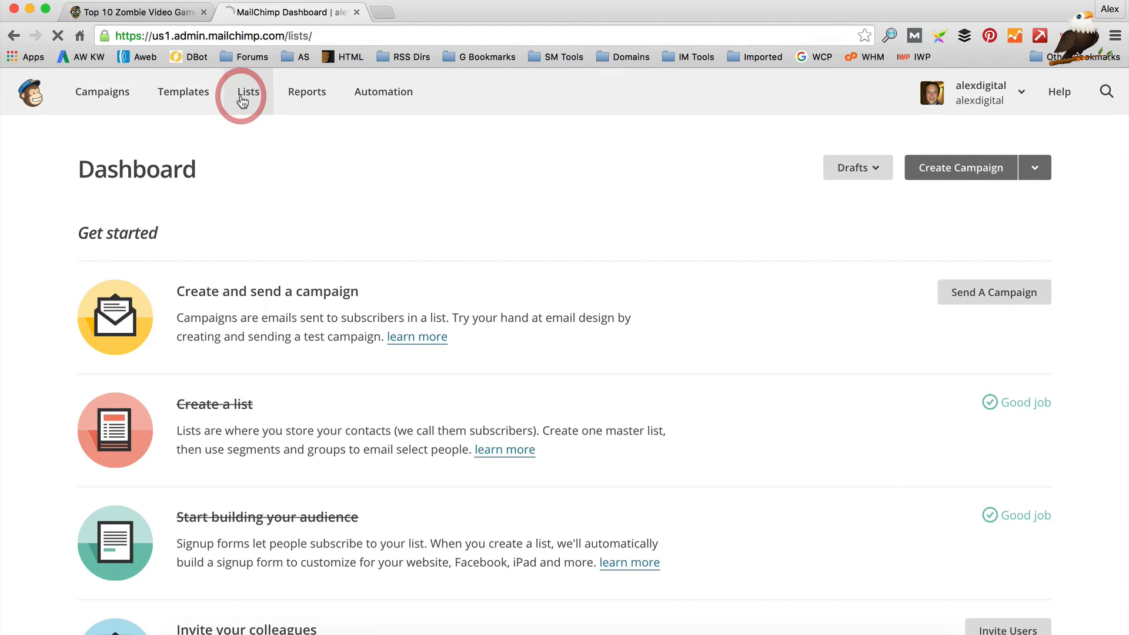
{"action": "left_click", "coordinate": [248, 91]}
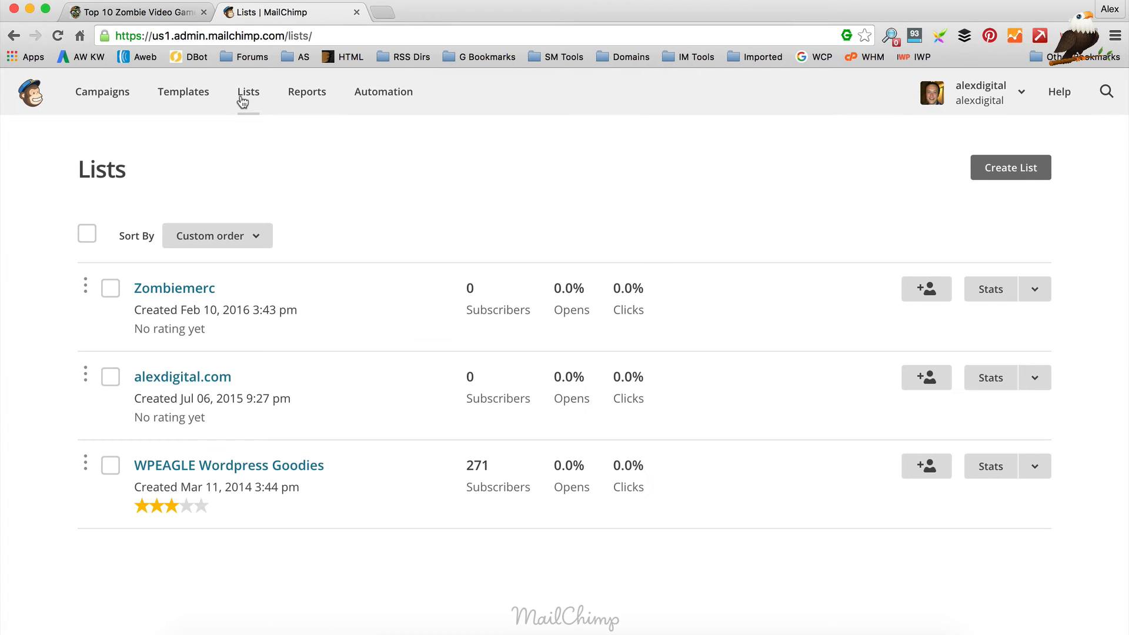
{"action": "mouse_move", "coordinate": [362, 316]}
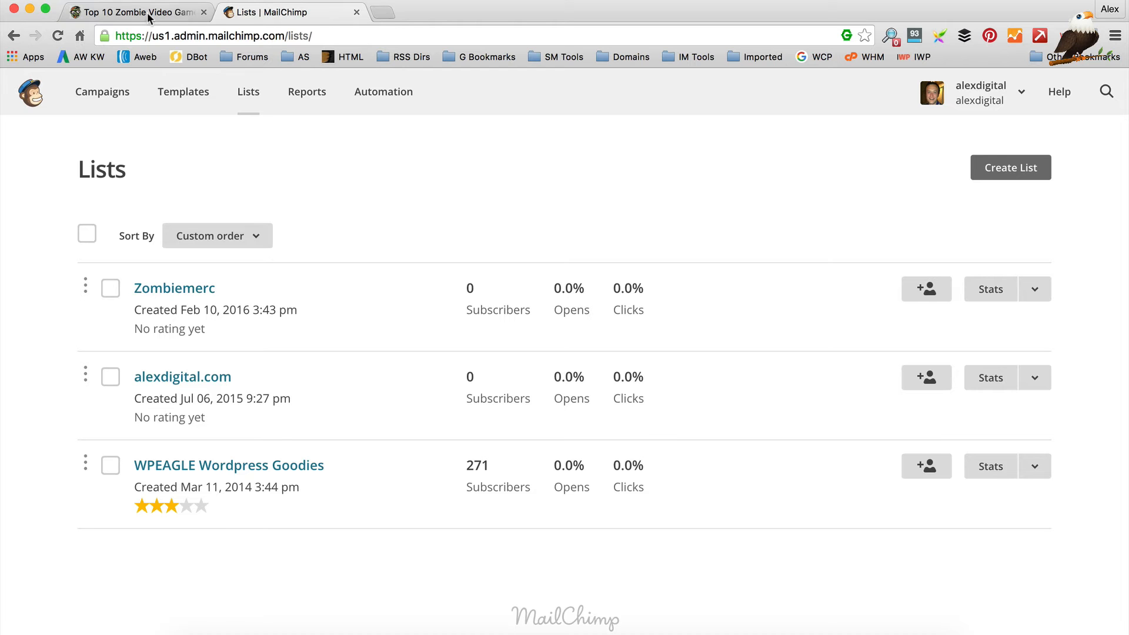
- Return to the ZombieMerc admin dashboard and go to Plugins > Add New
{"action": "left_click", "coordinate": [141, 12]}
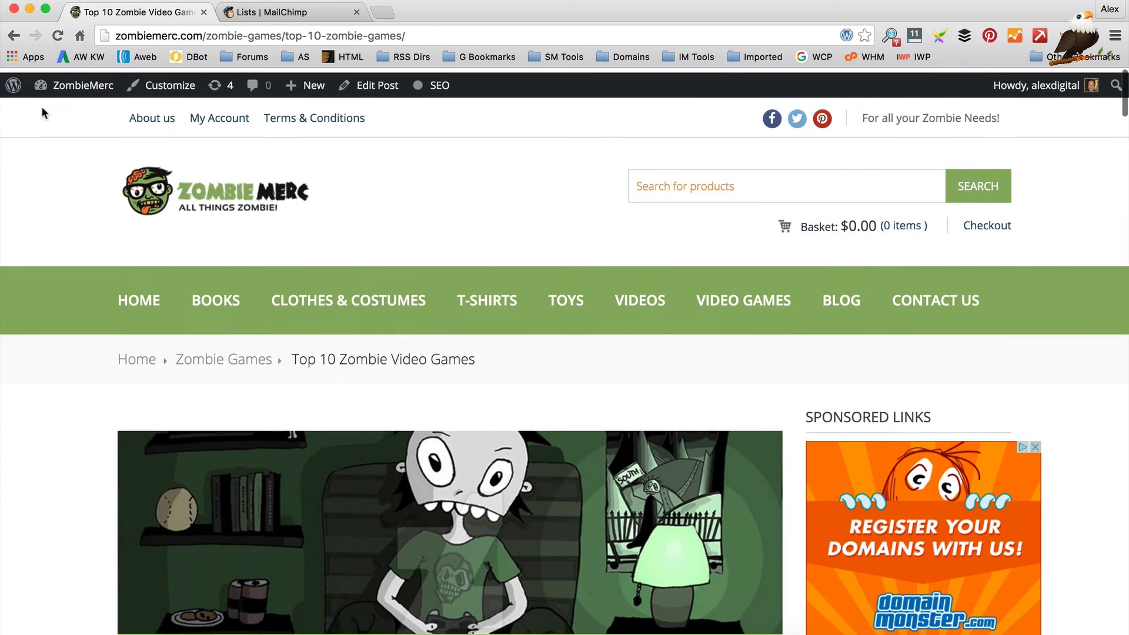
{"action": "left_click", "coordinate": [80, 84]}
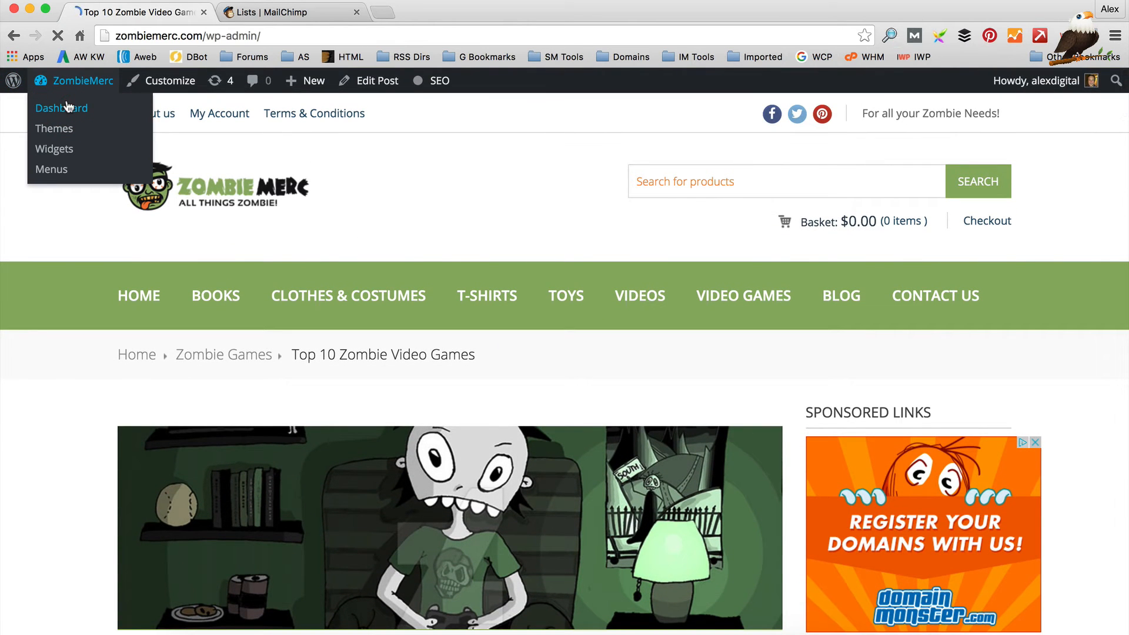
{"action": "left_click", "coordinate": [61, 107]}
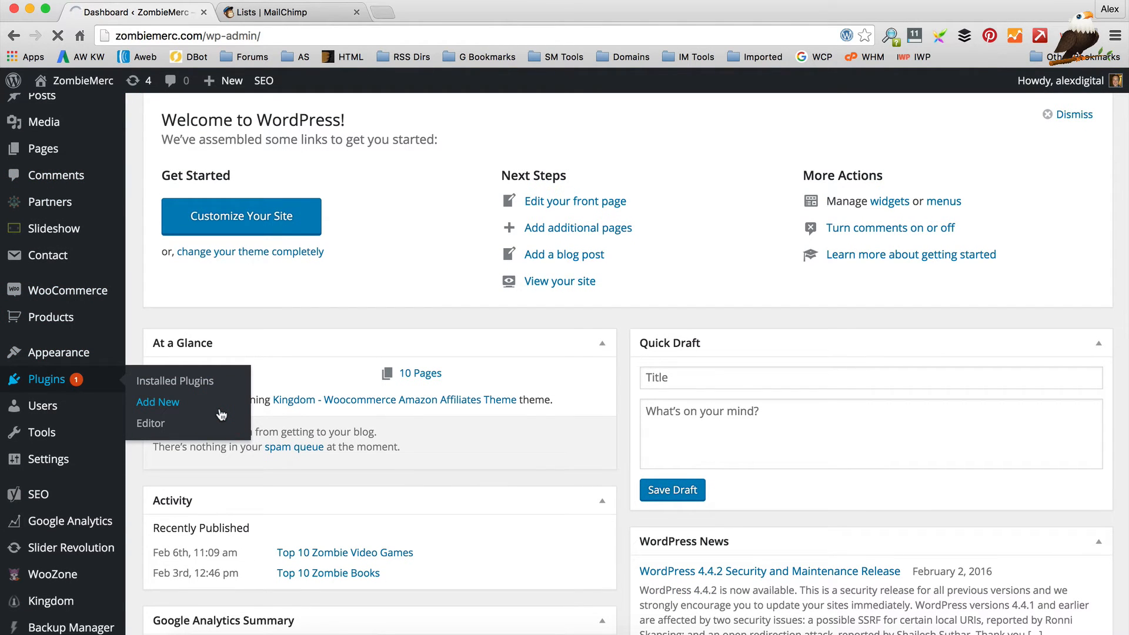
{"action": "left_click", "coordinate": [158, 402]}
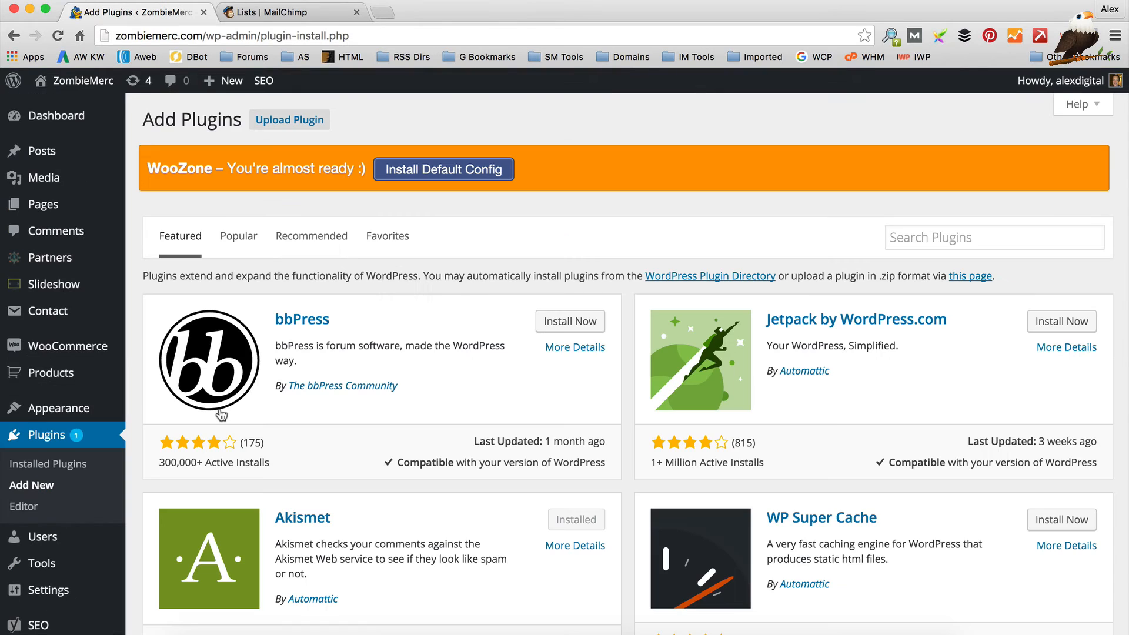
- Search 'sumome', see SumoMe already installed, and go to the installed plugins list
{"action": "type", "text": "s"}
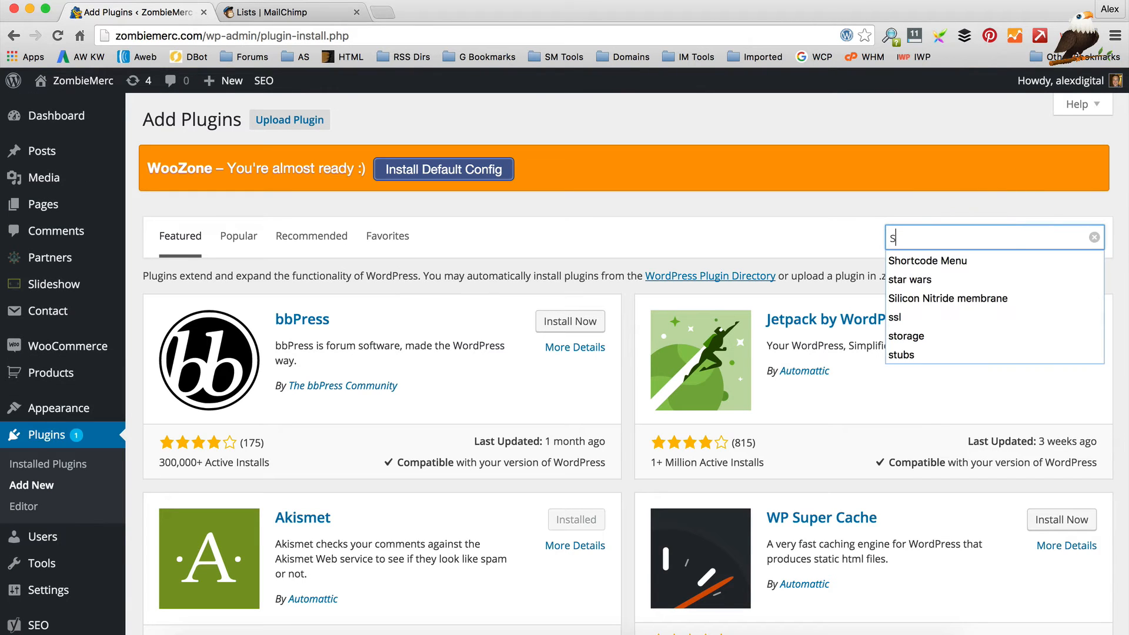
{"action": "type", "text": "umome"}
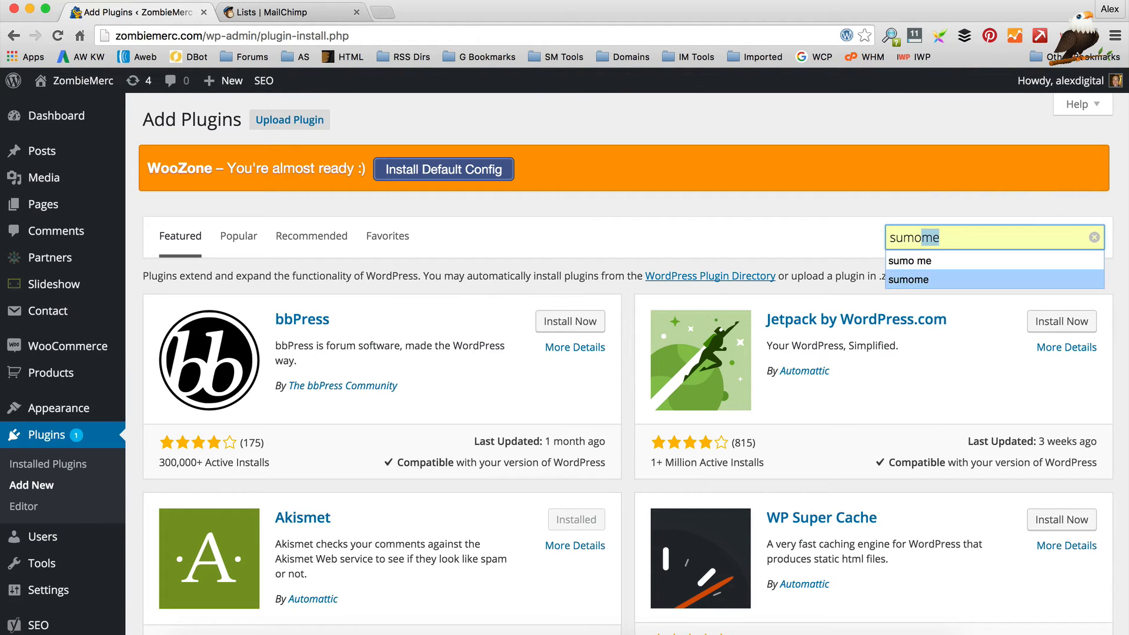
{"action": "left_click", "coordinate": [907, 280]}
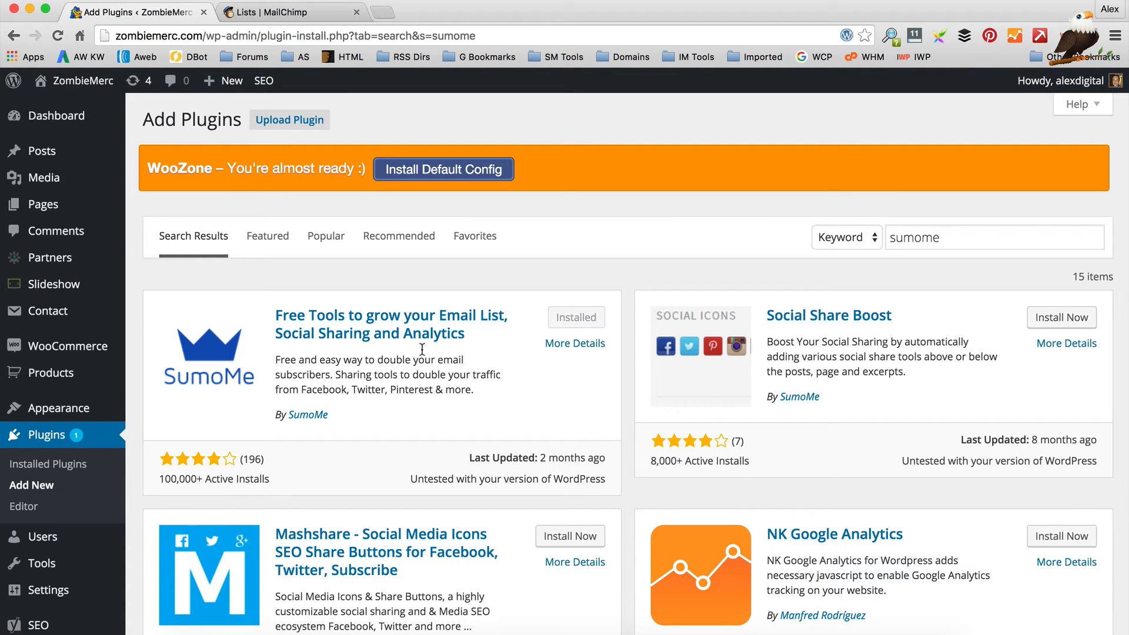
{"action": "mouse_move", "coordinate": [483, 348]}
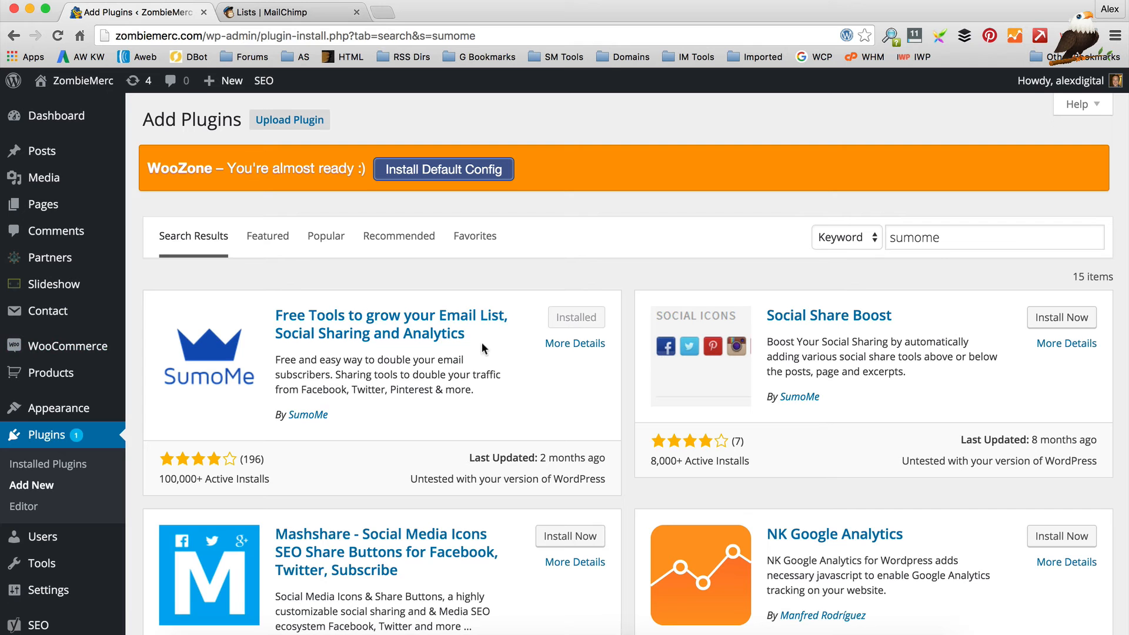
{"action": "scroll", "scroll_direction": "down", "scroll_amount": 3}
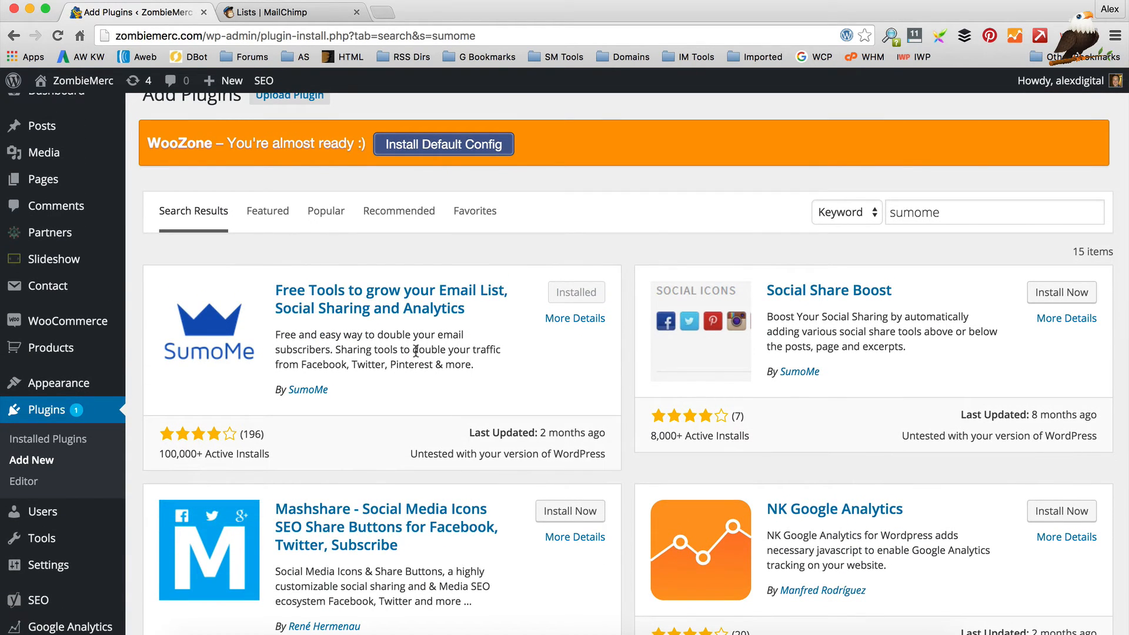
{"action": "left_click", "coordinate": [49, 438]}
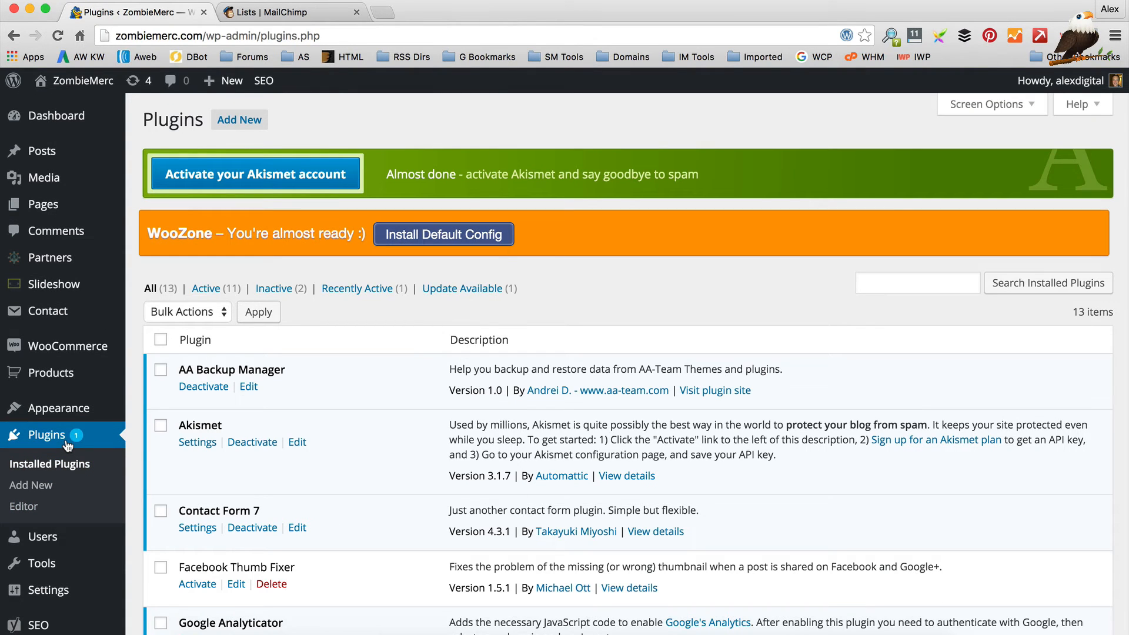
- Activate the SumoMe plugin from the plugins list and bring up its home panel via the crown tab
{"action": "scroll", "scroll_direction": "down", "scroll_amount": 3}
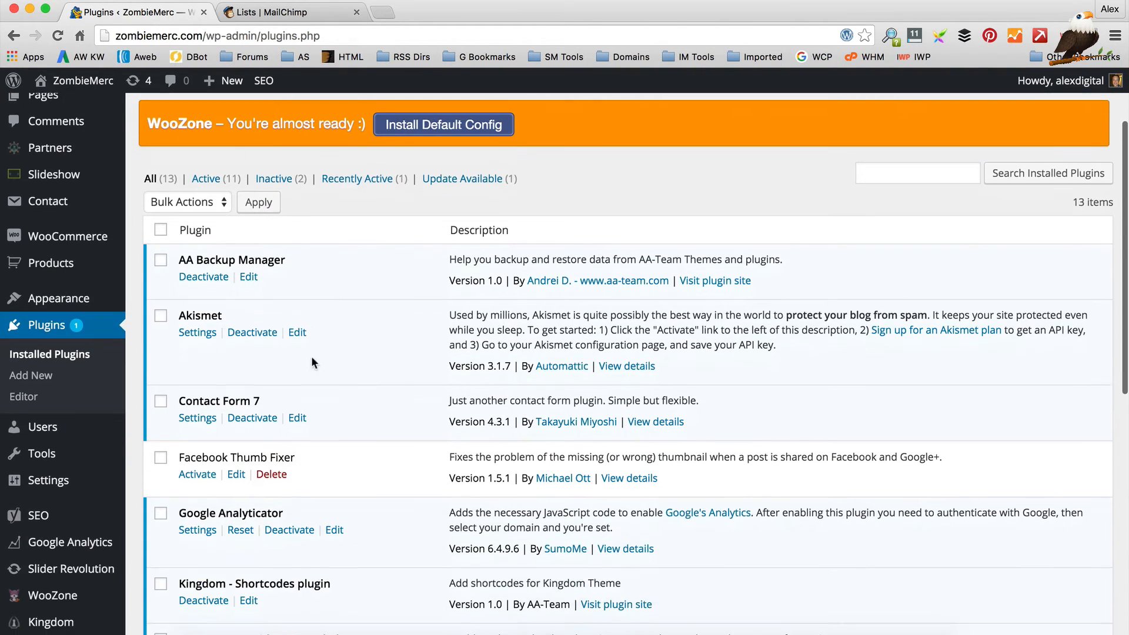
{"action": "scroll", "scroll_direction": "down", "scroll_amount": 3}
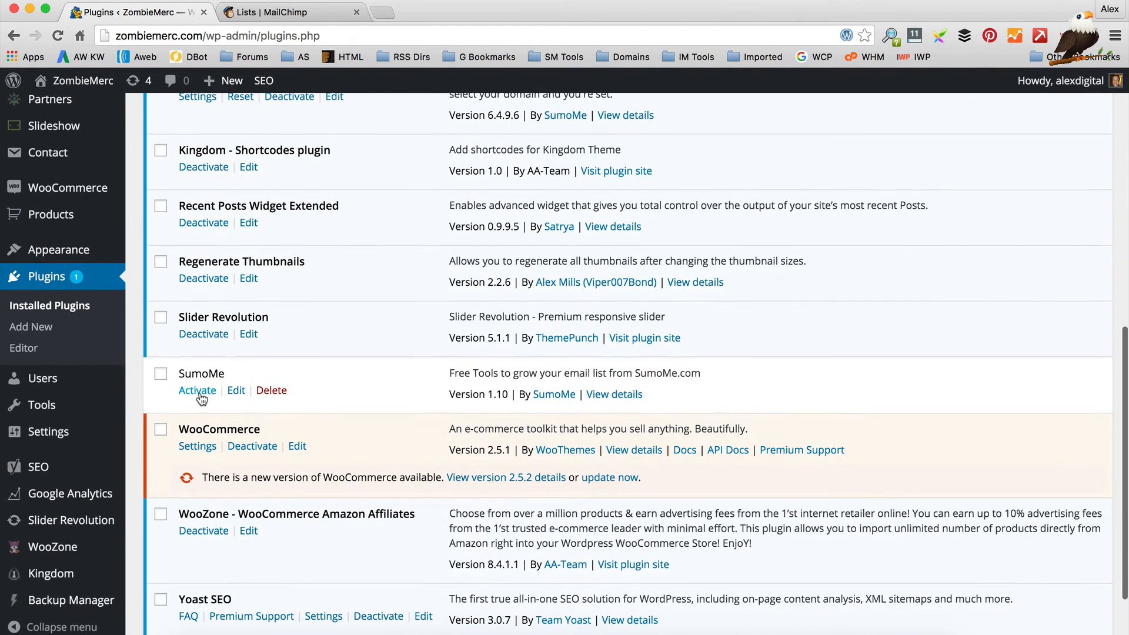
{"action": "left_click", "coordinate": [198, 390]}
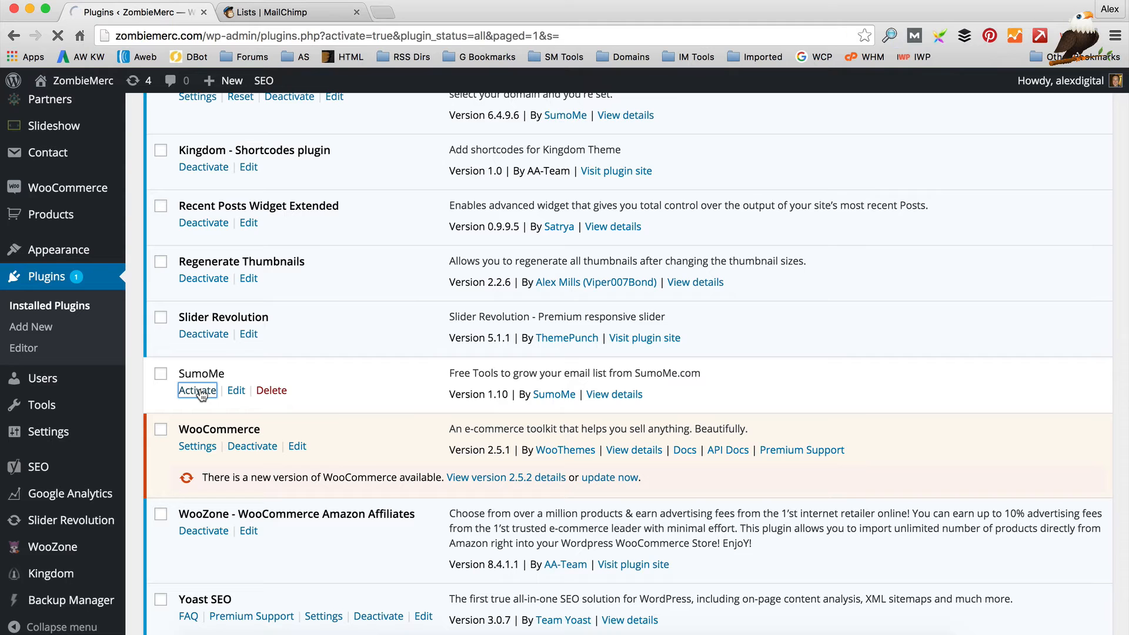
{"action": "left_click", "coordinate": [198, 389]}
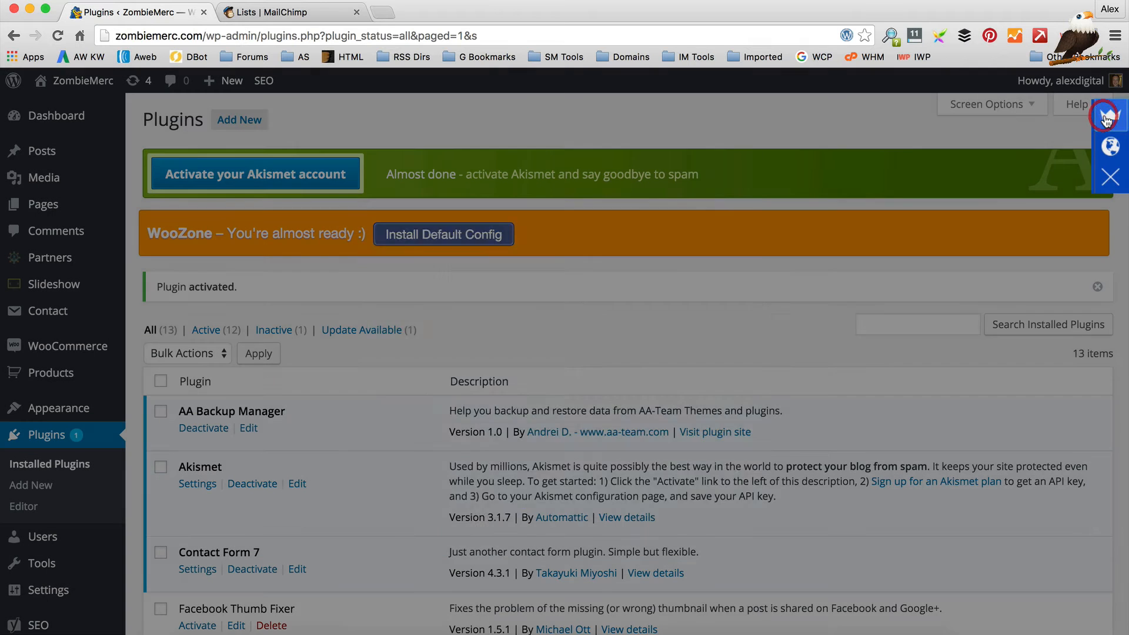
{"action": "left_click", "coordinate": [1109, 115]}
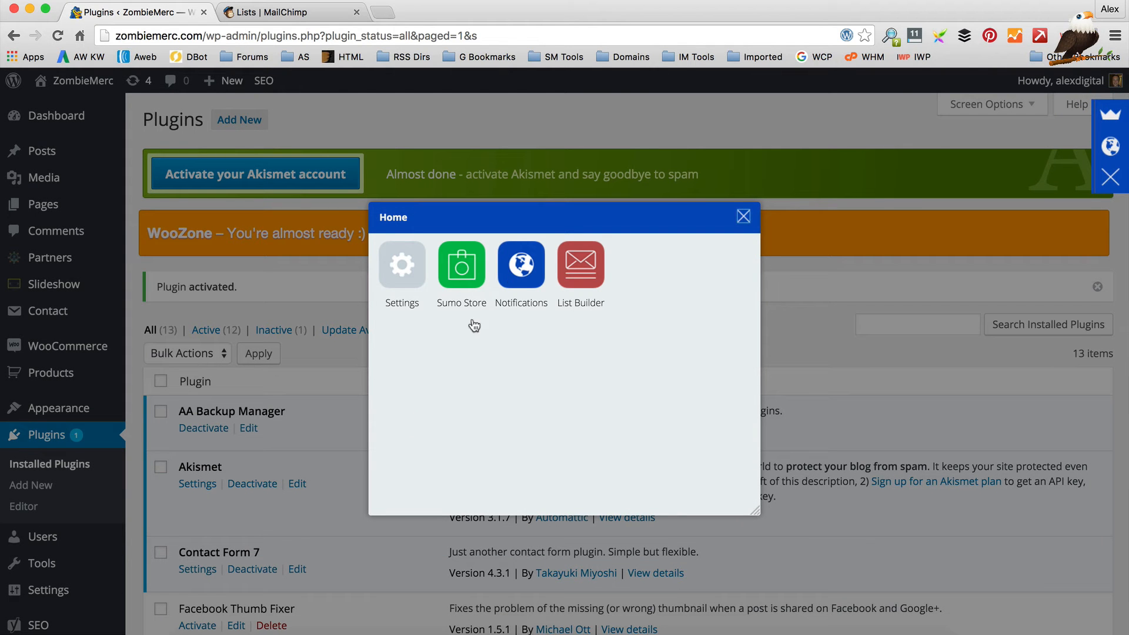
{"action": "mouse_move", "coordinate": [409, 418]}
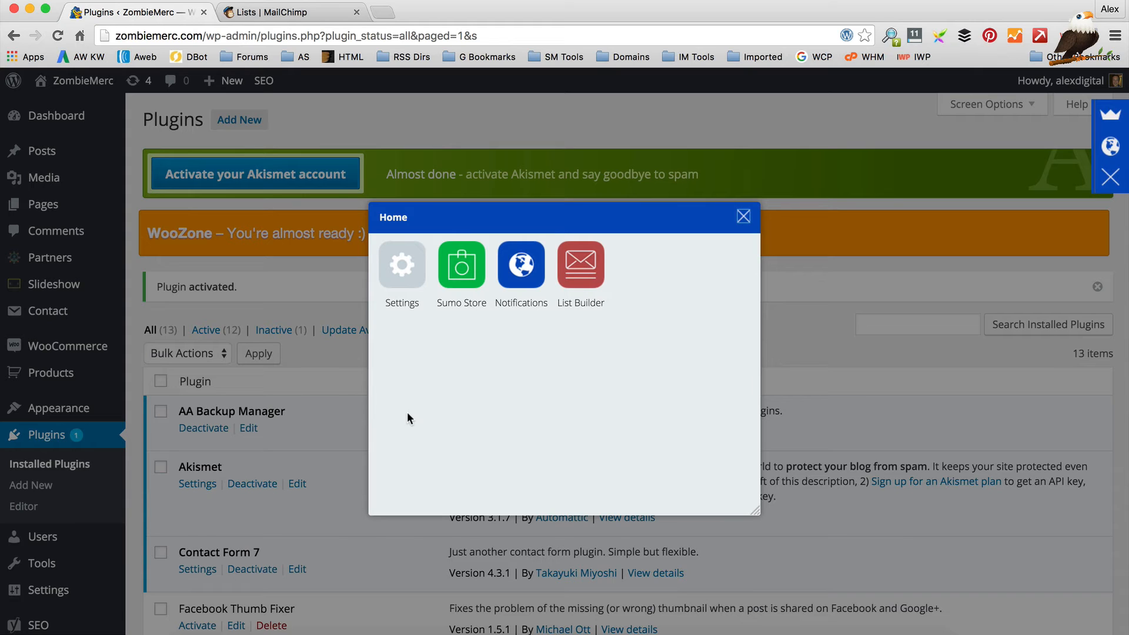
{"action": "mouse_move", "coordinate": [481, 404]}
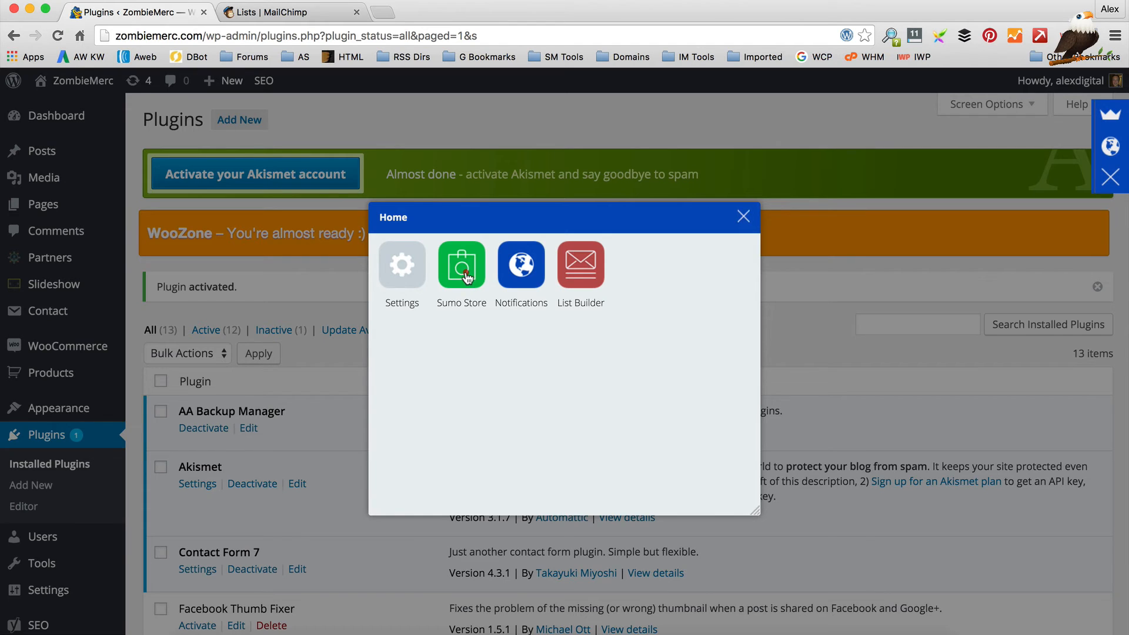
{"action": "left_click", "coordinate": [461, 266]}
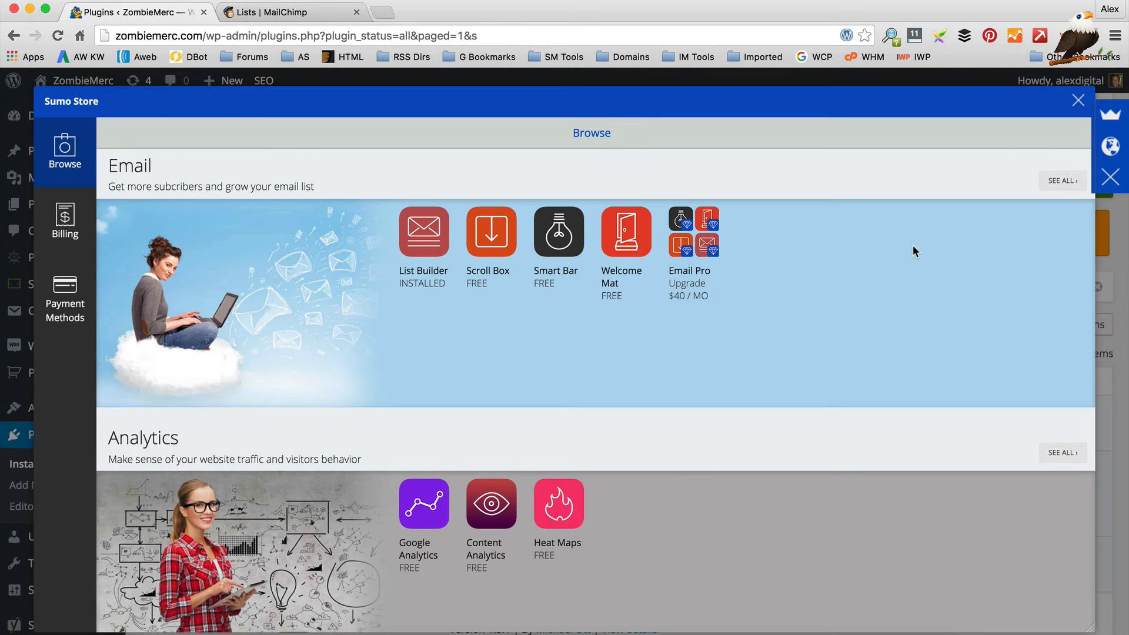
{"action": "scroll", "scroll_direction": "down", "scroll_amount": 3}
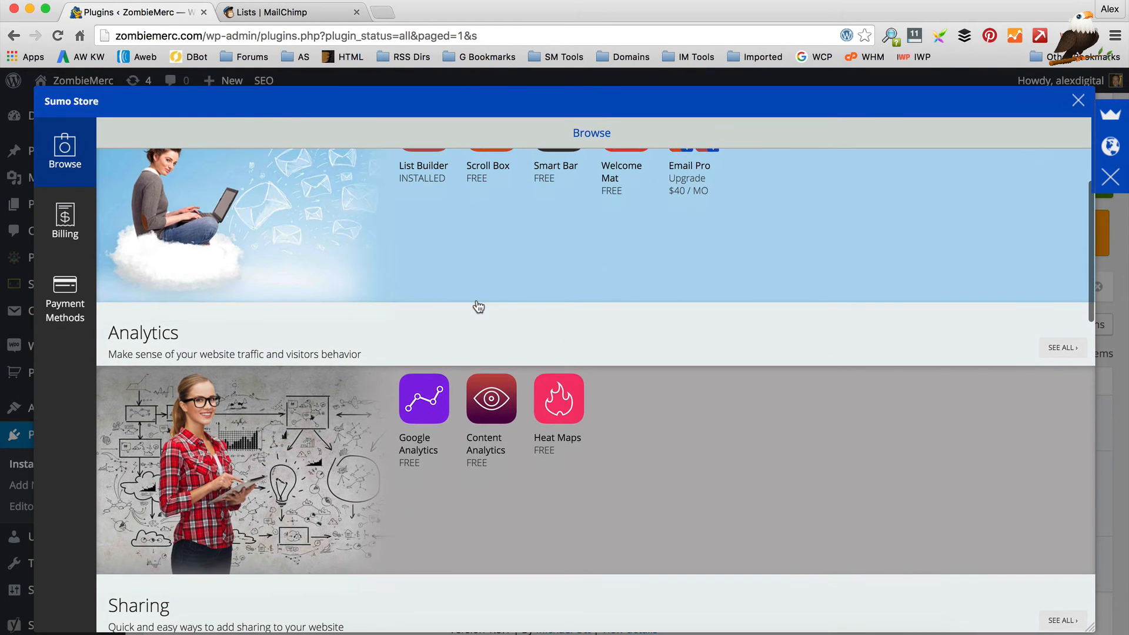
{"action": "scroll", "scroll_direction": "down", "scroll_amount": 3}
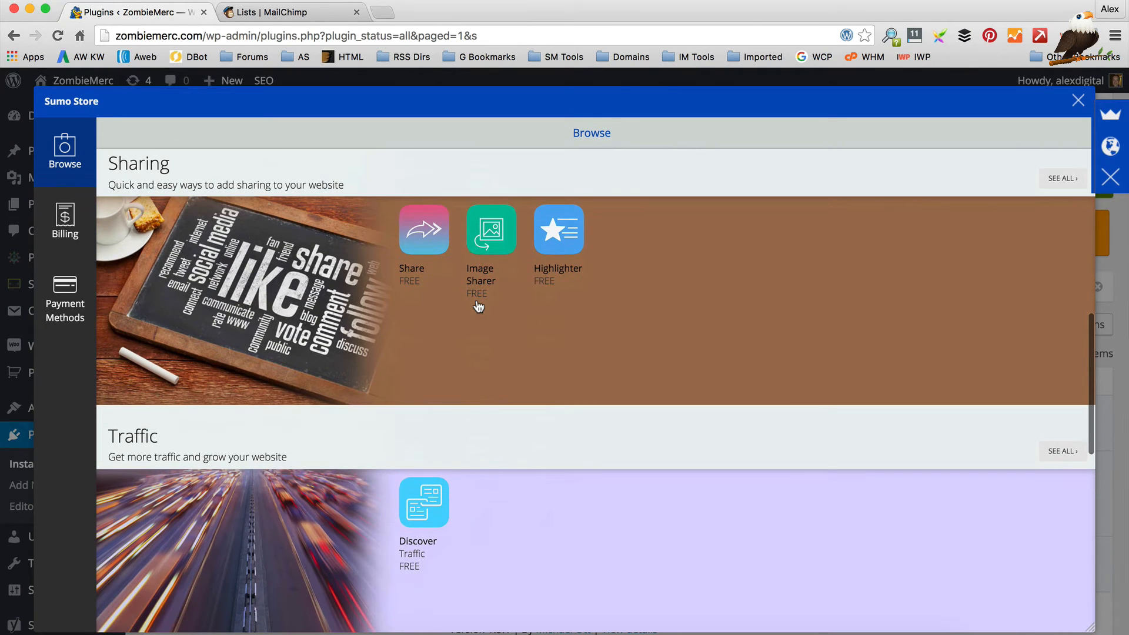
{"action": "scroll", "scroll_direction": "down", "scroll_amount": 3}
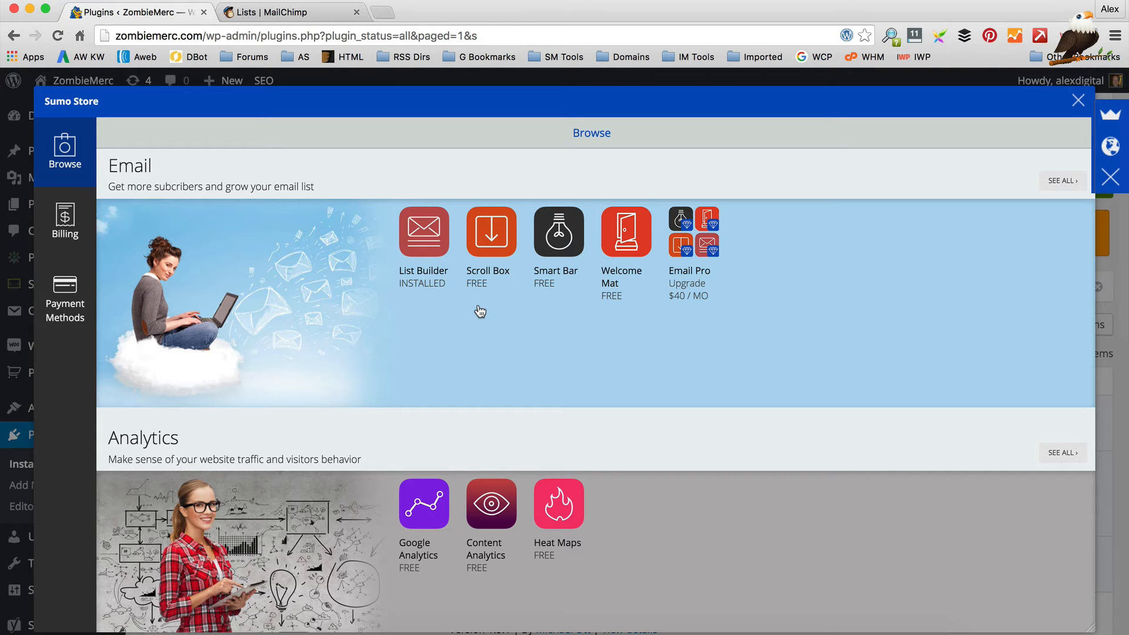
{"action": "mouse_move", "coordinate": [435, 254]}
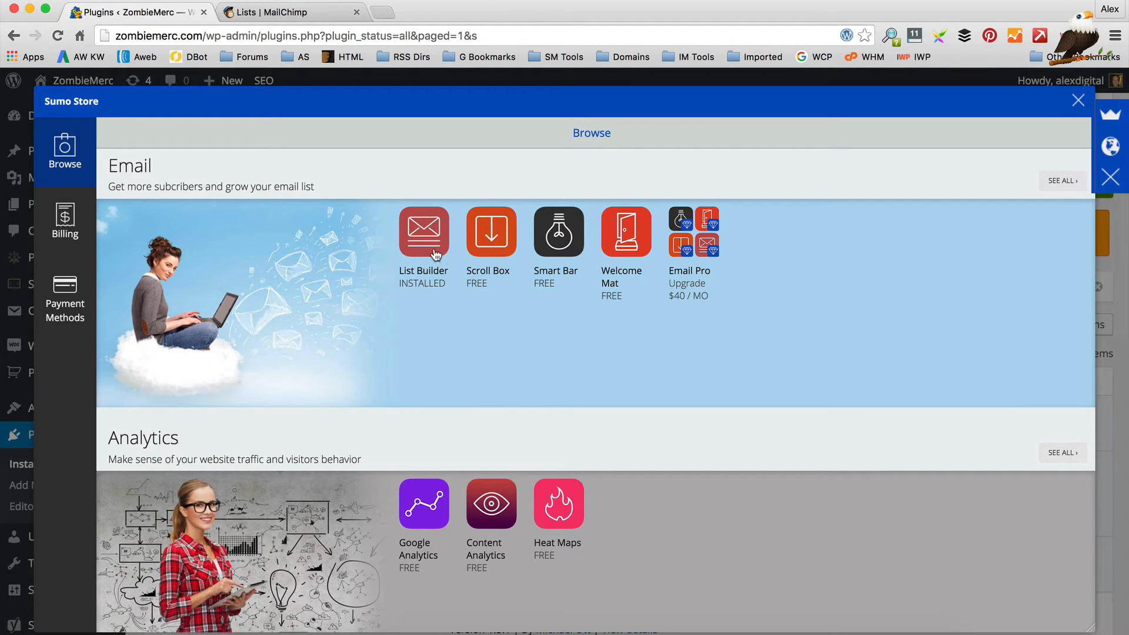
{"action": "mouse_move", "coordinate": [423, 257]}
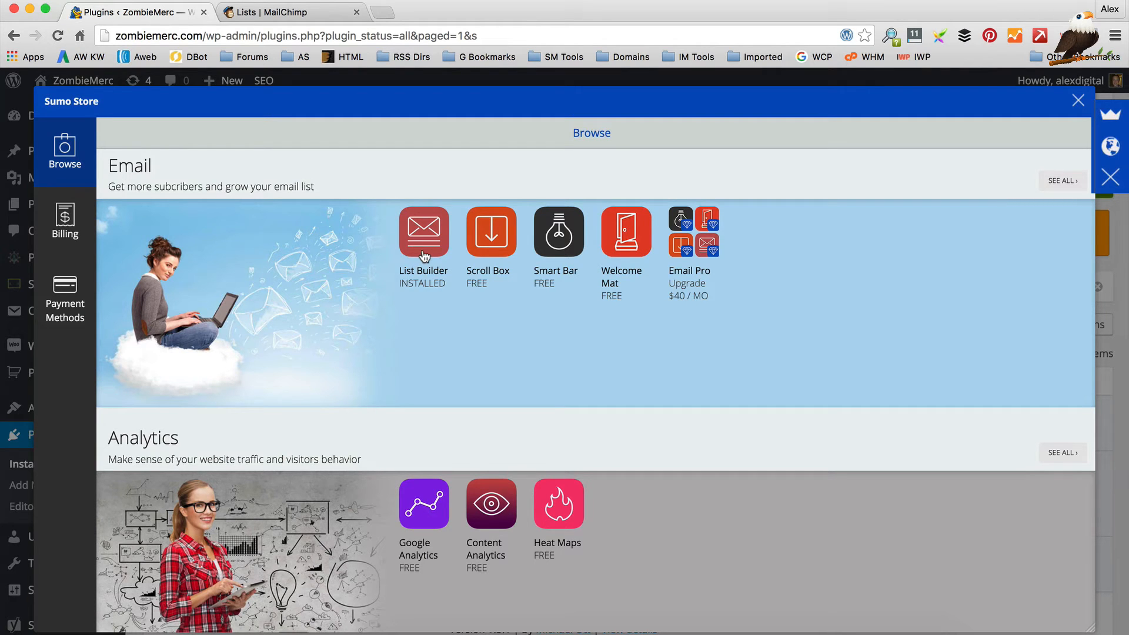
- Launch the List Builder app and go to the popup's Design settings, previewing its success message
{"action": "left_click", "coordinate": [423, 231]}
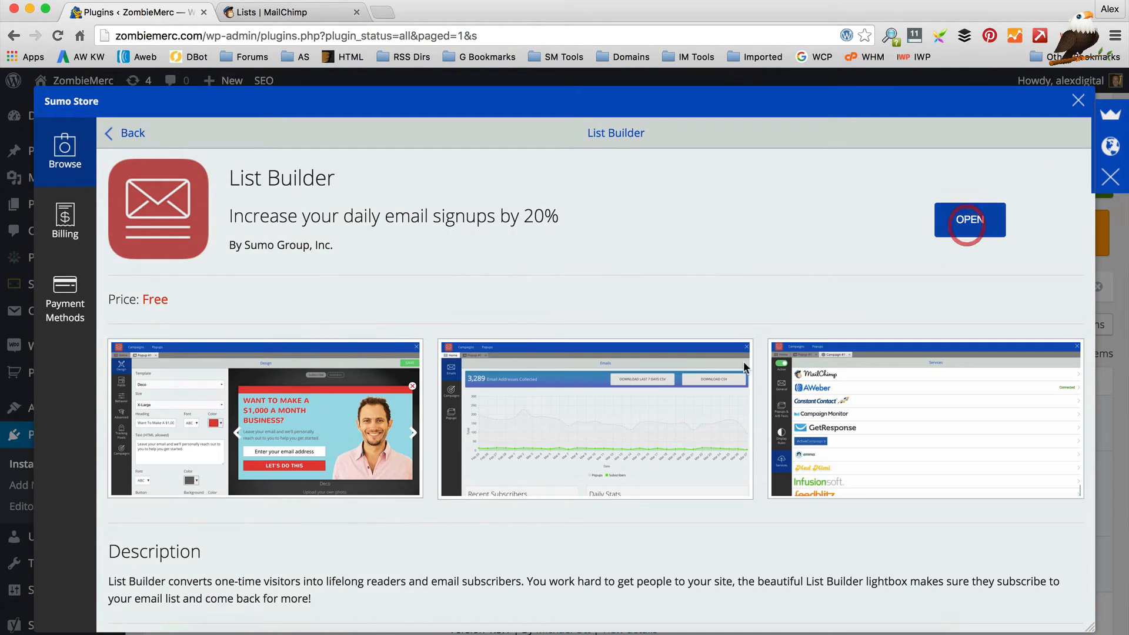
{"action": "left_click", "coordinate": [969, 220]}
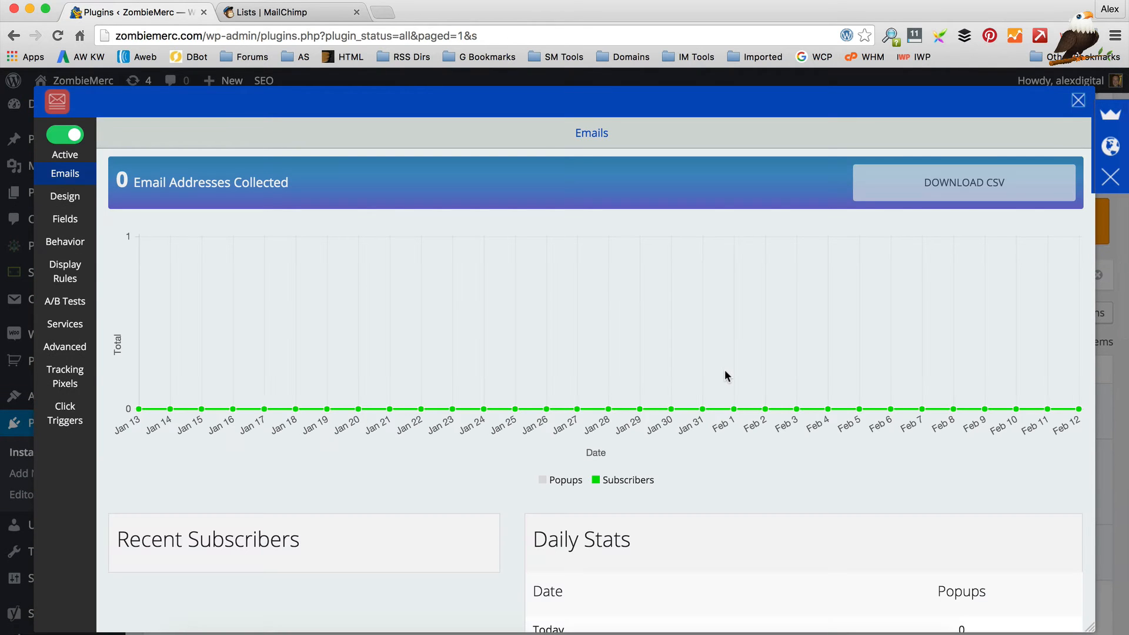
{"action": "scroll", "scroll_direction": "down", "scroll_amount": 3}
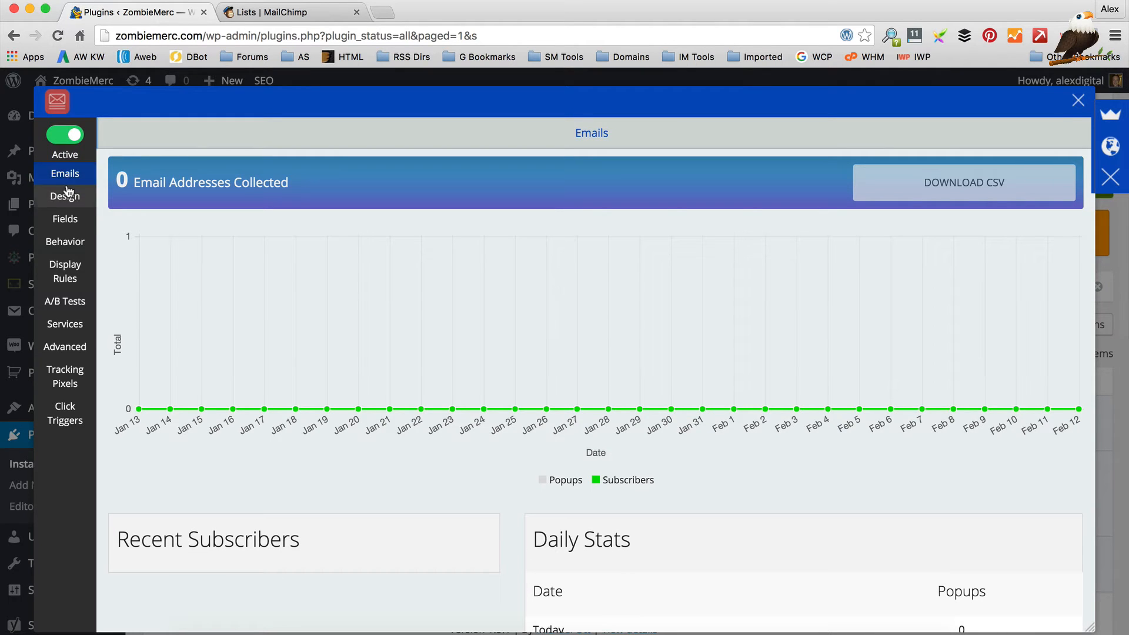
{"action": "left_click", "coordinate": [65, 195]}
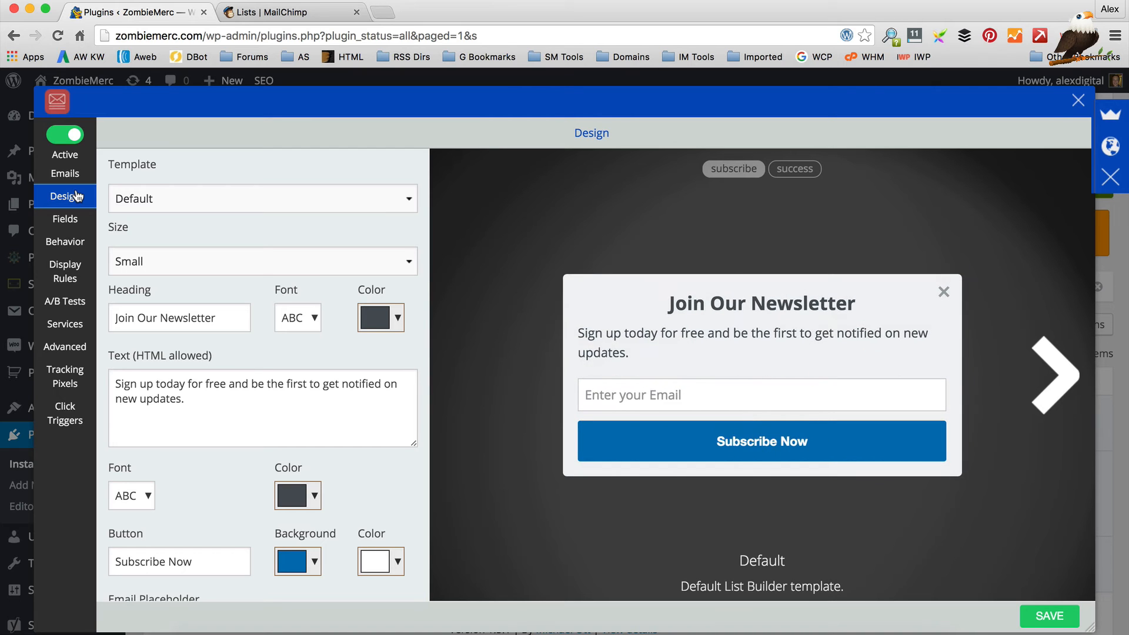
{"action": "left_click", "coordinate": [795, 169]}
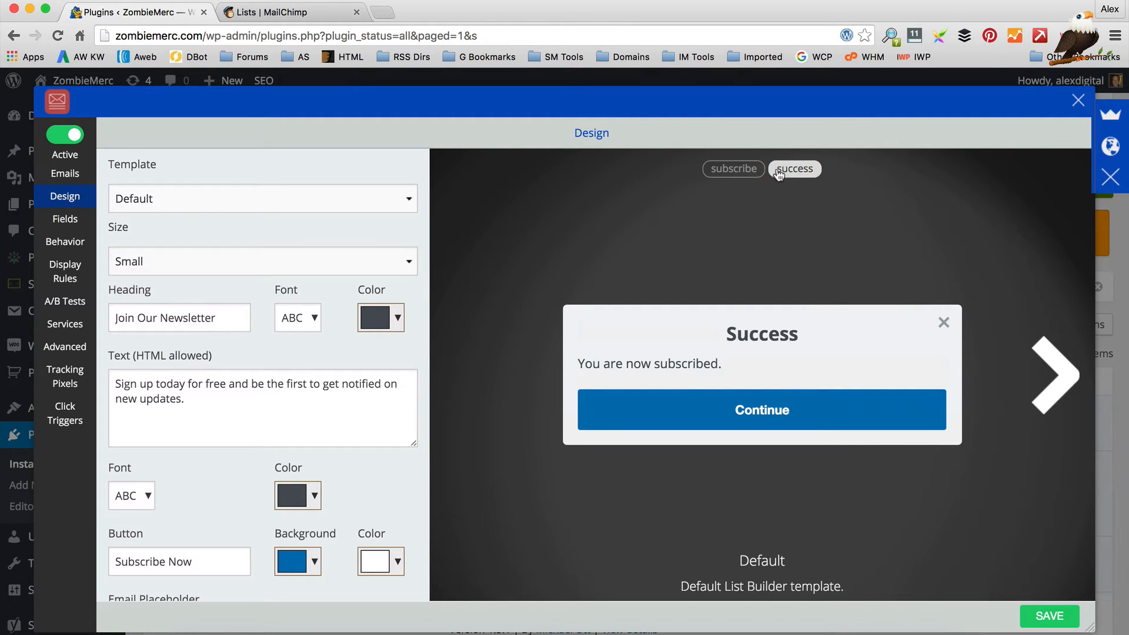
- Cycle through the locked templates Atomic, Emoji, Growth, Make It Pop, Pitch and Showcase, then return to the free Default
{"action": "left_click", "coordinate": [1056, 374]}
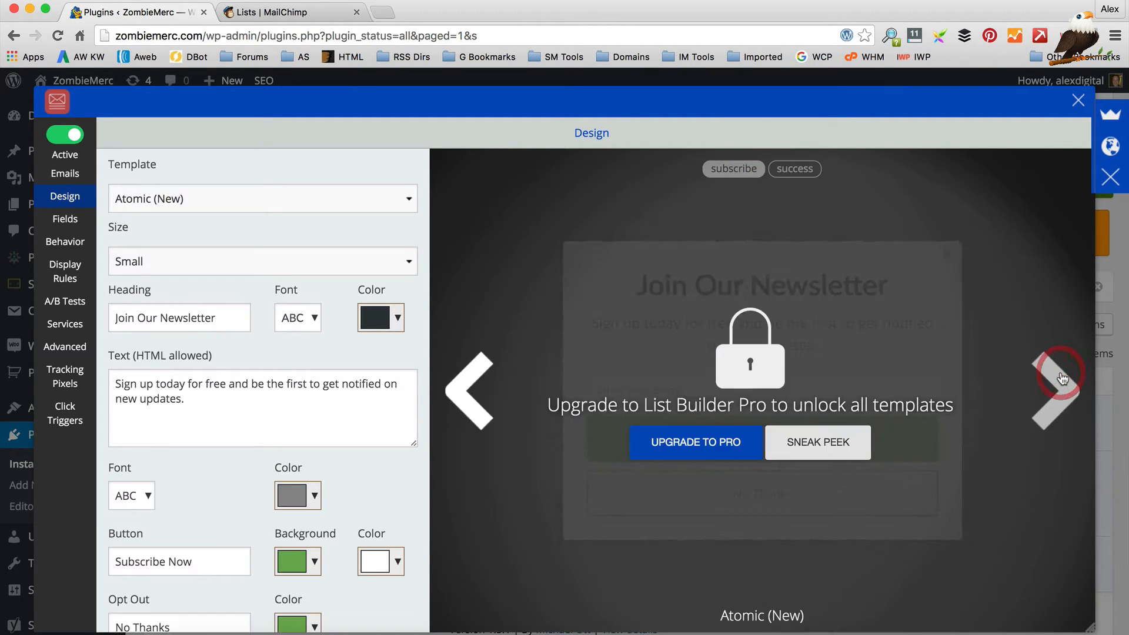
{"action": "left_click", "coordinate": [1058, 396]}
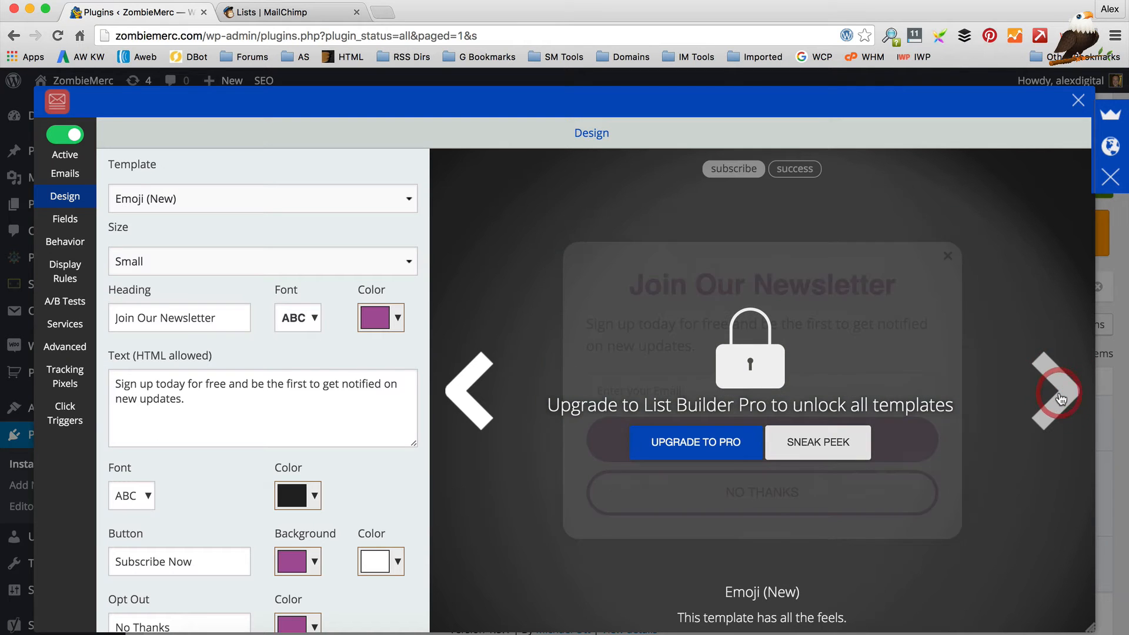
{"action": "left_click", "coordinate": [1056, 398]}
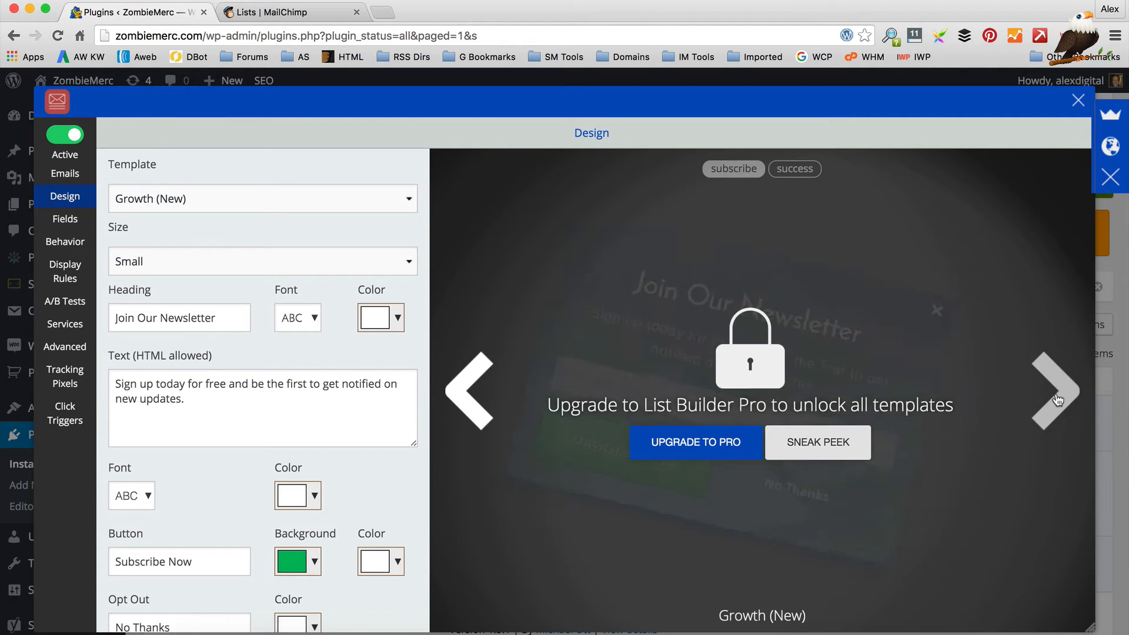
{"action": "left_click", "coordinate": [1056, 399]}
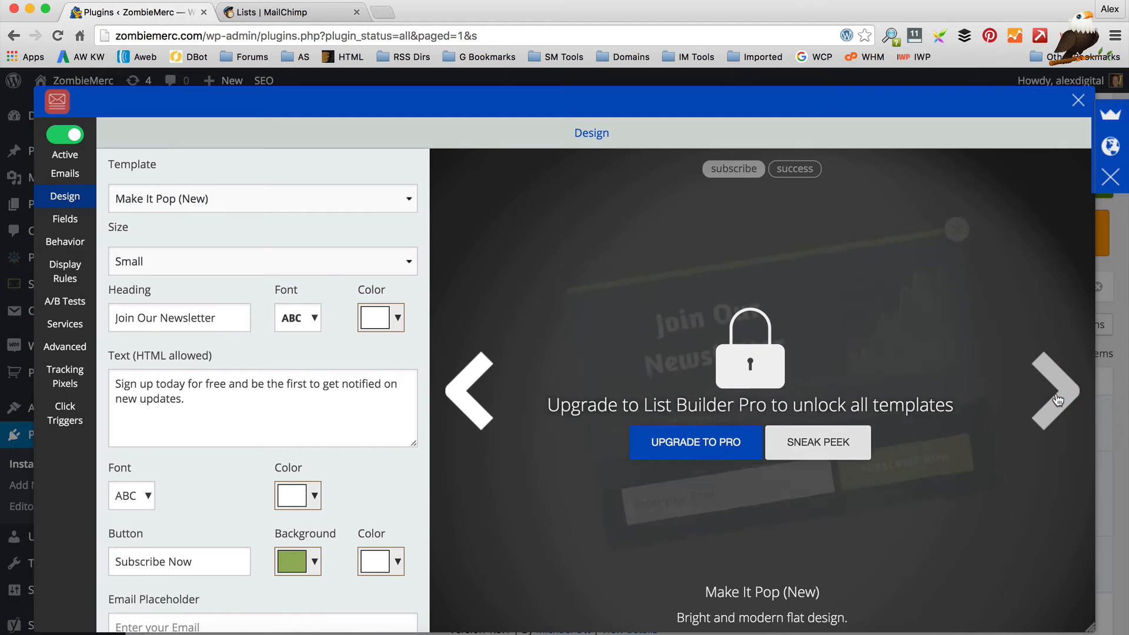
{"action": "left_click", "coordinate": [1054, 396]}
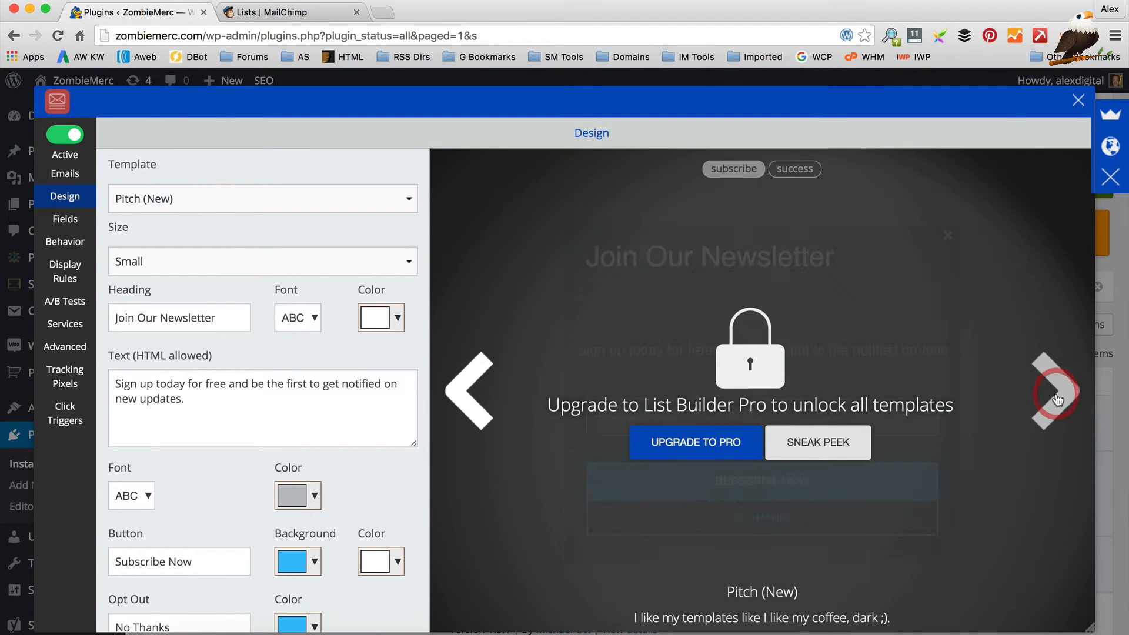
{"action": "left_click", "coordinate": [1053, 400]}
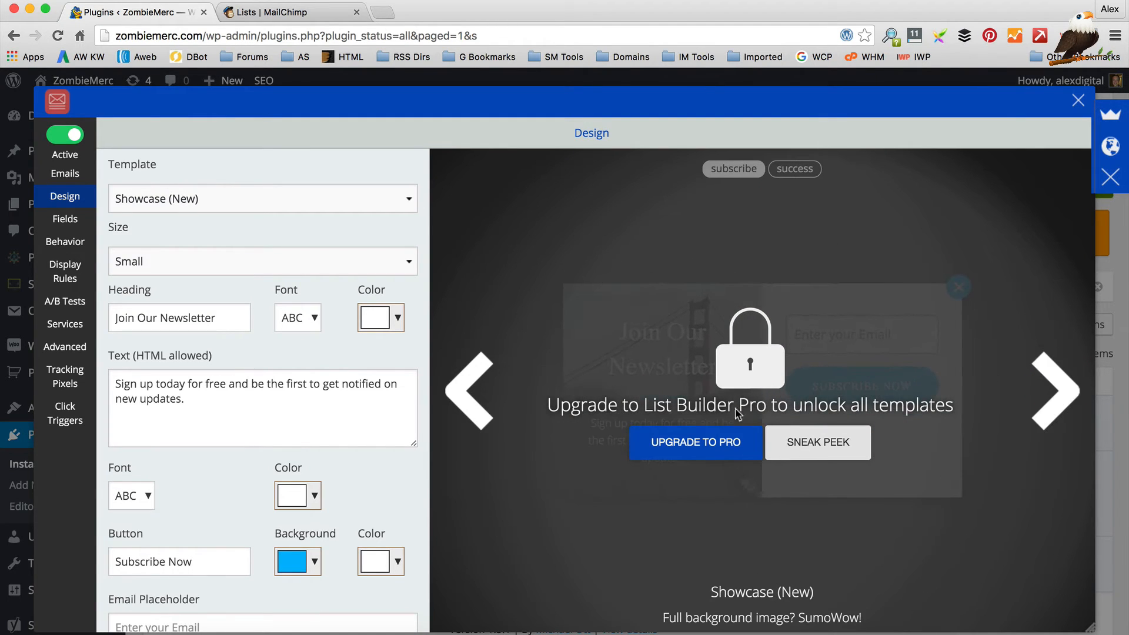
{"action": "left_click", "coordinate": [454, 393]}
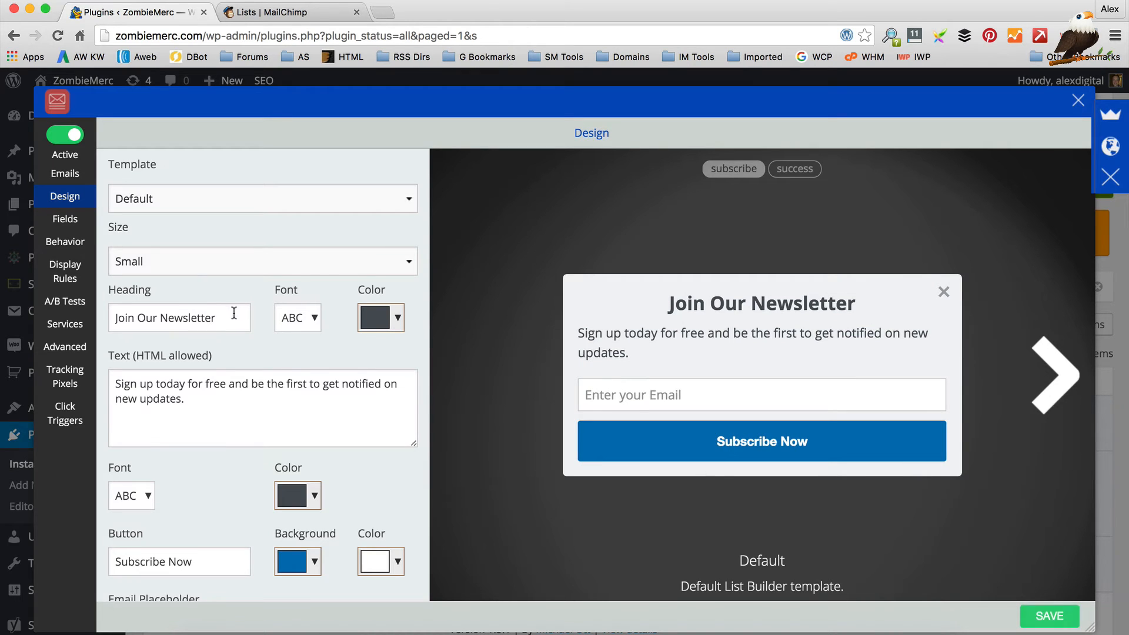
- Write the popup text: a 'Zom...' heading and 'stuff straight to your inbox! Garrrrrrr!' message
{"action": "type", "text": "Zomb"}
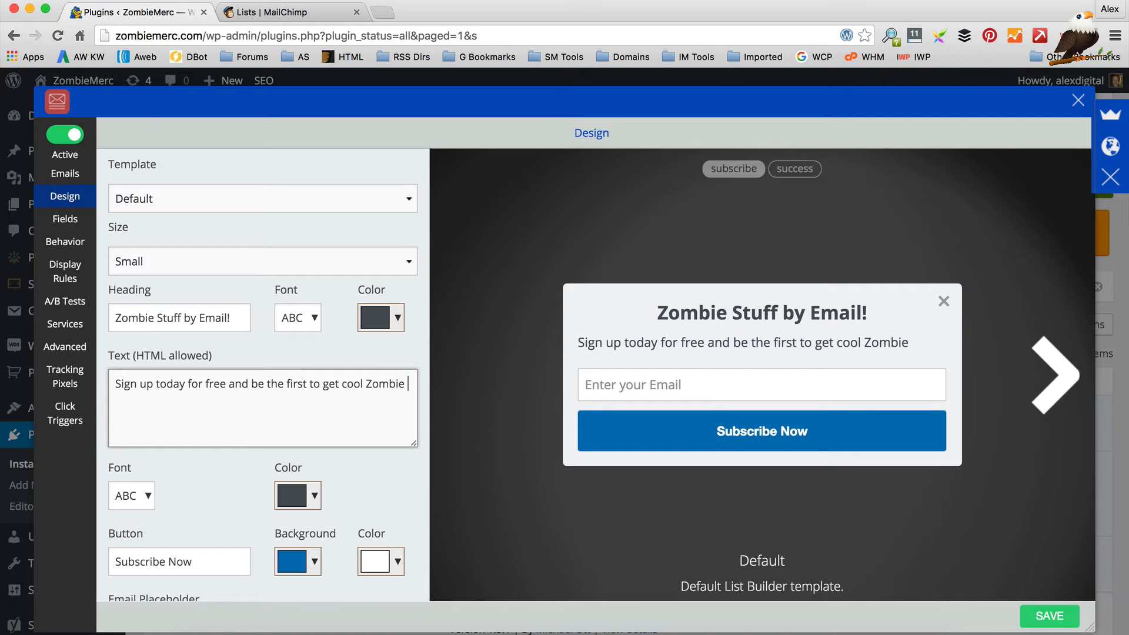
{"action": "type", "text": "stuff straight"}
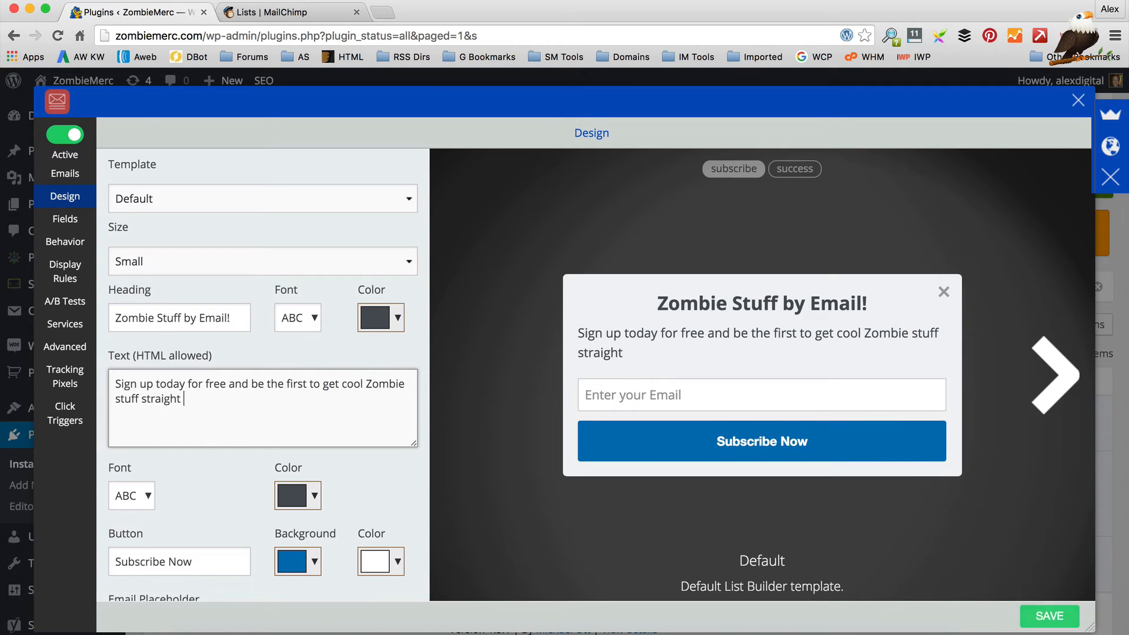
{"action": "type", "text": "to your"}
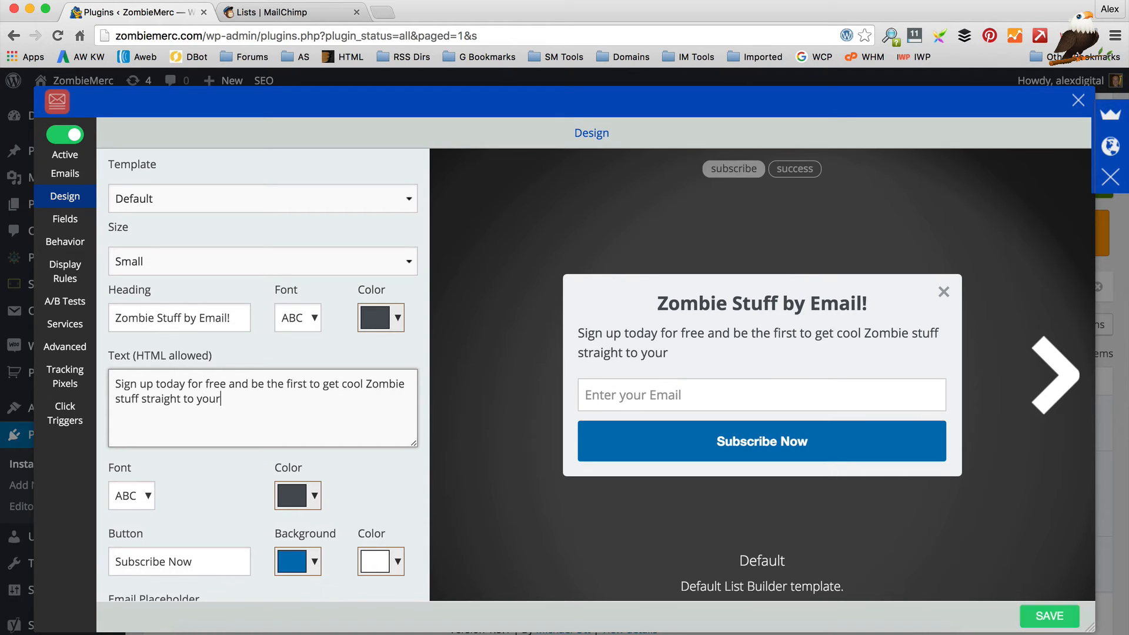
{"action": "type", "text": "inbox! Gar"}
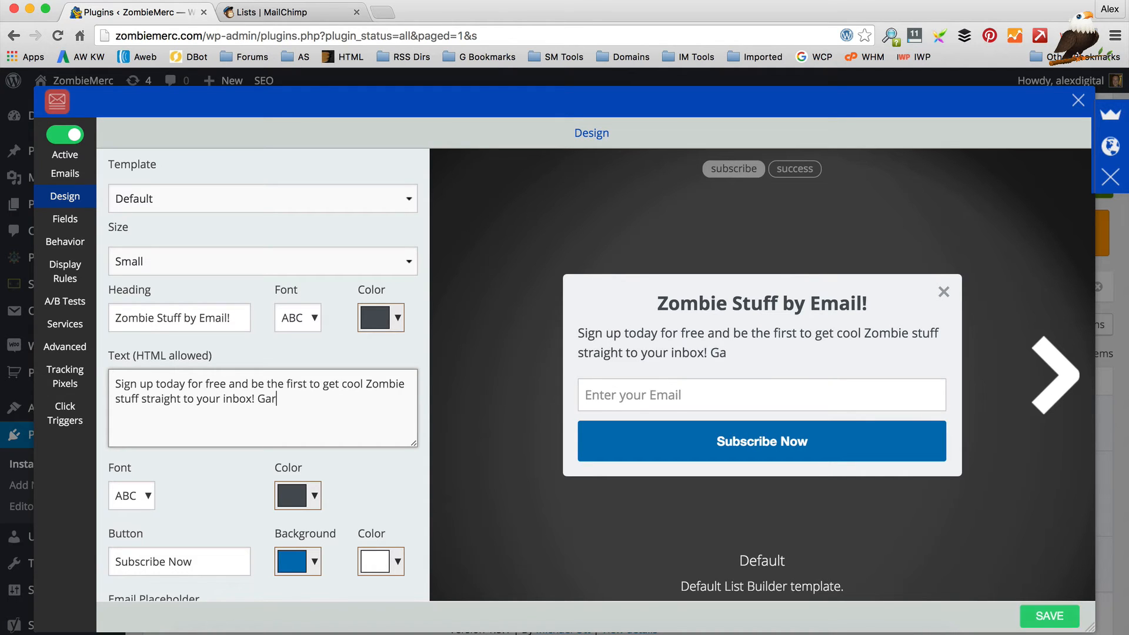
{"action": "type", "text": "rrrrrr!"}
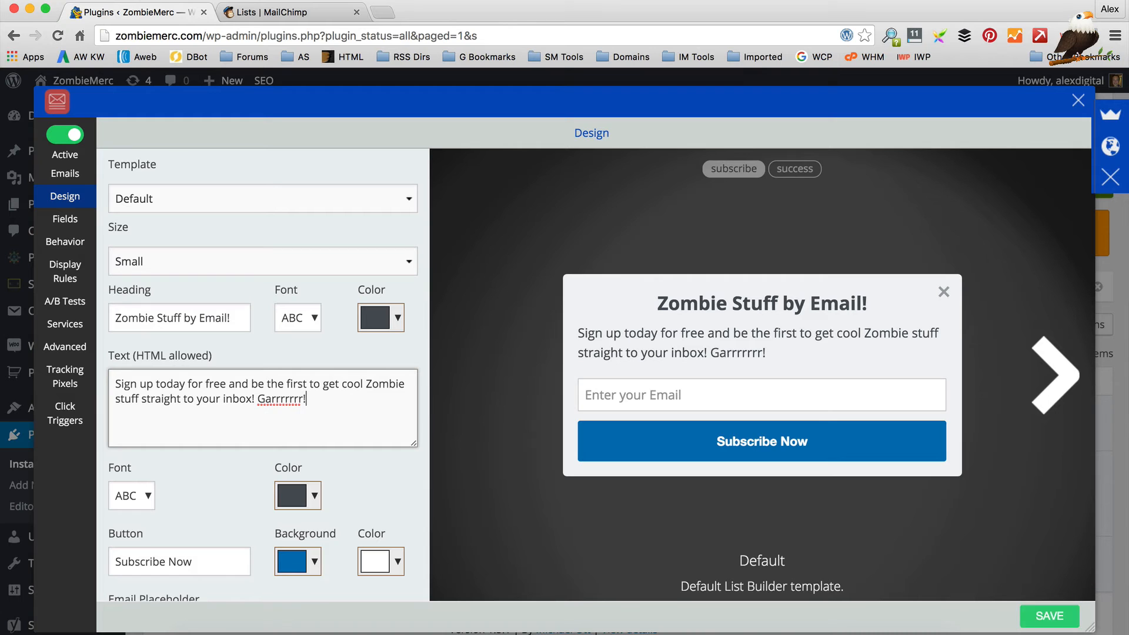
- Change the Subscribe Now button background to a brighter green
{"action": "scroll", "scroll_direction": "down", "scroll_amount": 3}
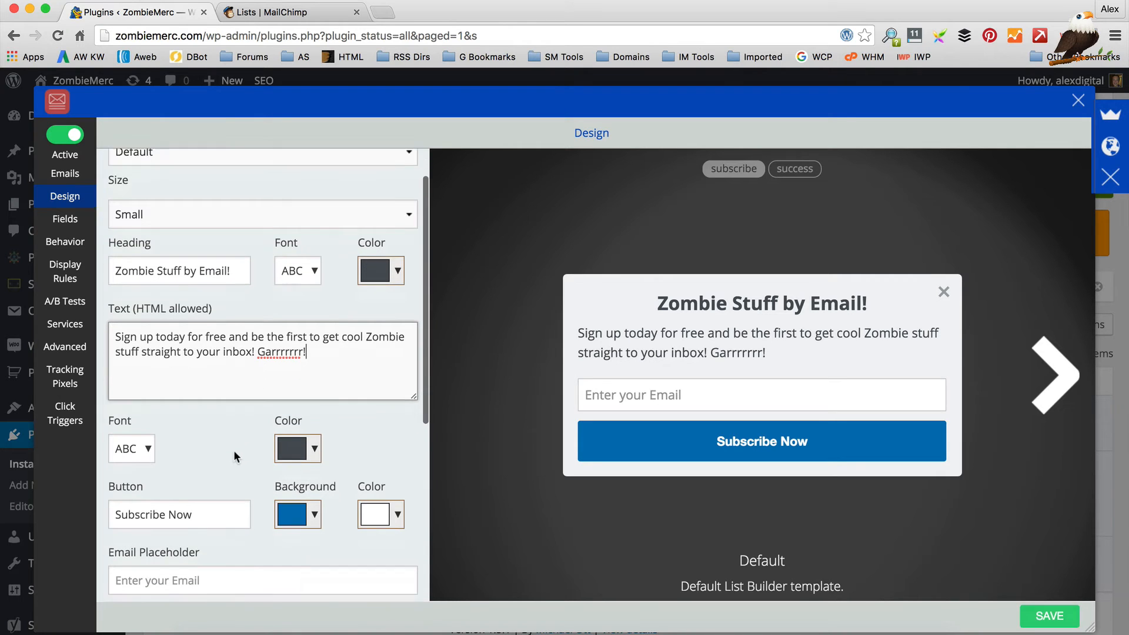
{"action": "scroll", "scroll_direction": "down", "scroll_amount": 3}
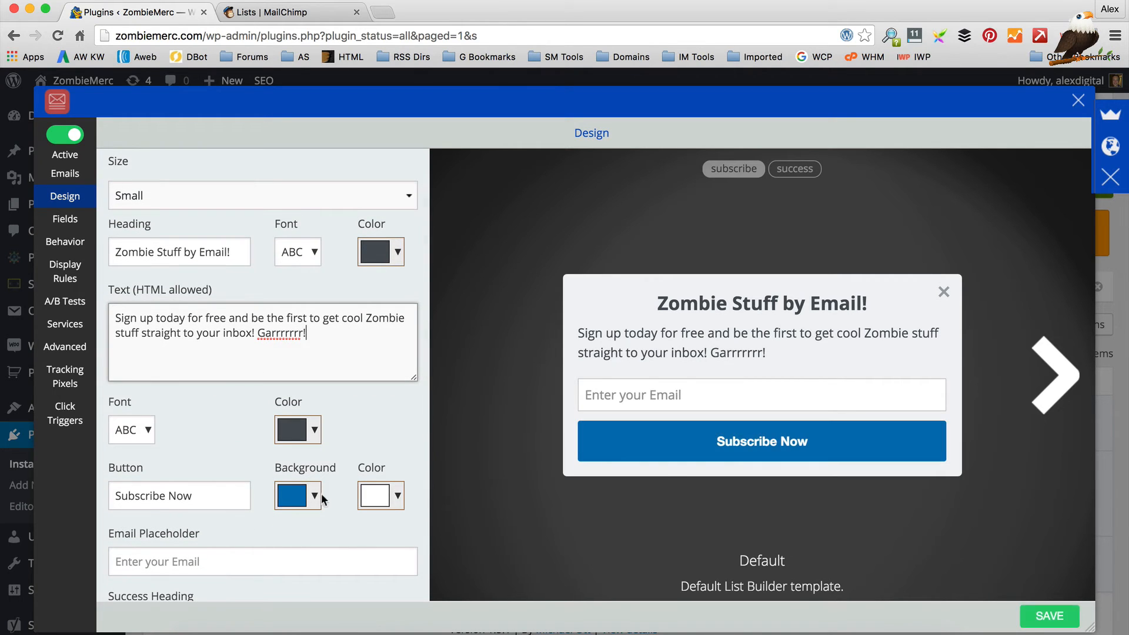
{"action": "left_click", "coordinate": [298, 495]}
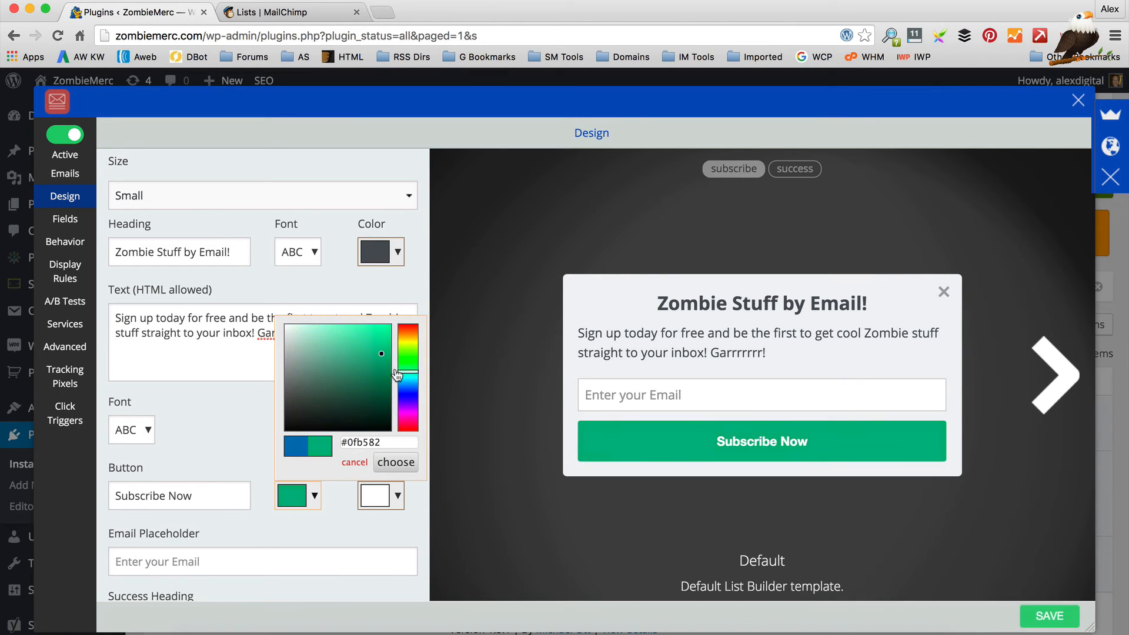
{"action": "left_click", "coordinate": [409, 350]}
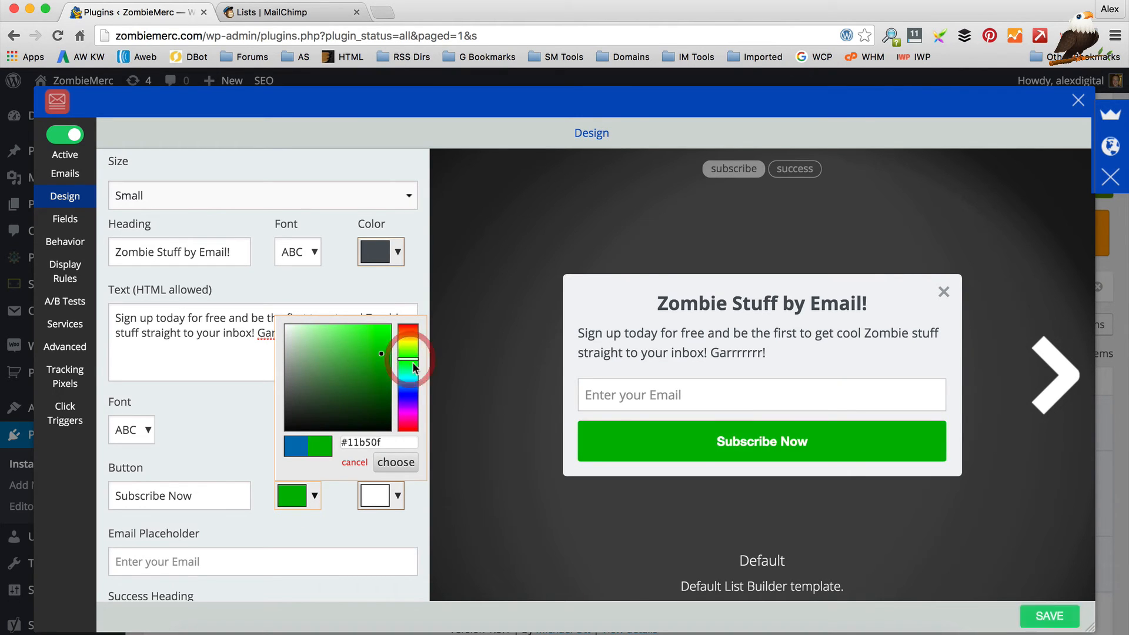
{"action": "left_click", "coordinate": [395, 462]}
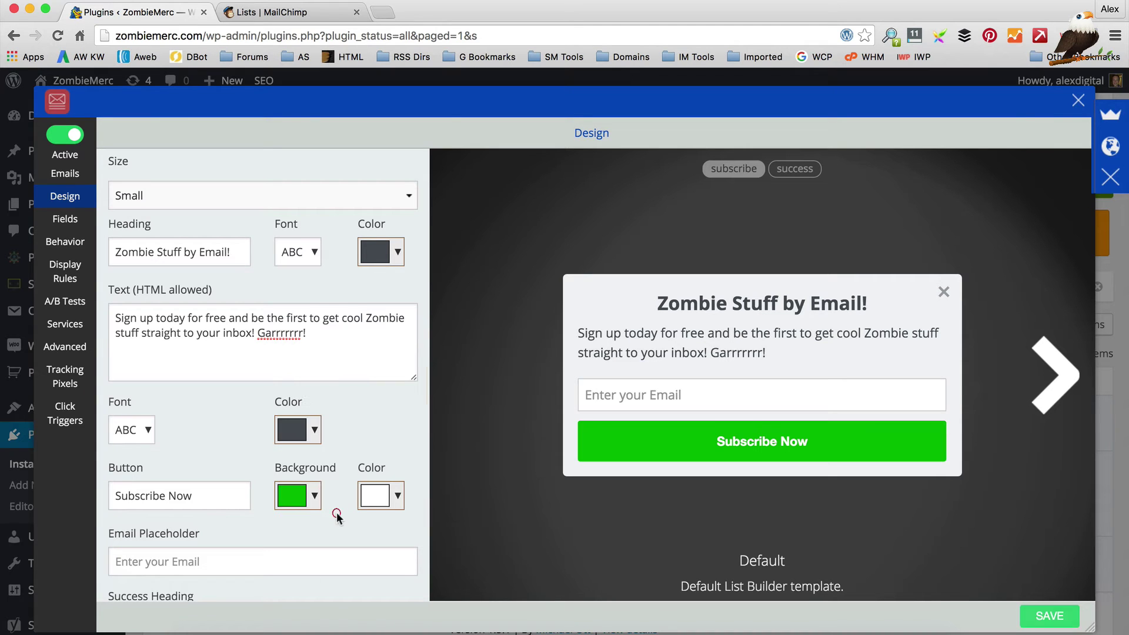
- Review the success button wording and save the popup design
{"action": "scroll", "scroll_direction": "down", "scroll_amount": 3}
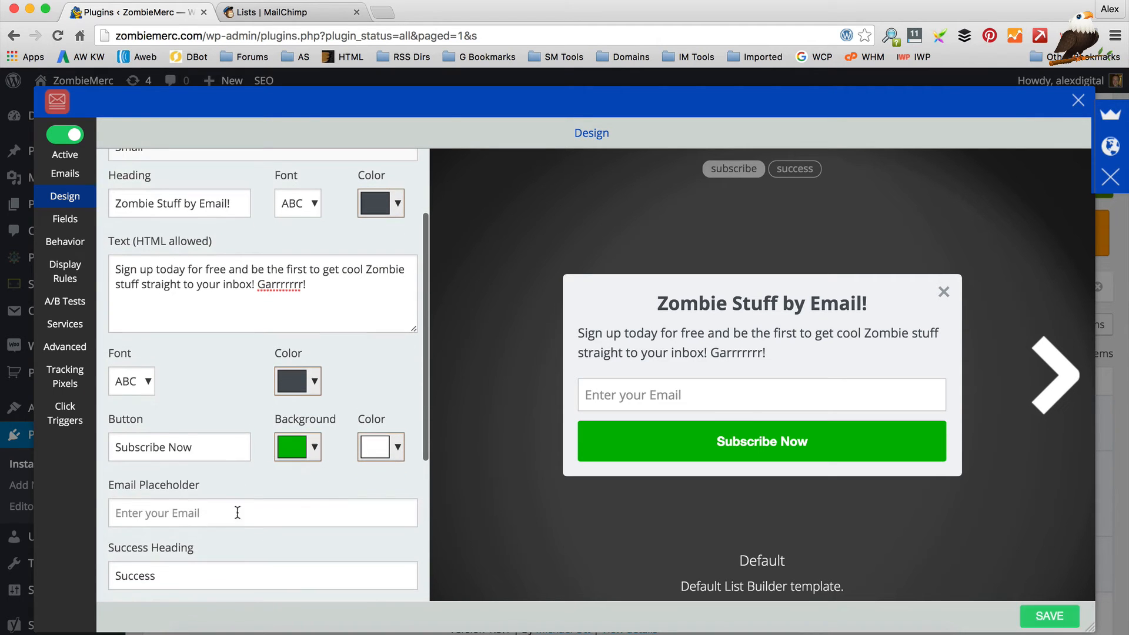
{"action": "scroll", "scroll_direction": "down", "scroll_amount": 3}
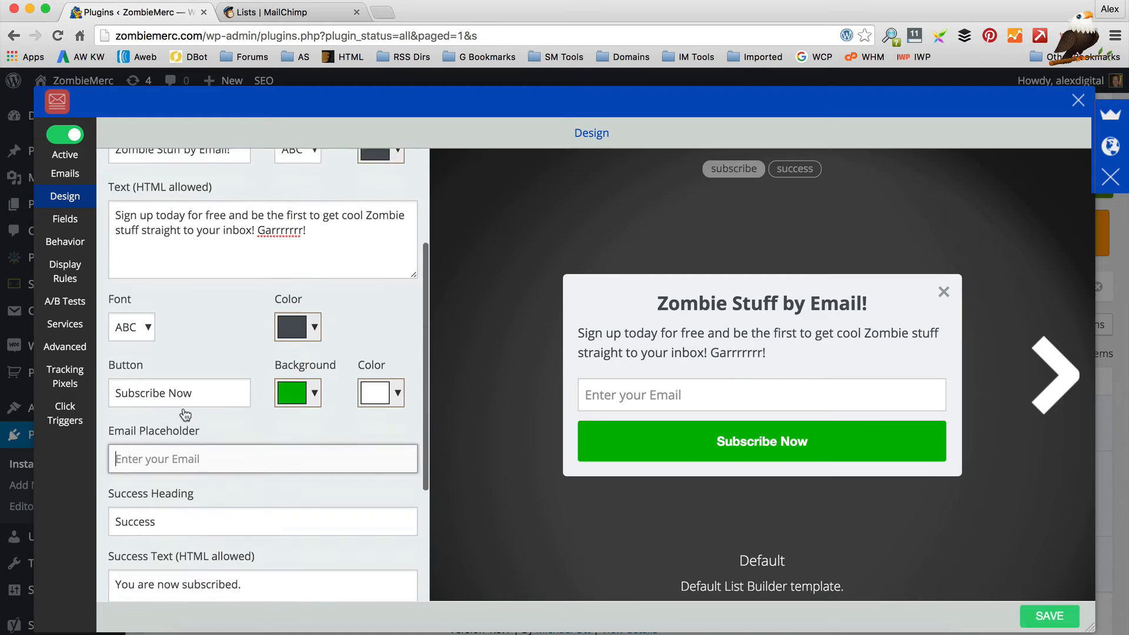
{"action": "scroll", "scroll_direction": "down", "scroll_amount": 3}
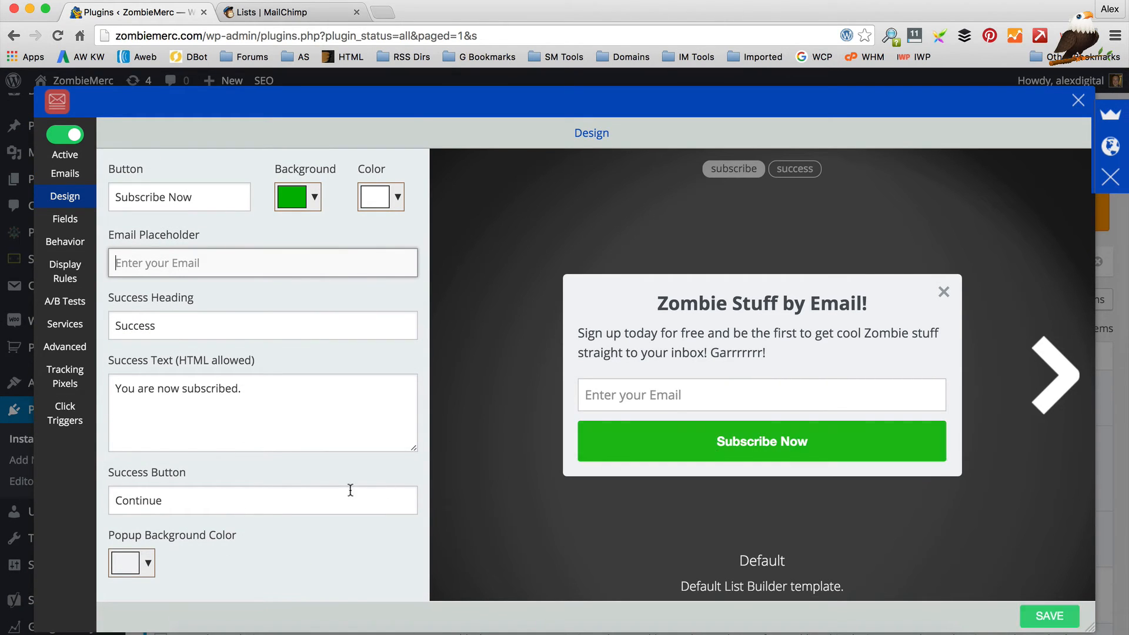
{"action": "left_click", "coordinate": [262, 501]}
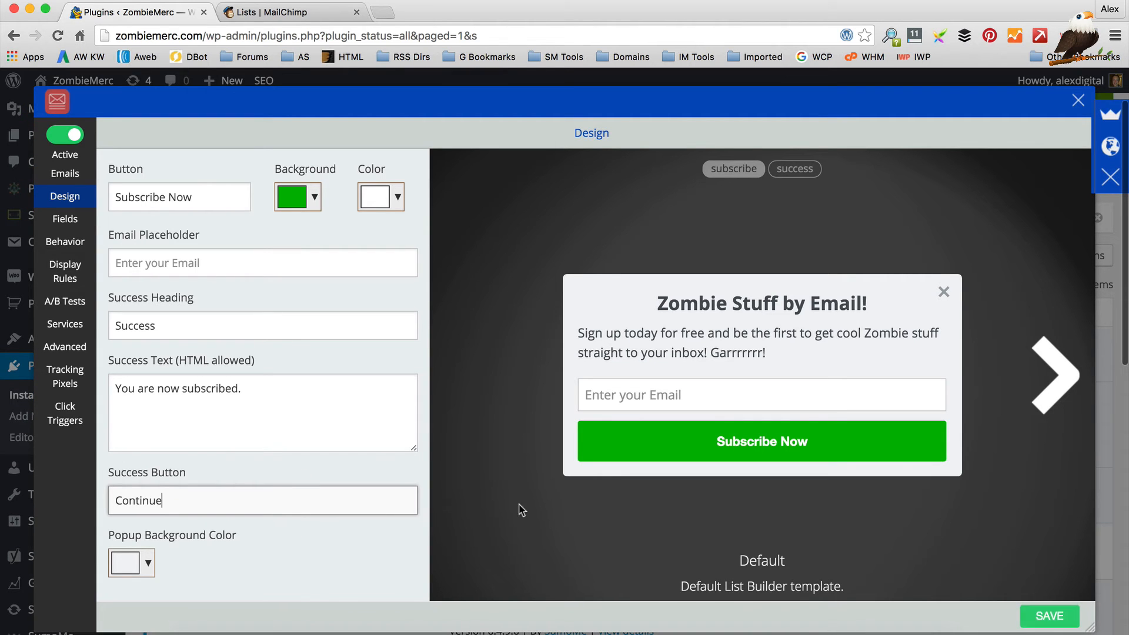
{"action": "left_click", "coordinate": [762, 441]}
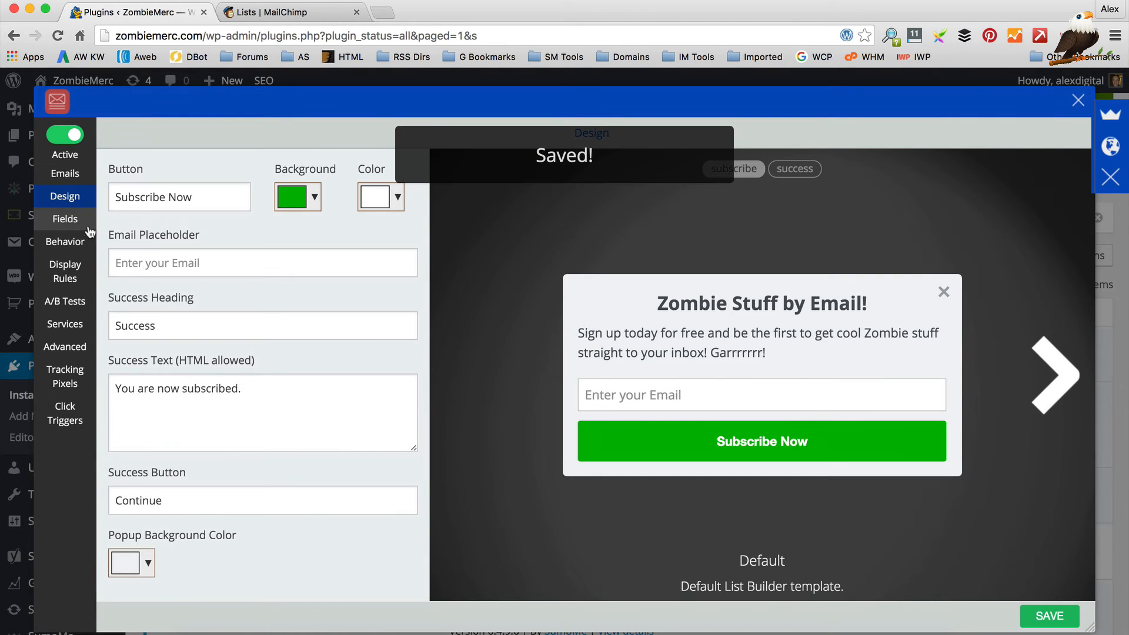
- Switch the popup's Behavior display mode from manual to Smart, then head toward Display Rules
{"action": "left_click", "coordinate": [64, 219]}
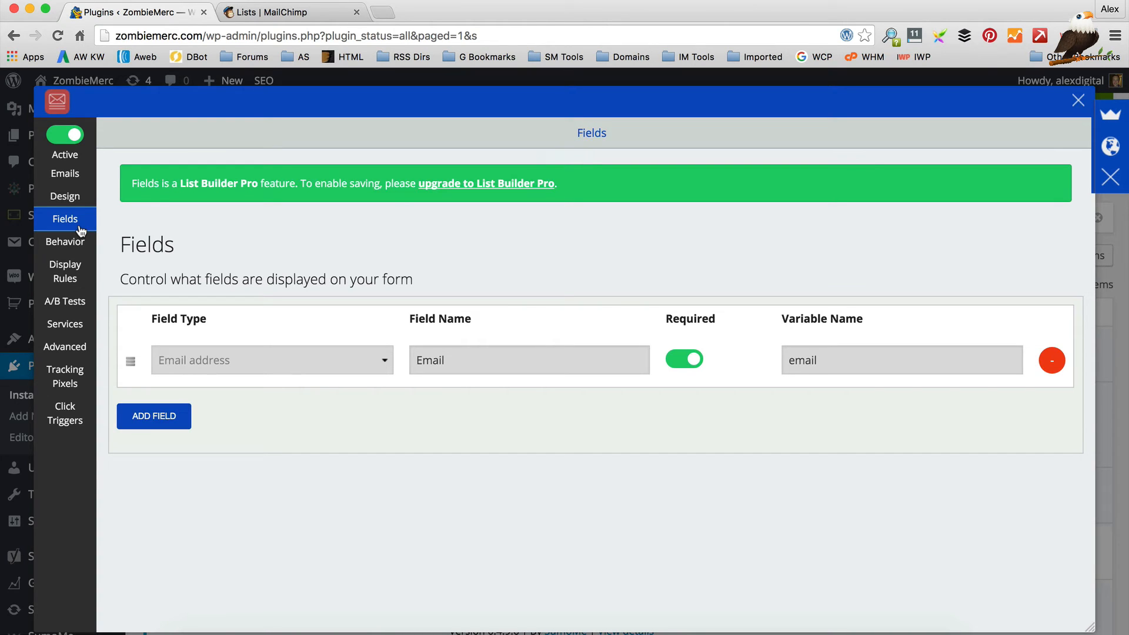
{"action": "left_click", "coordinate": [65, 241]}
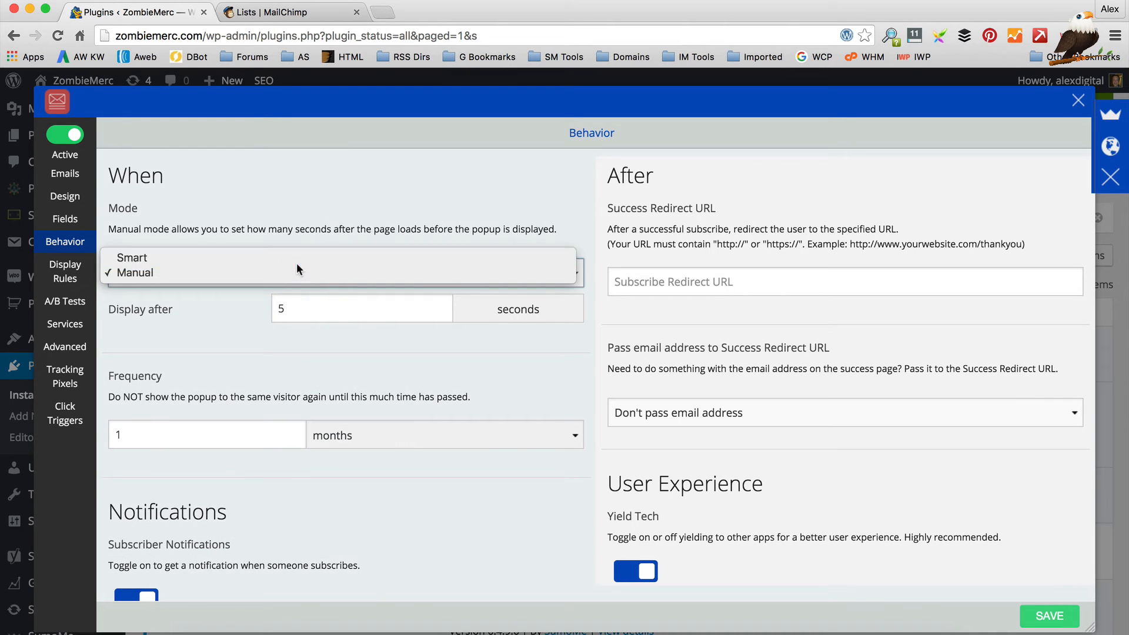
{"action": "left_click", "coordinate": [132, 257]}
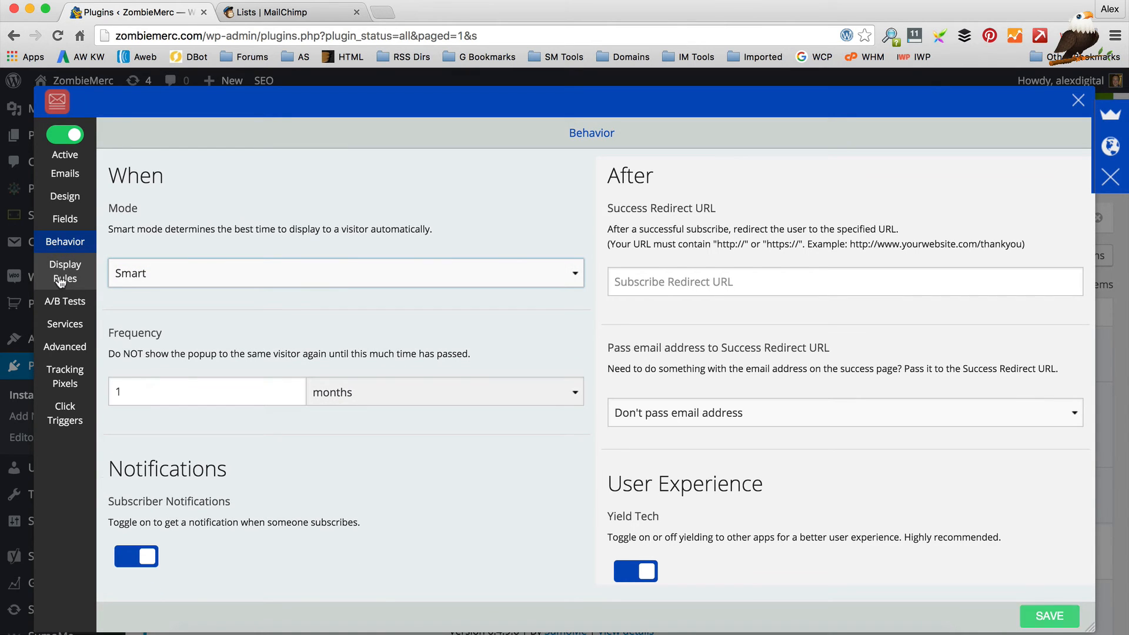
{"action": "left_click", "coordinate": [65, 270]}
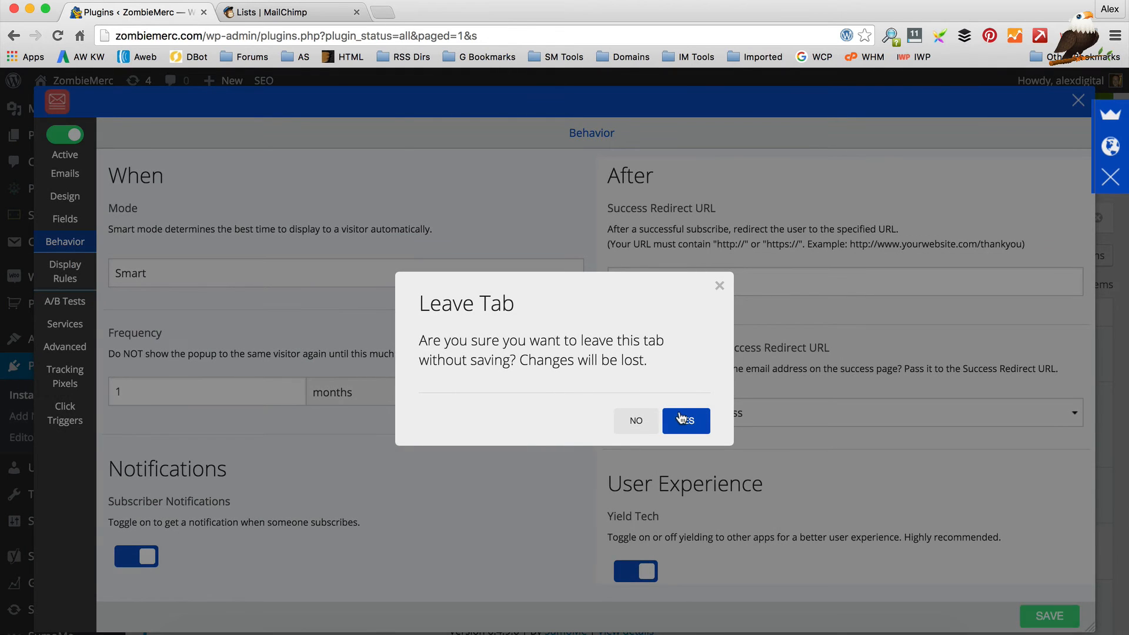
- Leave without saving, briefly add and remove a URL-paths show rule, then head toward Services
{"action": "left_click", "coordinate": [686, 420]}
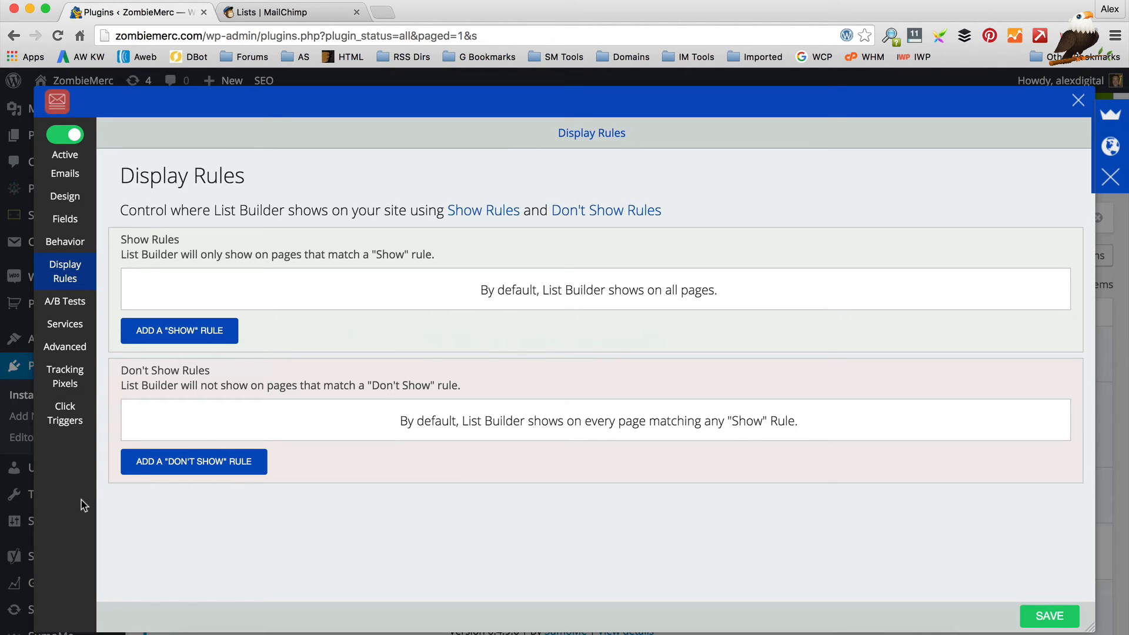
{"action": "mouse_move", "coordinate": [407, 289]}
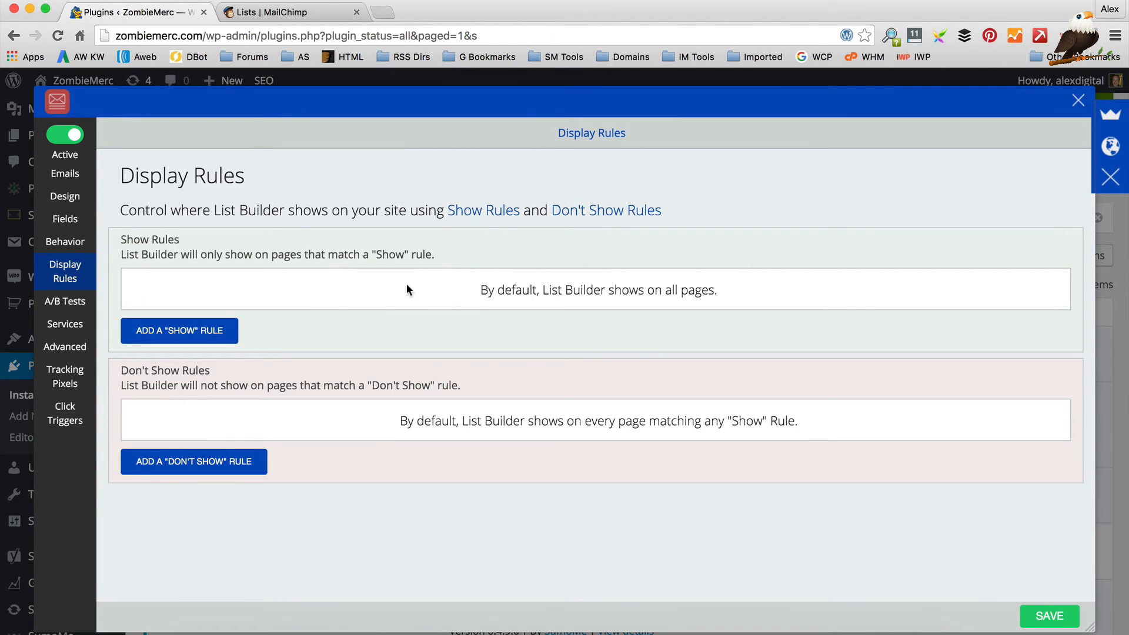
{"action": "mouse_move", "coordinate": [342, 284]}
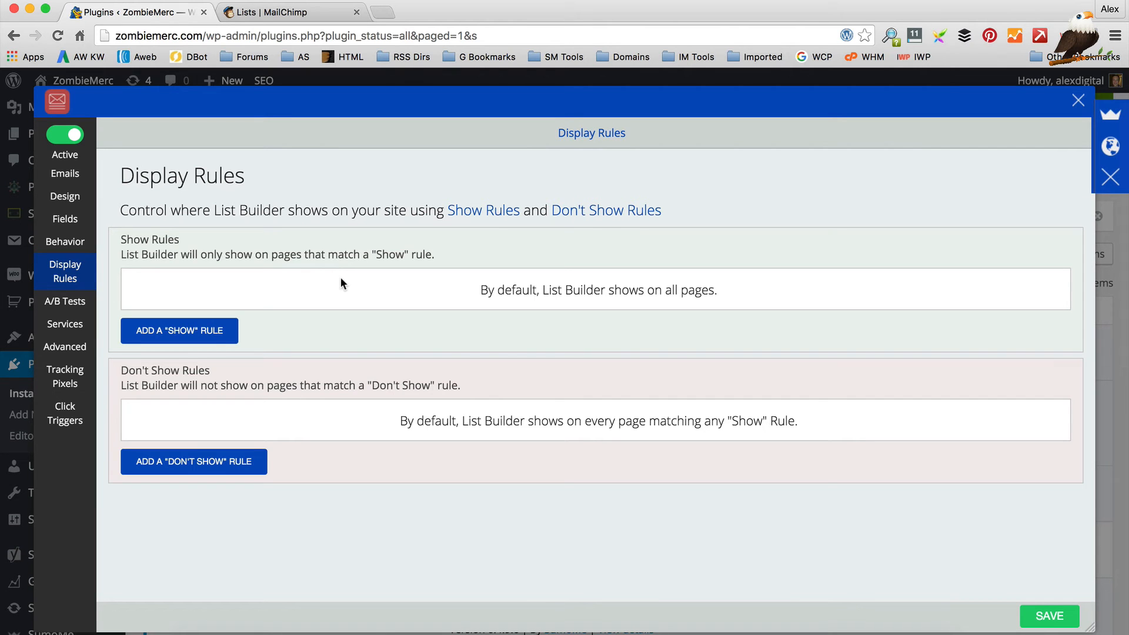
{"action": "left_click", "coordinate": [178, 330]}
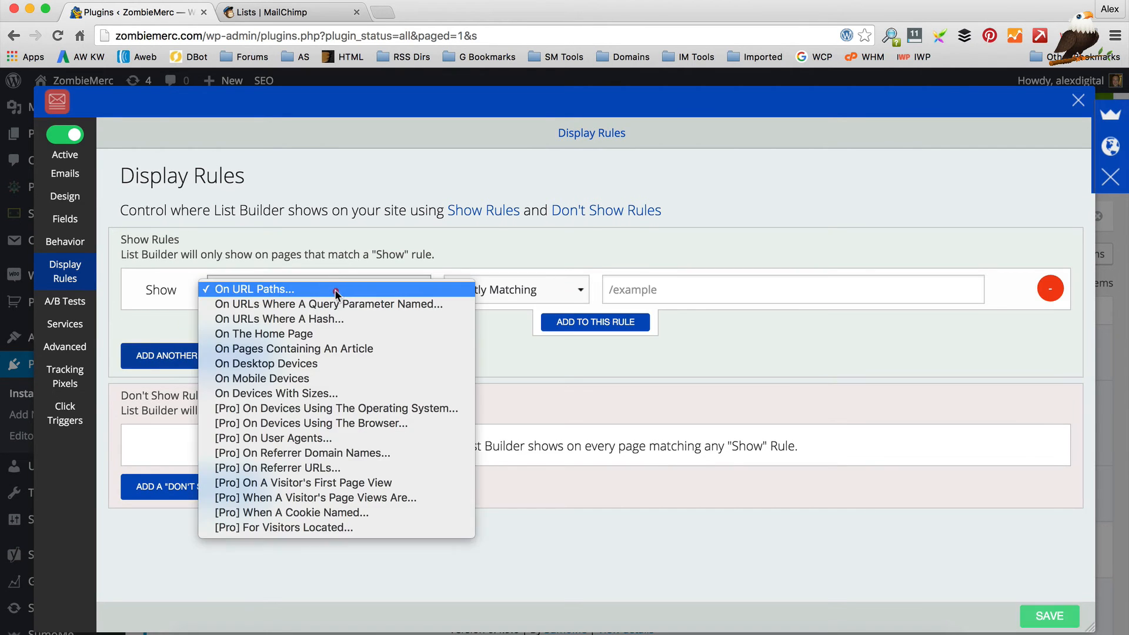
{"action": "left_click", "coordinate": [254, 290]}
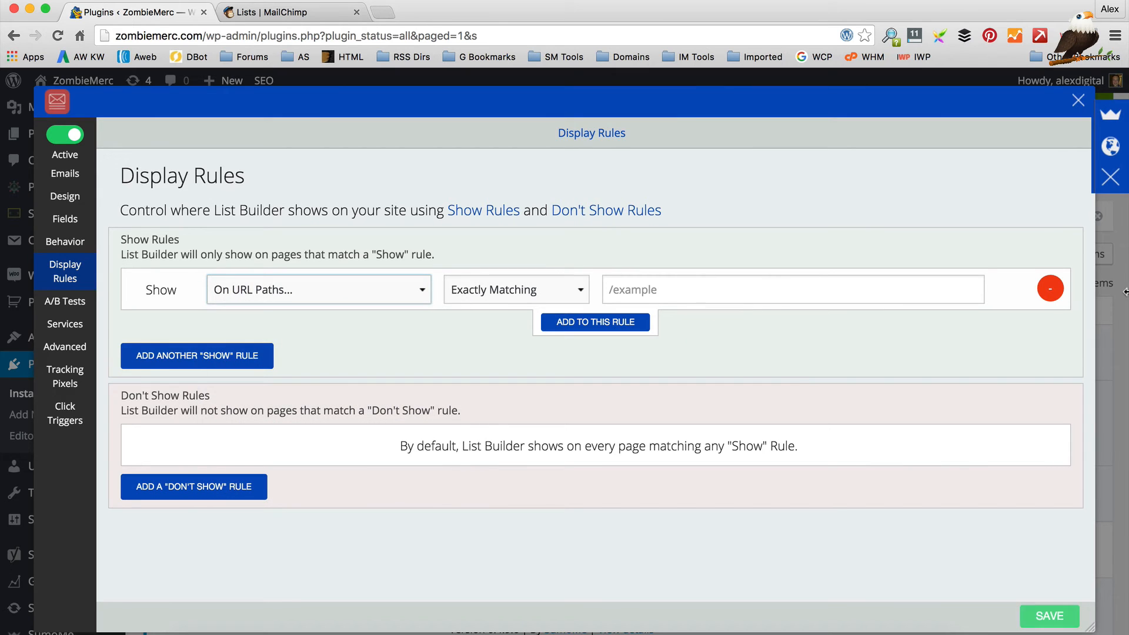
{"action": "left_click", "coordinate": [1050, 286]}
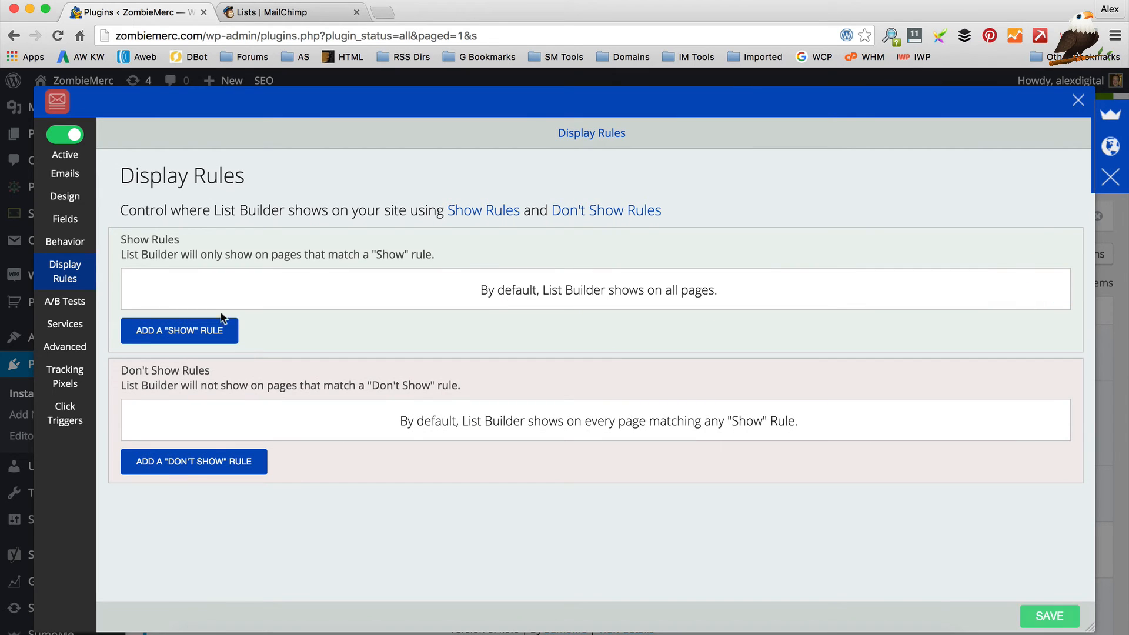
{"action": "mouse_move", "coordinate": [64, 327]}
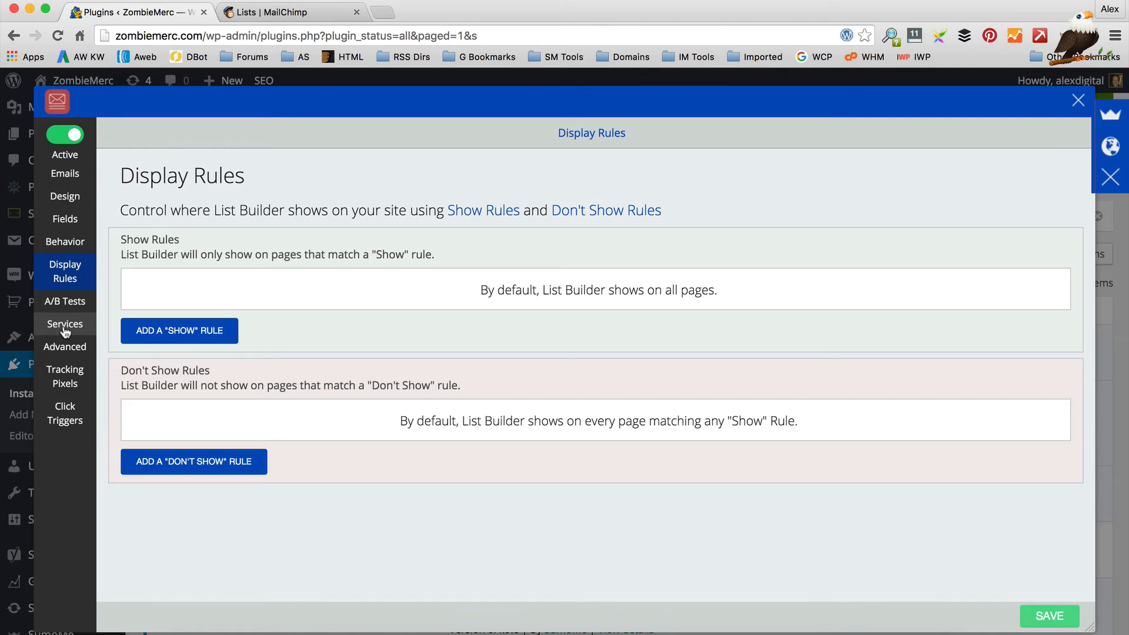
{"action": "left_click", "coordinate": [64, 325]}
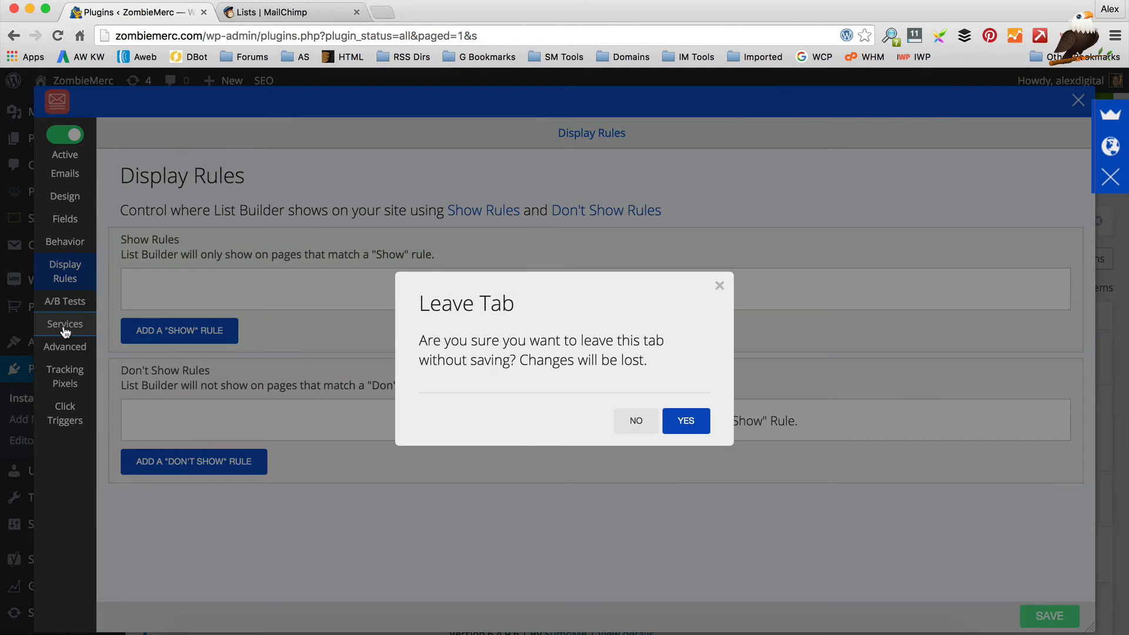
- Leave without saving and start connecting the MailChimp integration
{"action": "left_click", "coordinate": [687, 420]}
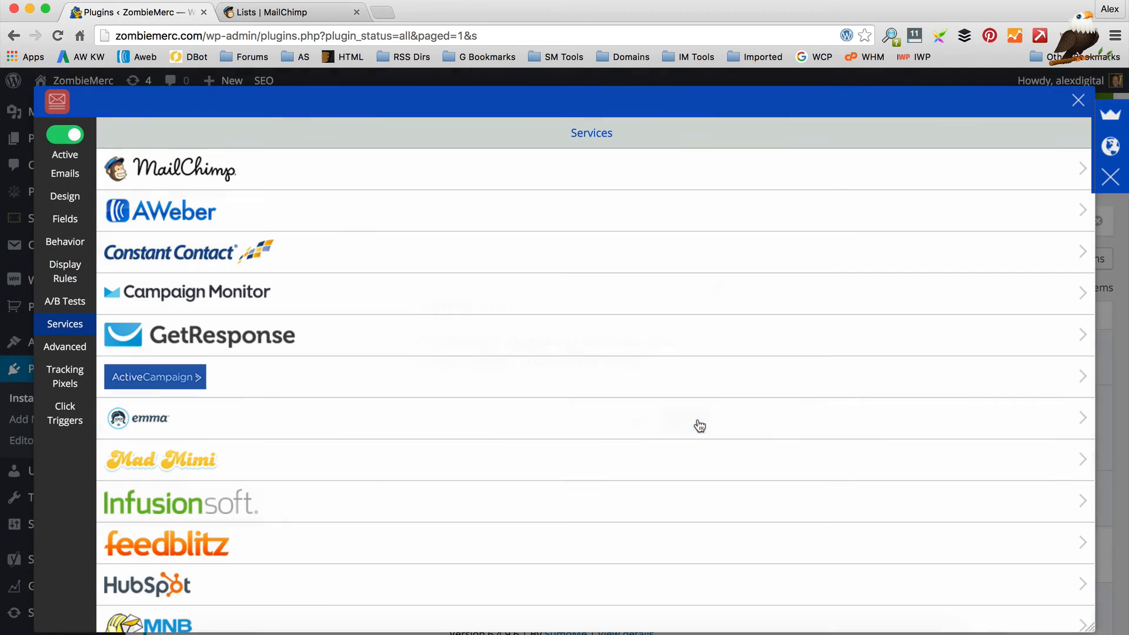
{"action": "mouse_move", "coordinate": [205, 174]}
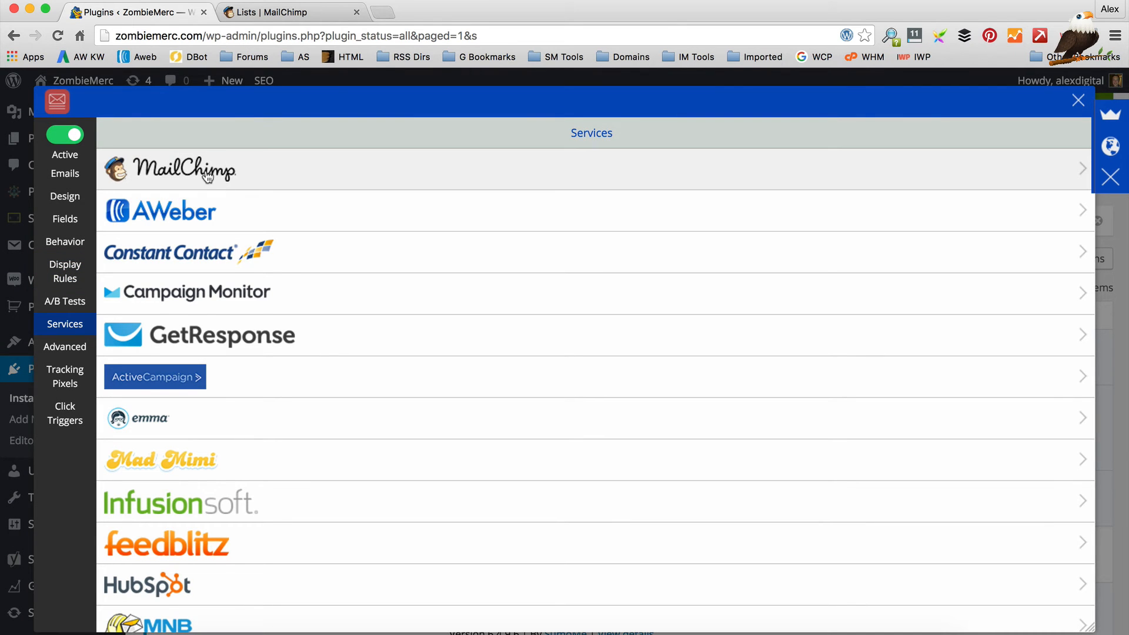
{"action": "scroll", "scroll_direction": "down", "scroll_amount": 3}
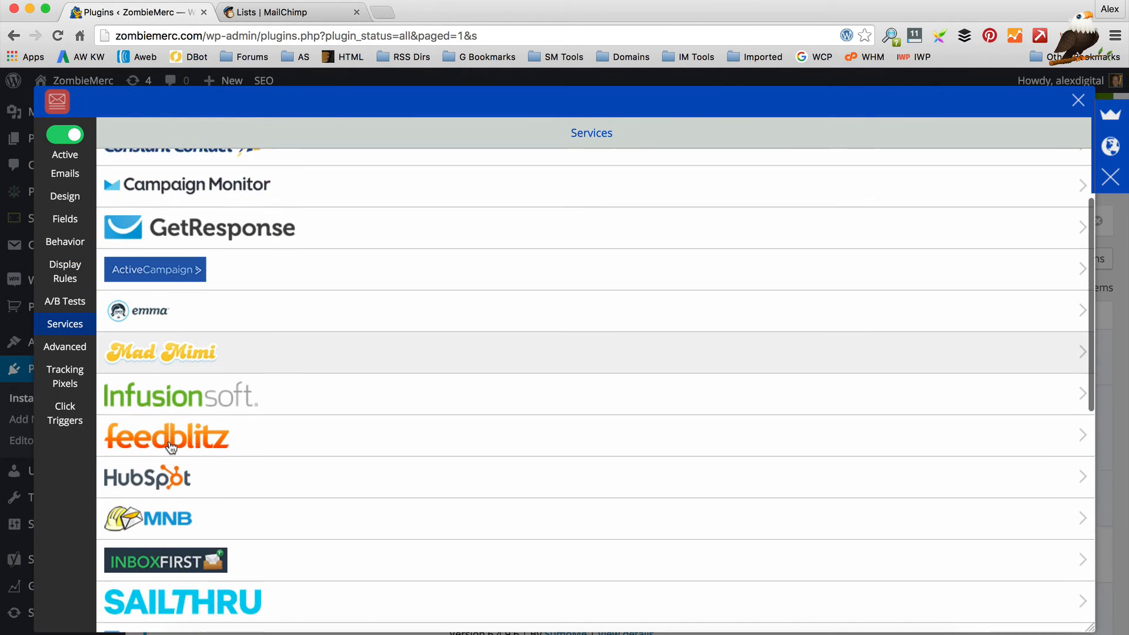
{"action": "scroll", "scroll_direction": "down", "scroll_amount": 3}
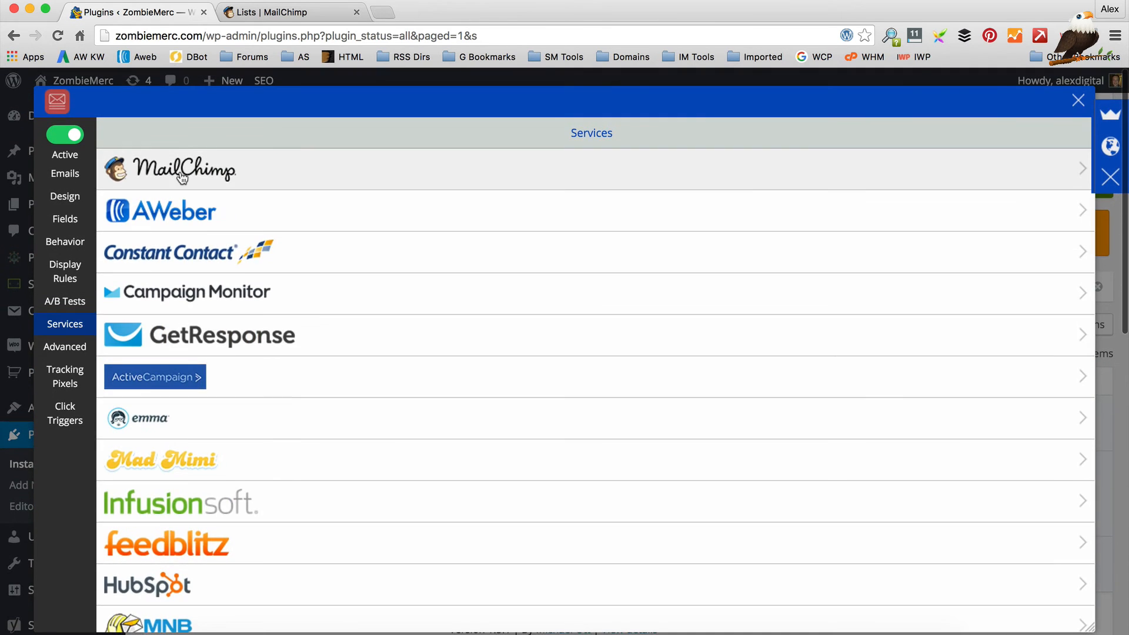
{"action": "left_click", "coordinate": [183, 171]}
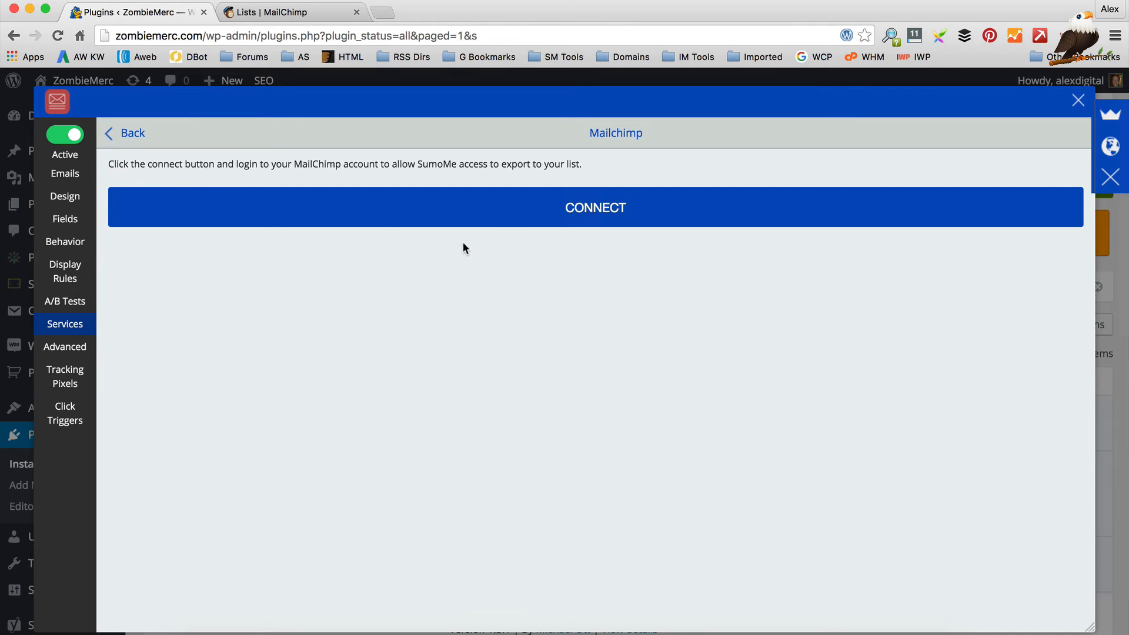
{"action": "left_click", "coordinate": [595, 207]}
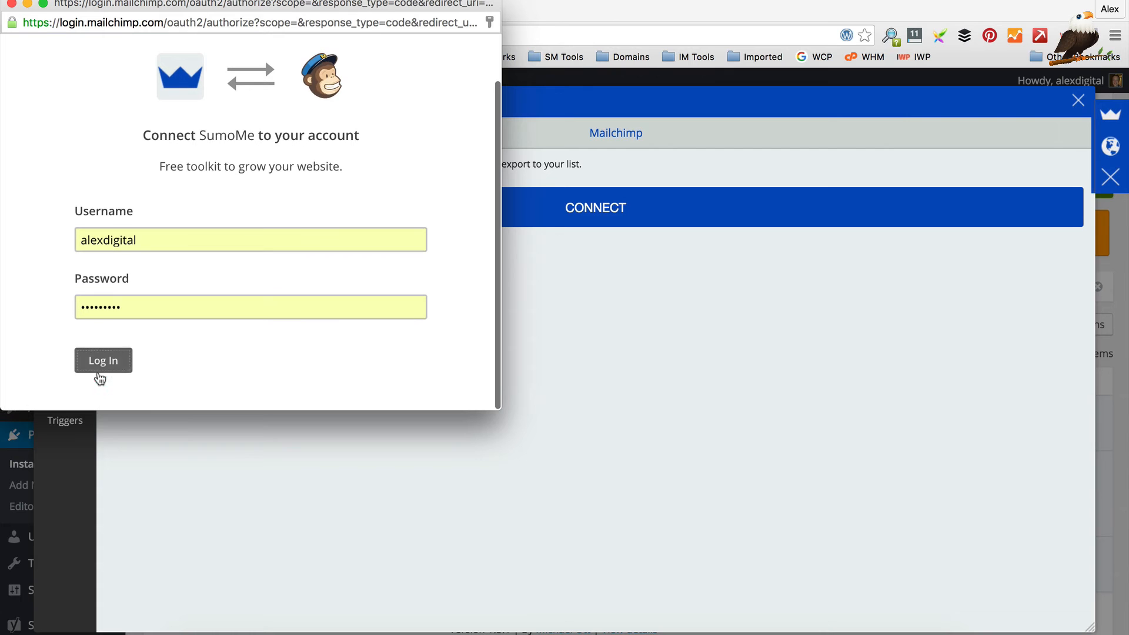
- Log in to MailChimp with the corrected password and pick the account to link
{"action": "left_click", "coordinate": [104, 361]}
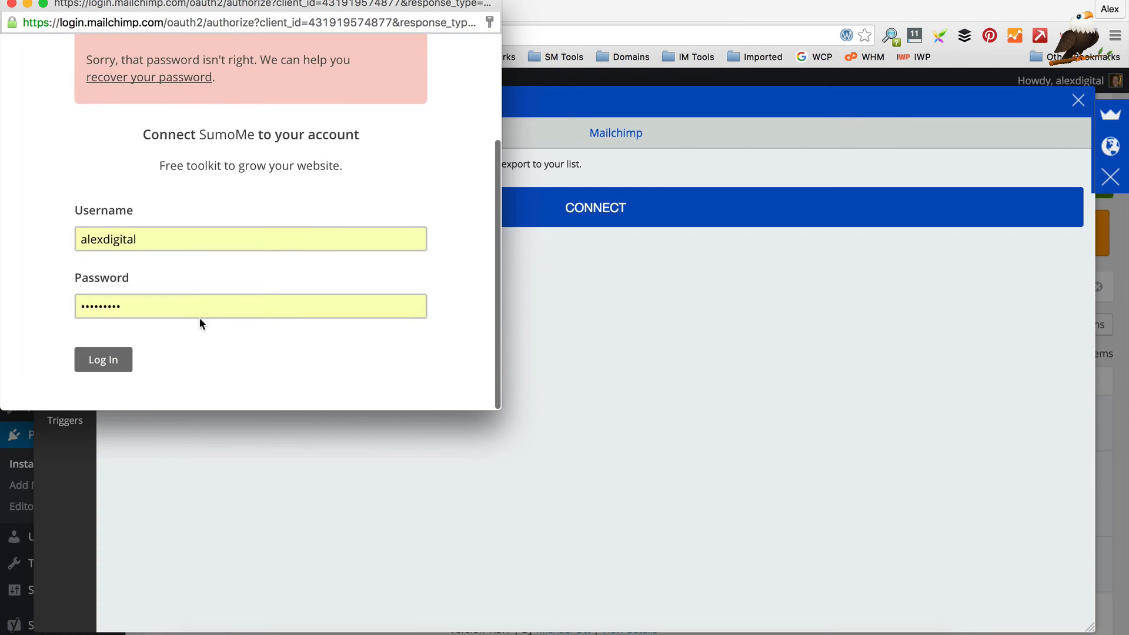
{"action": "left_click", "coordinate": [250, 306]}
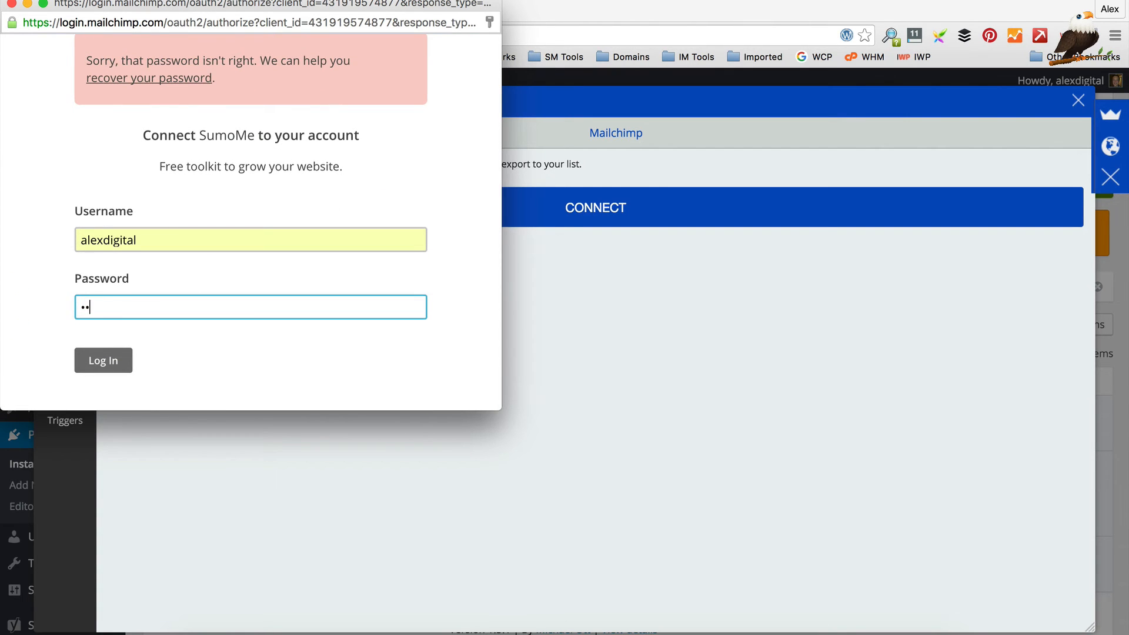
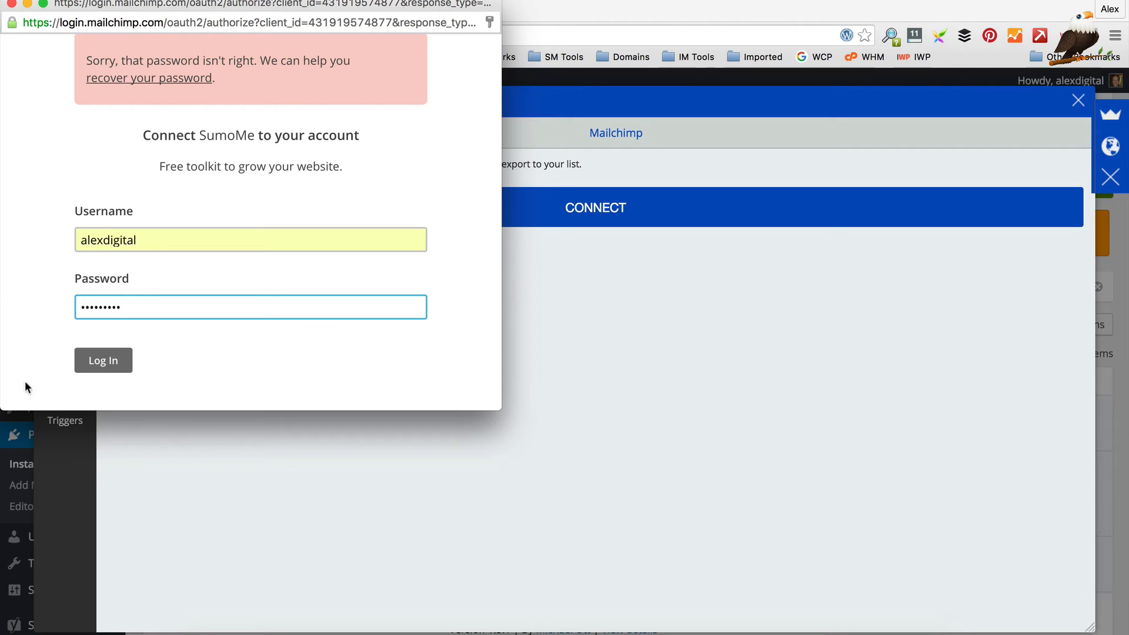
{"action": "left_click", "coordinate": [104, 361]}
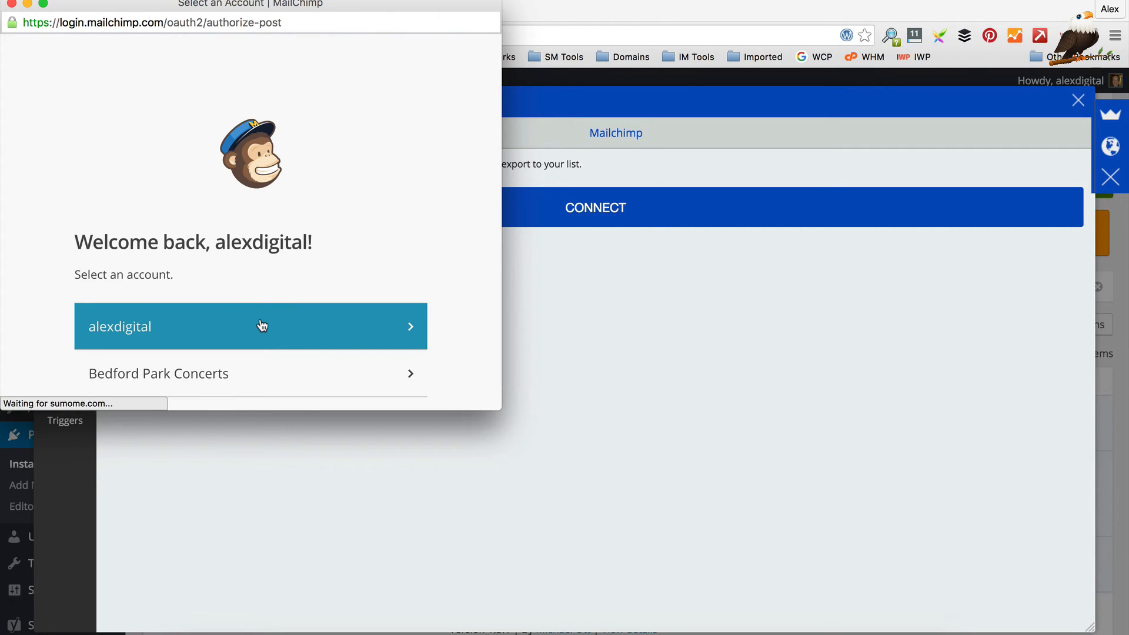
{"action": "left_click", "coordinate": [261, 325]}
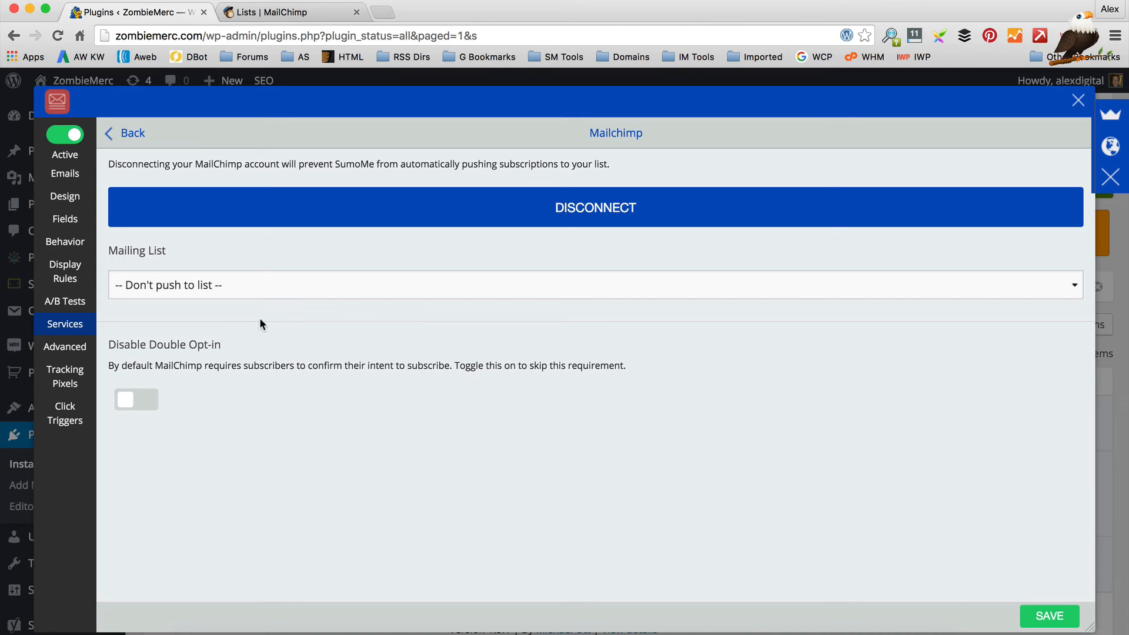
- Set the mailing list to Zombiemerc, skip double opt-in, and save the MailChimp service settings
{"action": "left_click", "coordinate": [593, 283]}
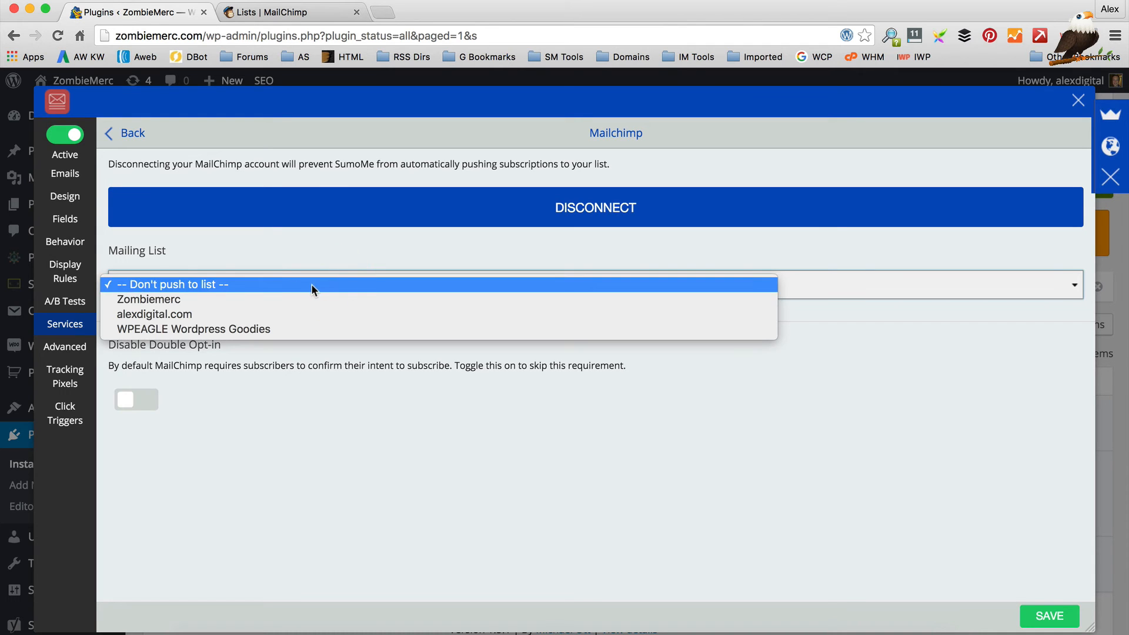
{"action": "left_click", "coordinate": [148, 300]}
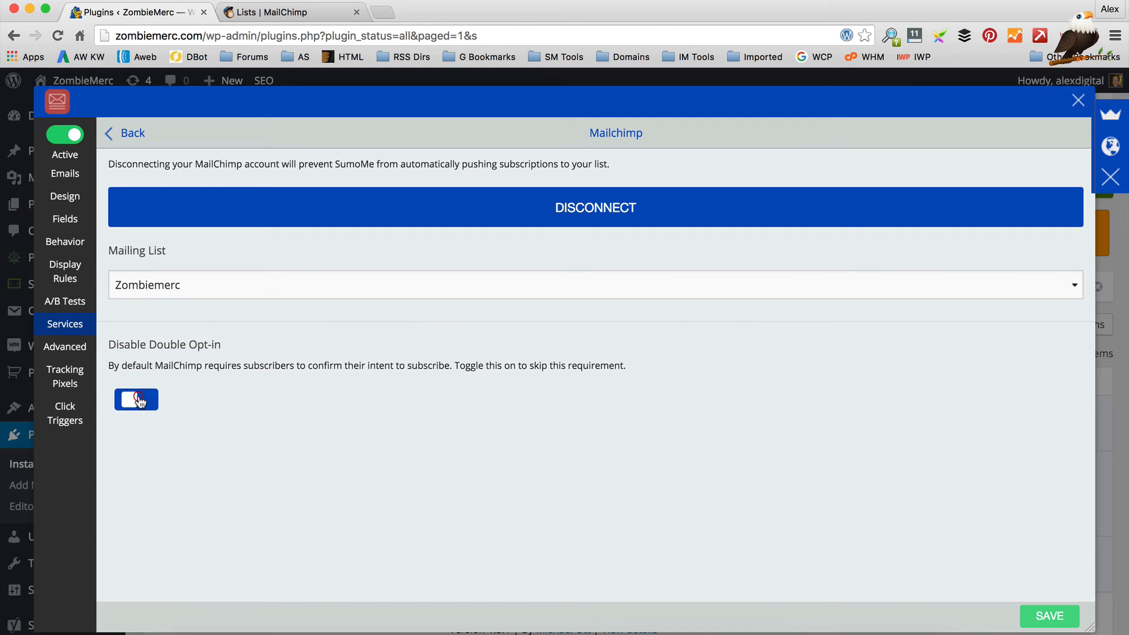
{"action": "left_click", "coordinate": [136, 400]}
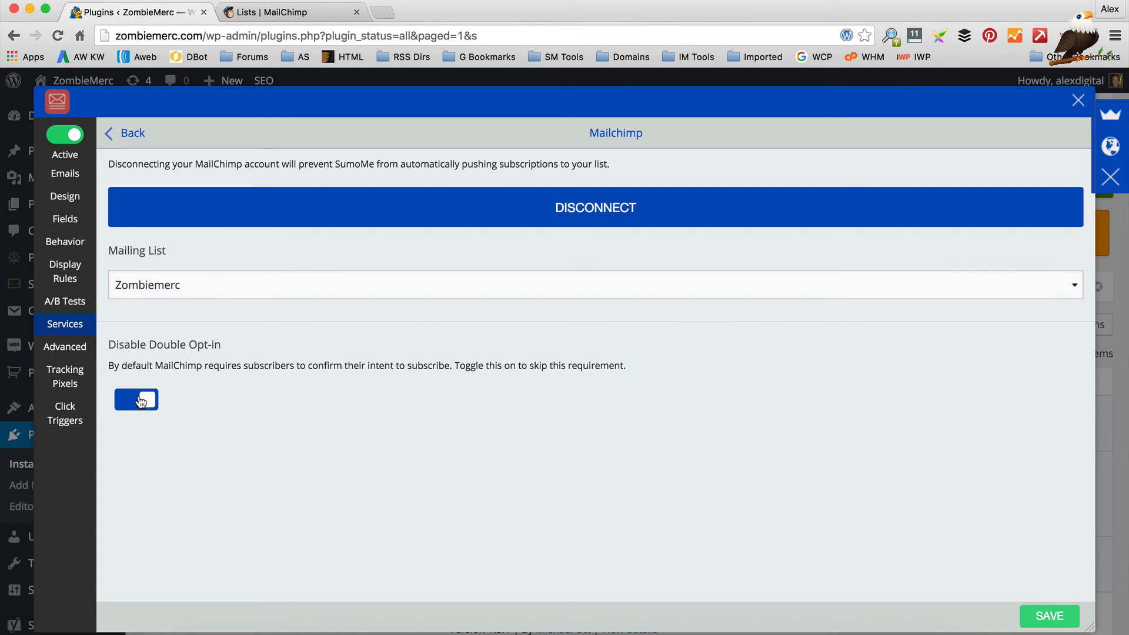
{"action": "left_click", "coordinate": [136, 400]}
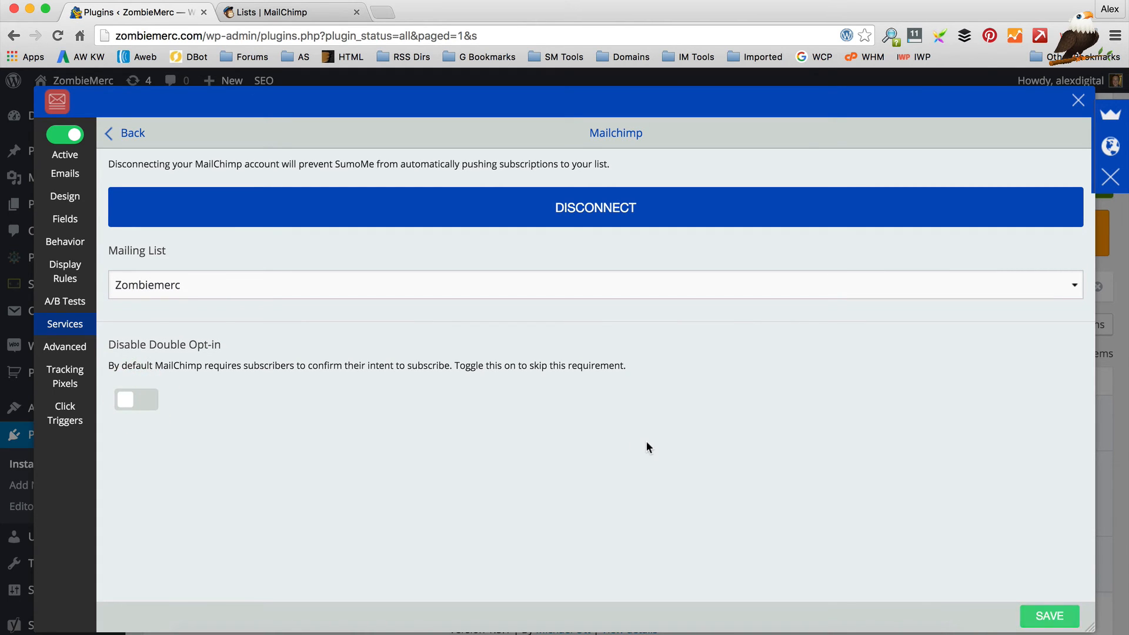
{"action": "mouse_move", "coordinate": [645, 444]}
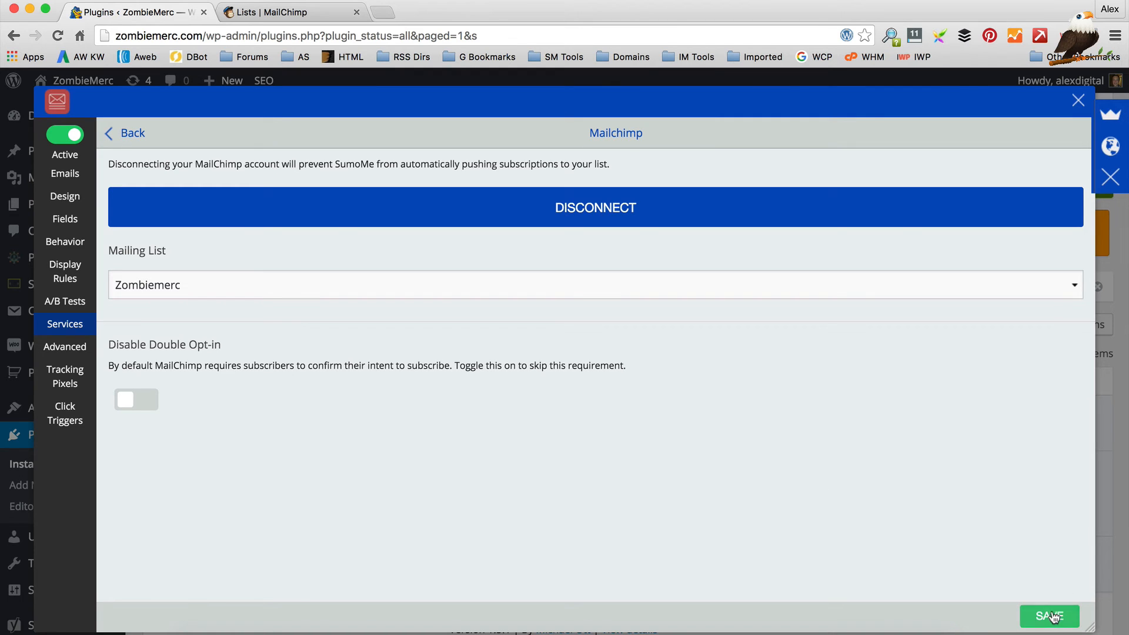
{"action": "left_click", "coordinate": [1050, 616]}
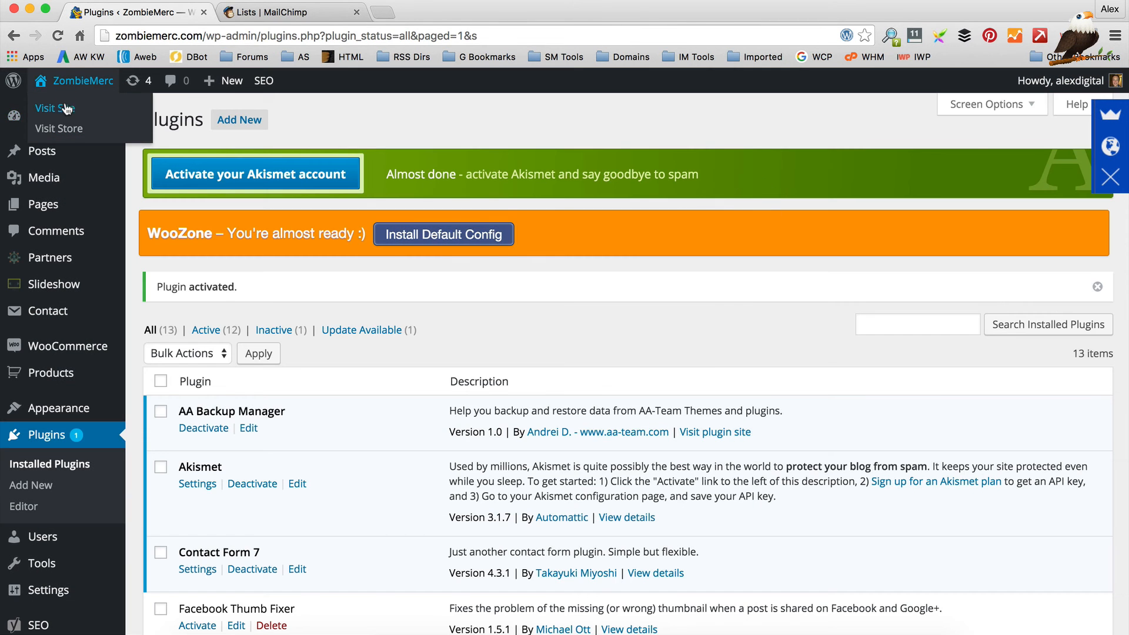
- Visit the live site, log out from the Howdy menu, and return to ZombieMerc as a visitor
{"action": "left_click", "coordinate": [50, 108]}
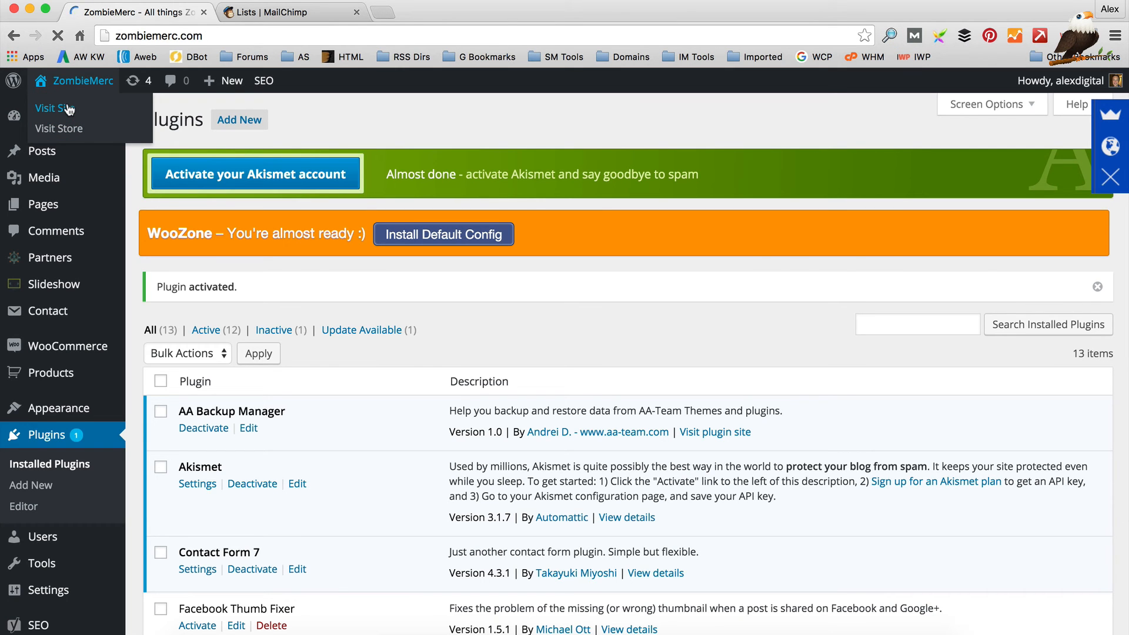
{"action": "left_click", "coordinate": [47, 107]}
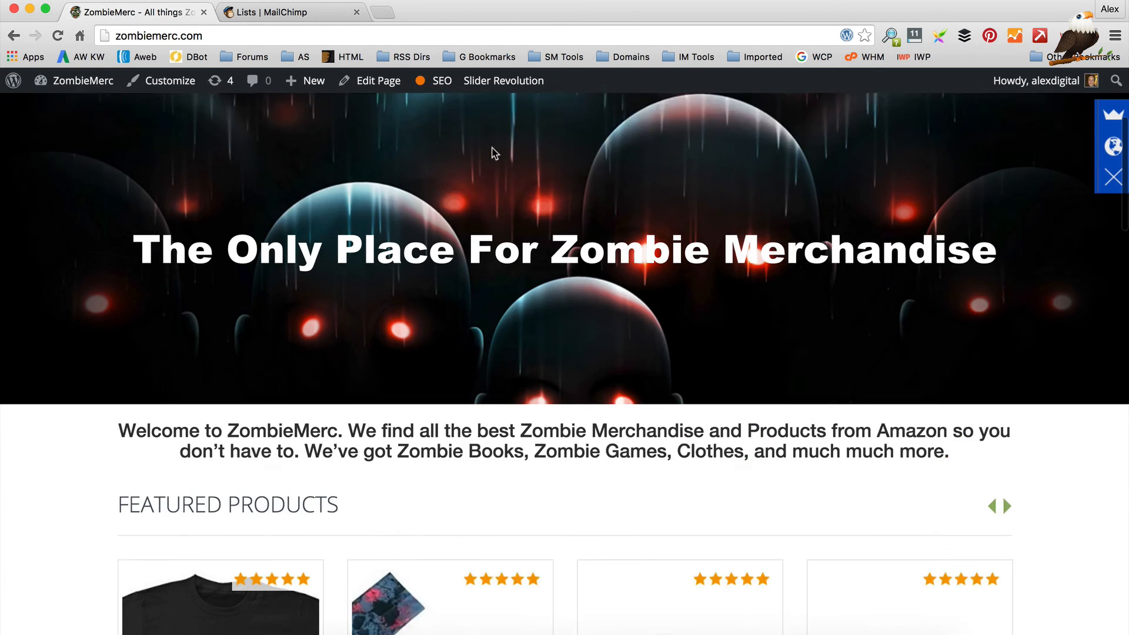
{"action": "scroll", "scroll_direction": "down", "scroll_amount": 3}
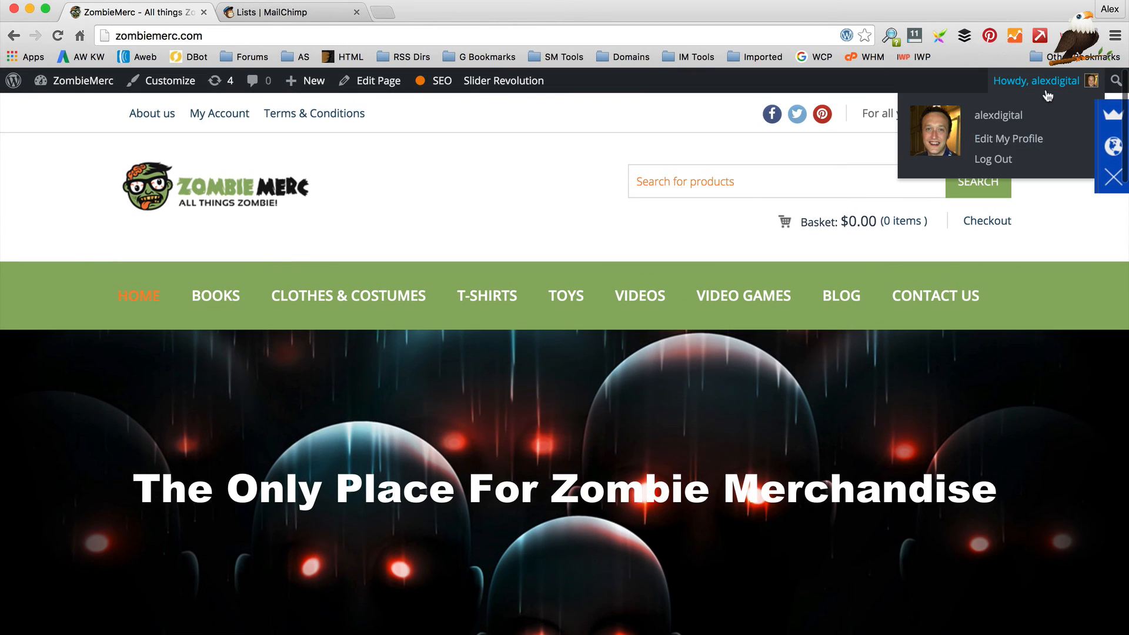
{"action": "left_click", "coordinate": [992, 158]}
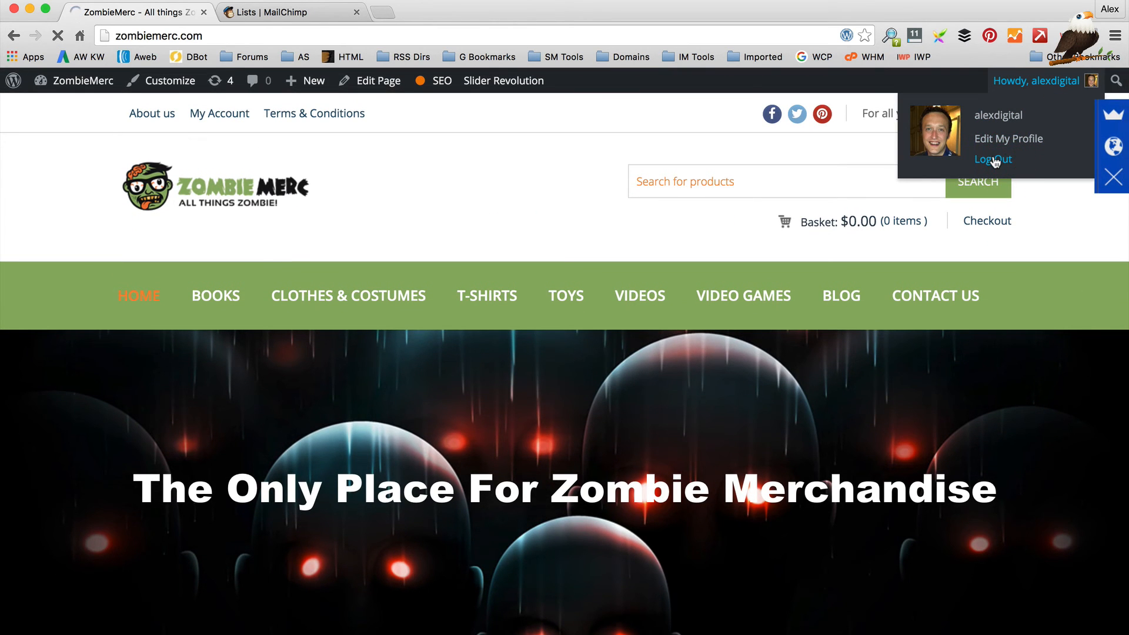
{"action": "left_click", "coordinate": [992, 158]}
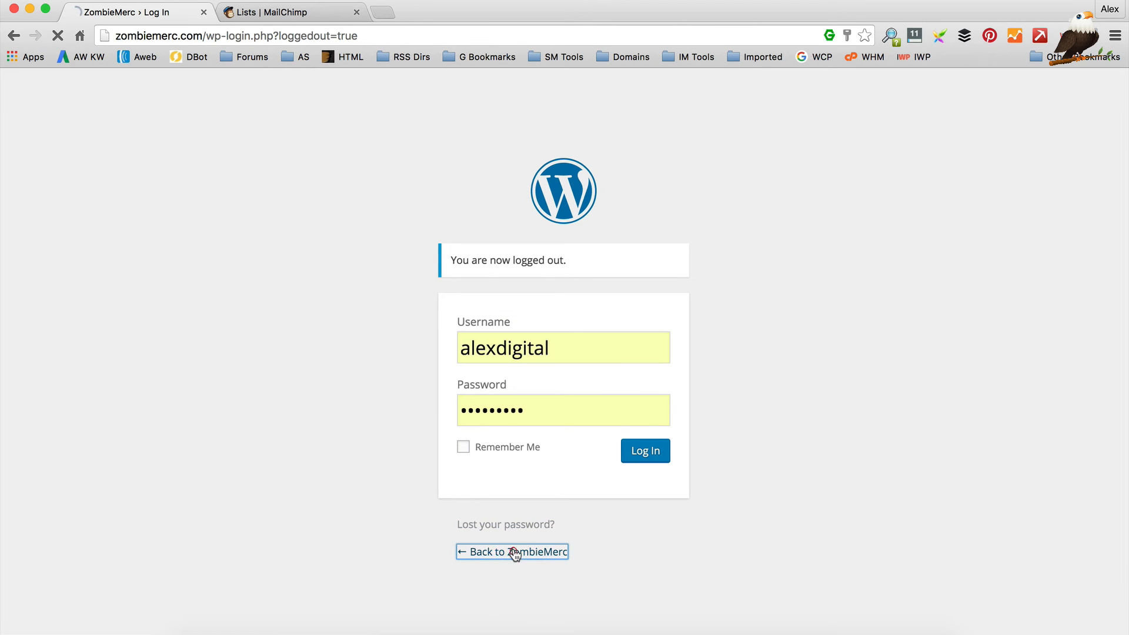
{"action": "left_click", "coordinate": [513, 552]}
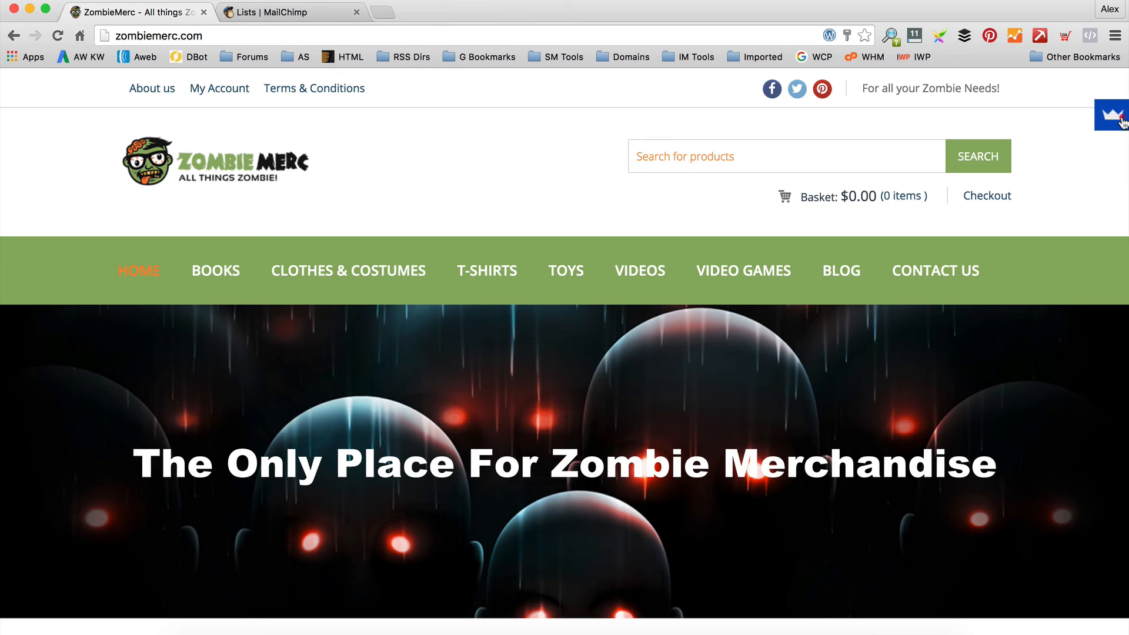
{"action": "left_click", "coordinate": [1114, 118]}
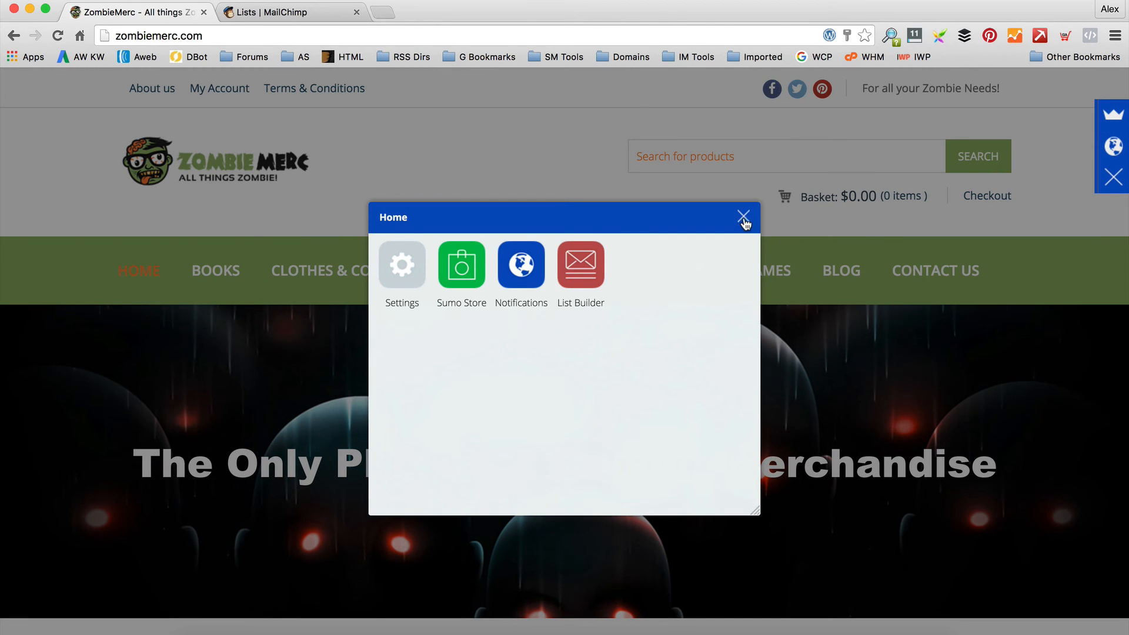
{"action": "left_click", "coordinate": [743, 217]}
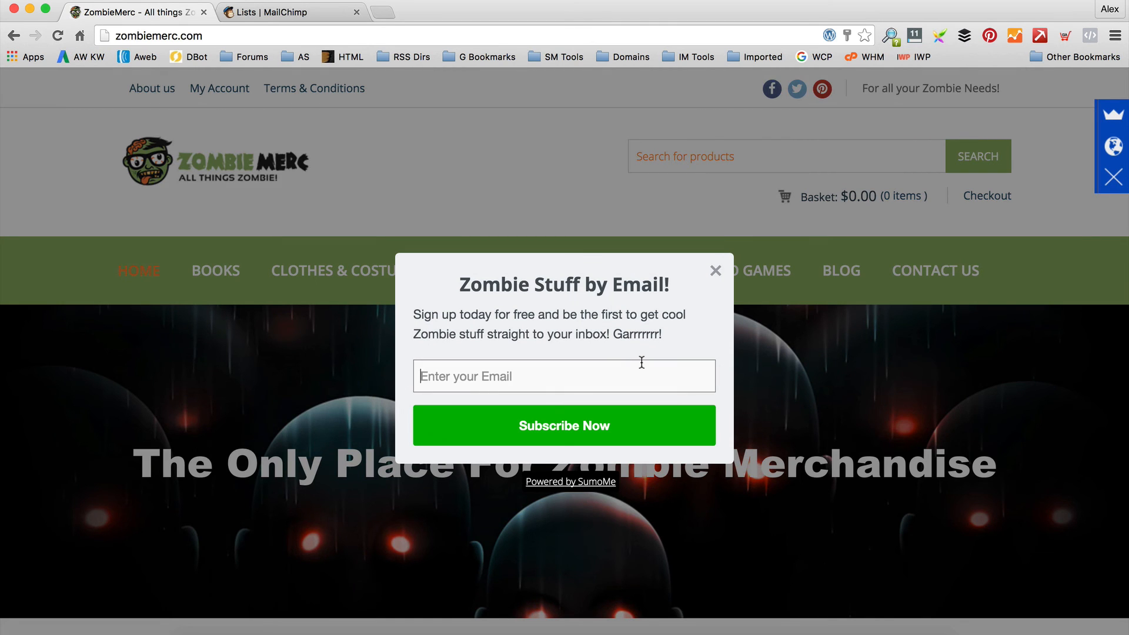
{"action": "left_click", "coordinate": [564, 425]}
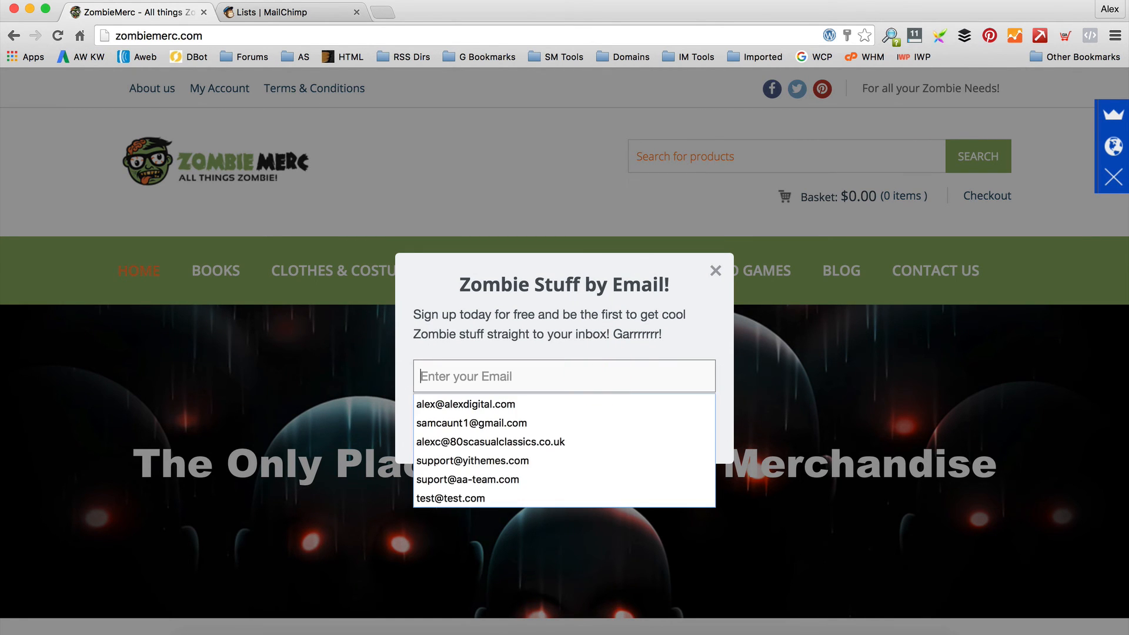
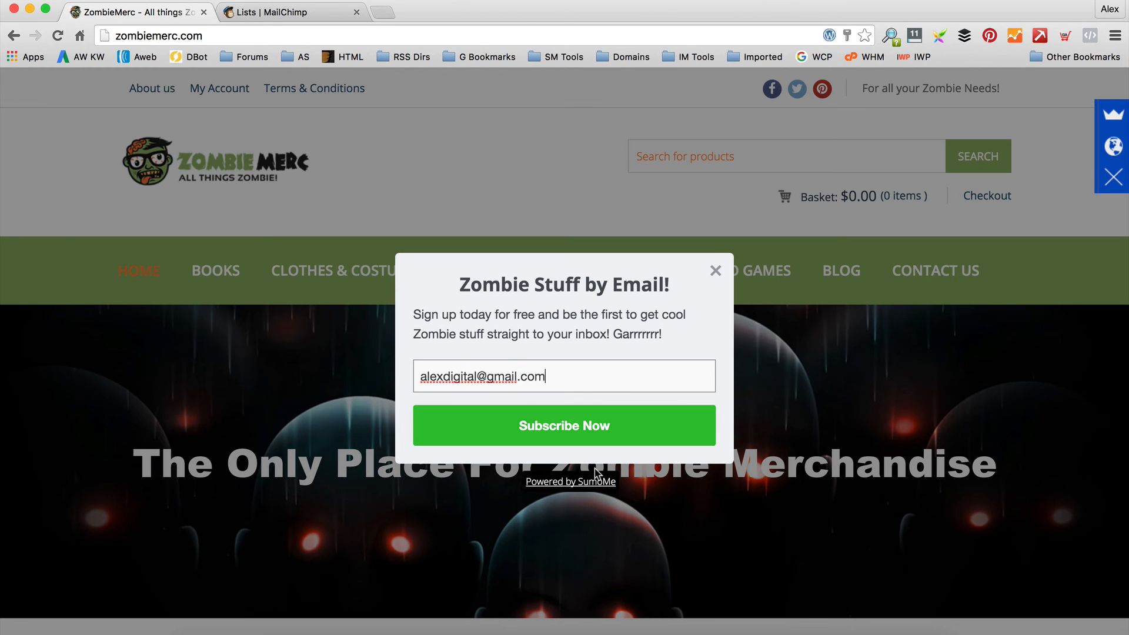
{"action": "left_click", "coordinate": [564, 426]}
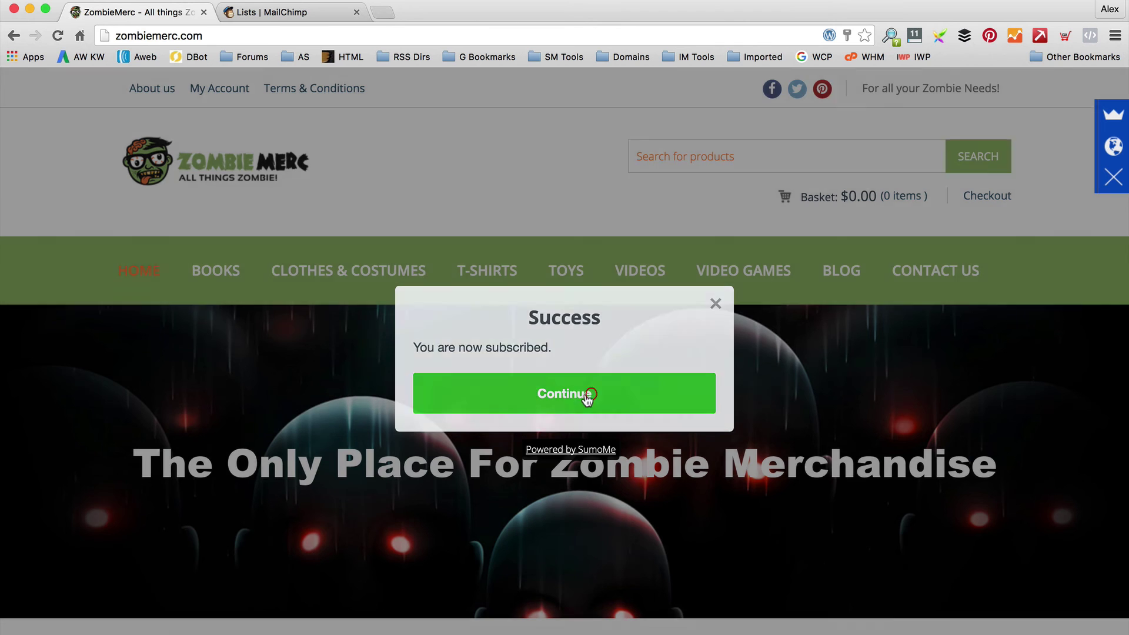
{"action": "left_click", "coordinate": [579, 393]}
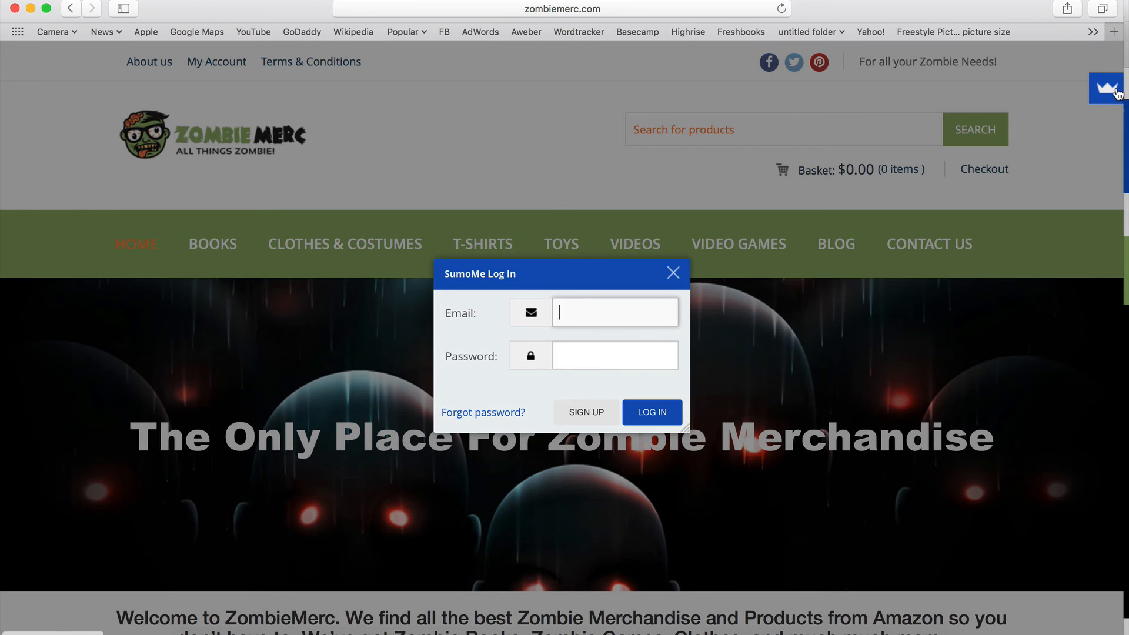
{"action": "mouse_move", "coordinate": [703, 231]}
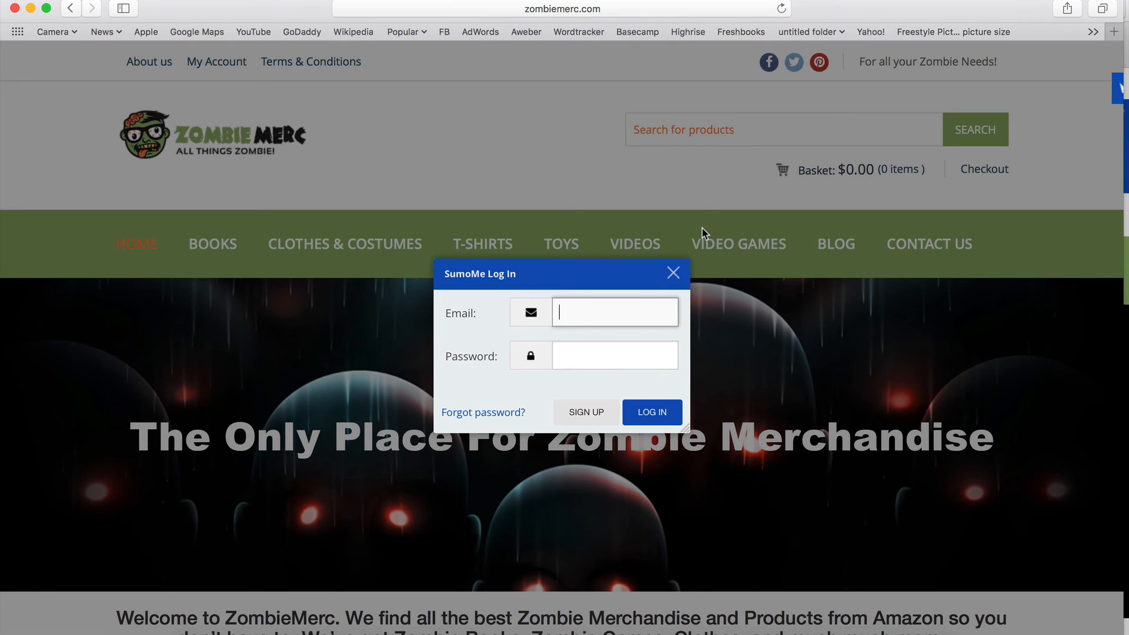
- Bring up the SumoMe login prompt over the ZombieMerc homepage in Safari
{"action": "left_click", "coordinate": [673, 272]}
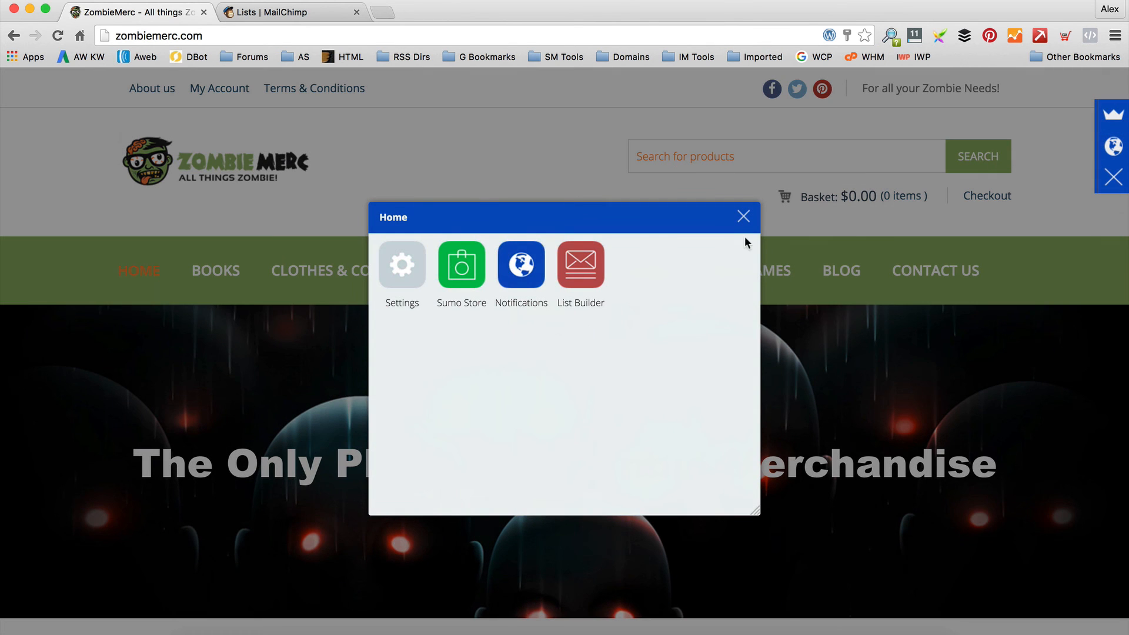
- Set the SumoMe badge location to Hidden from visitors and save it
{"action": "left_click", "coordinate": [402, 265]}
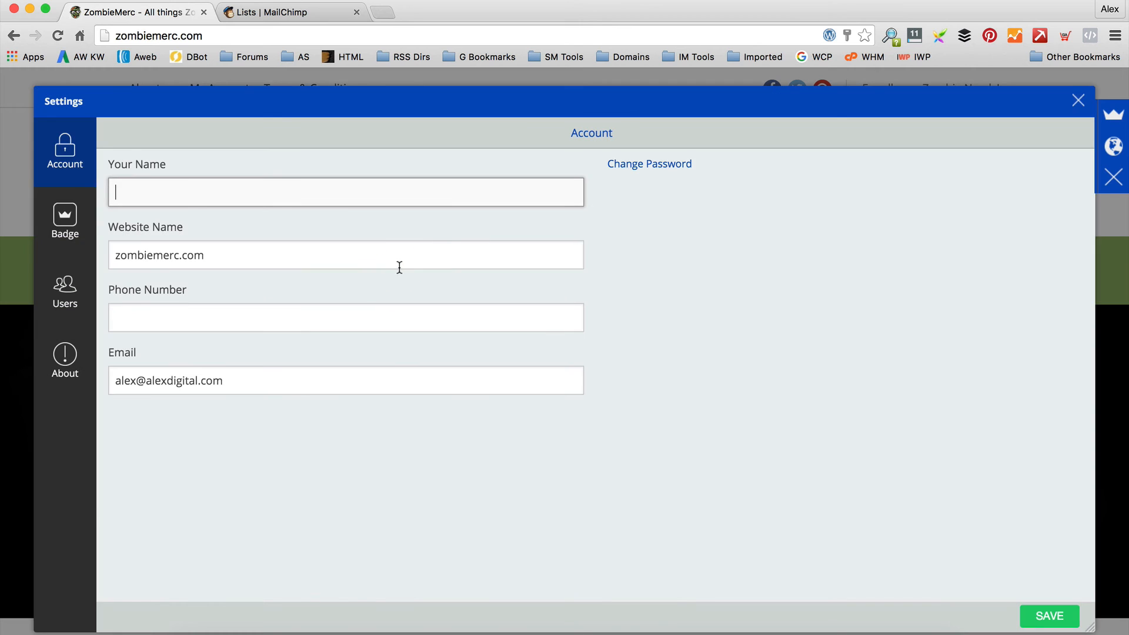
{"action": "left_click", "coordinate": [65, 220]}
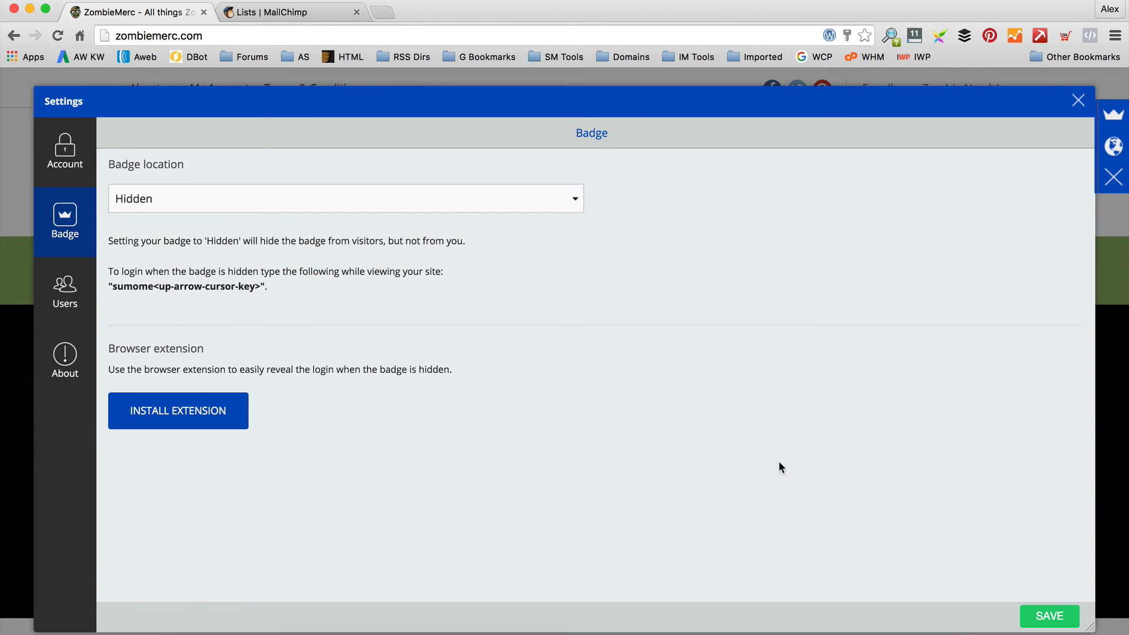
{"action": "left_click", "coordinate": [1051, 618]}
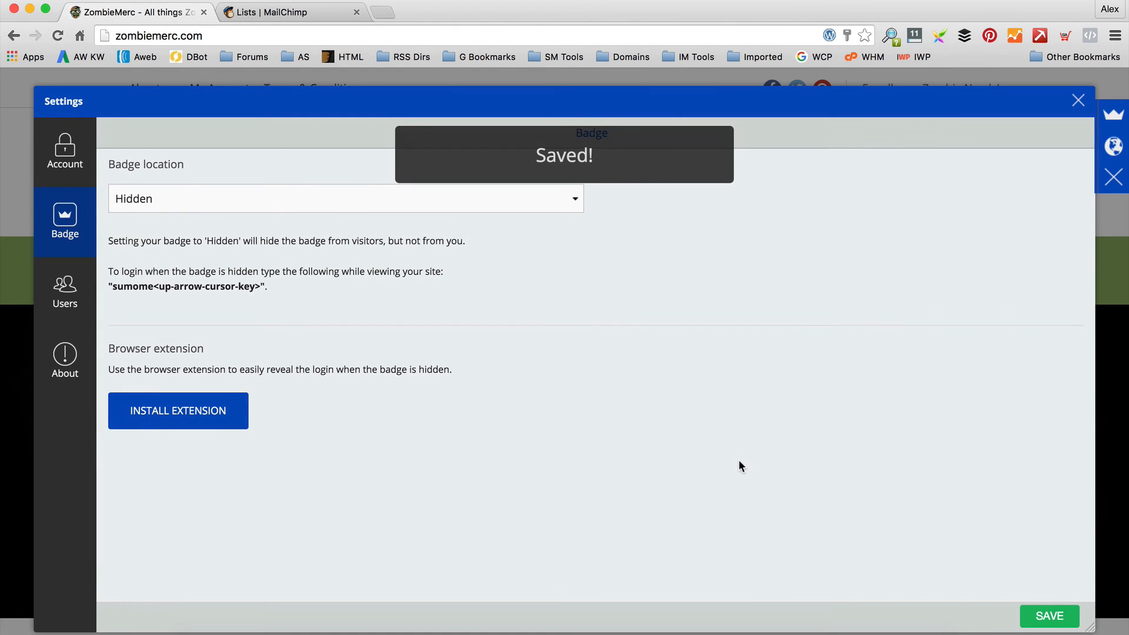
{"action": "mouse_move", "coordinate": [644, 417]}
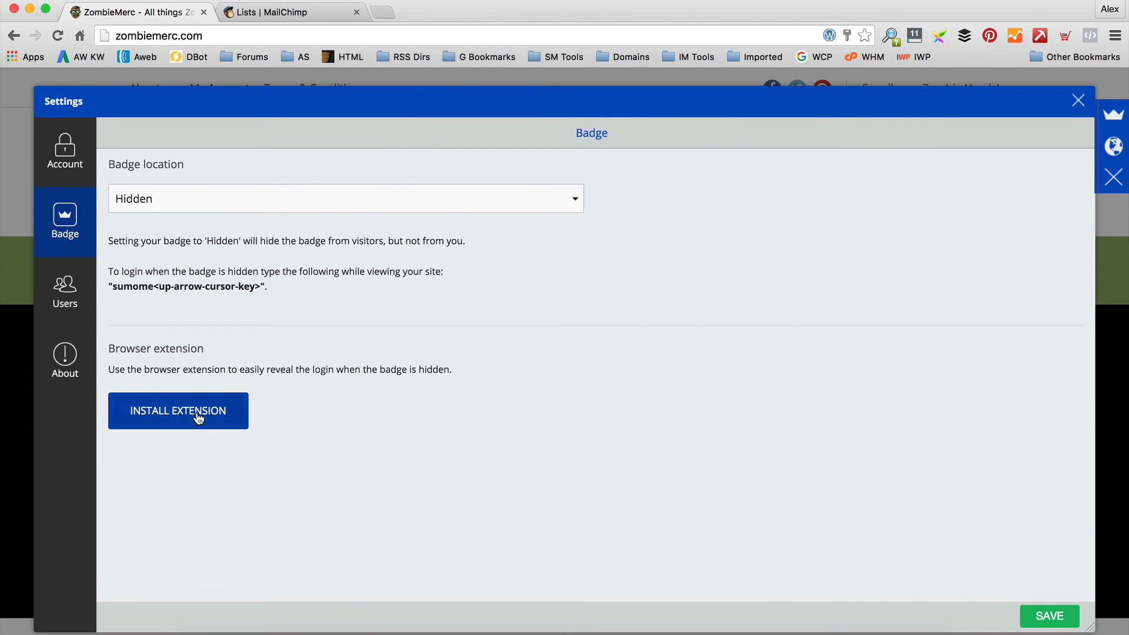
- Add the SumoMe extension to Chrome and return to the plain ZombieMerc homepage
{"action": "left_click", "coordinate": [178, 410]}
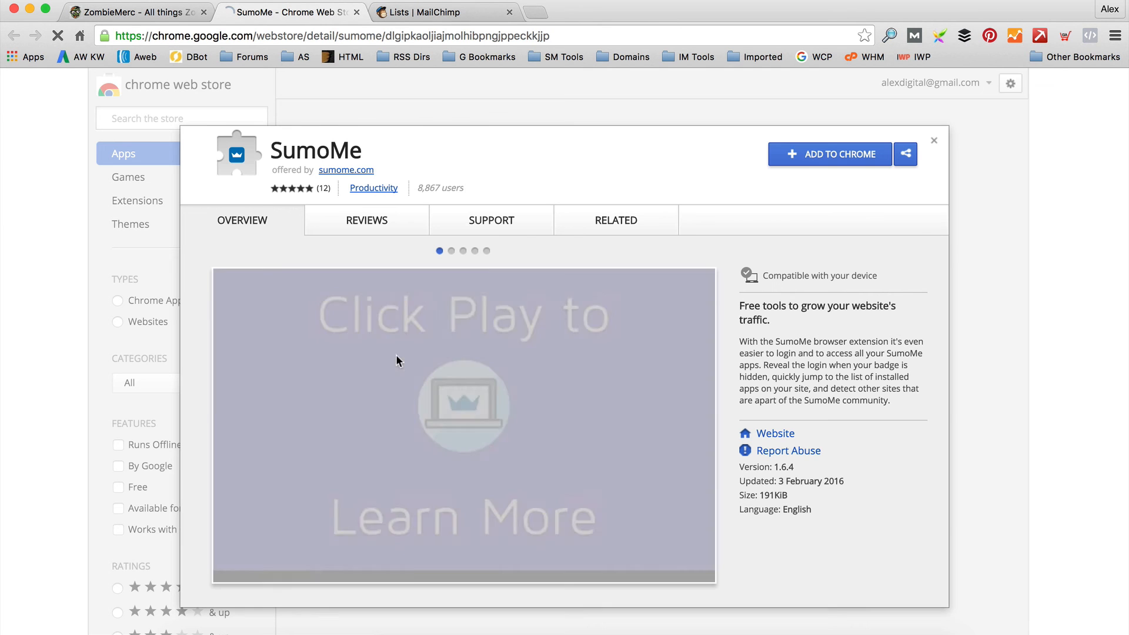
{"action": "left_click", "coordinate": [829, 153]}
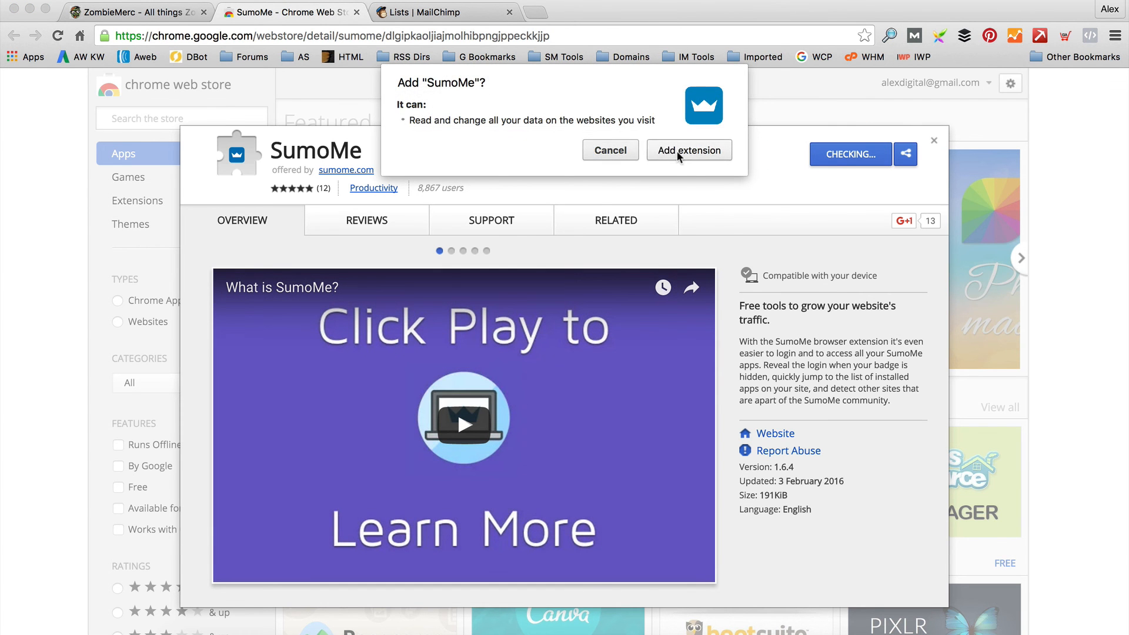
{"action": "left_click", "coordinate": [689, 150]}
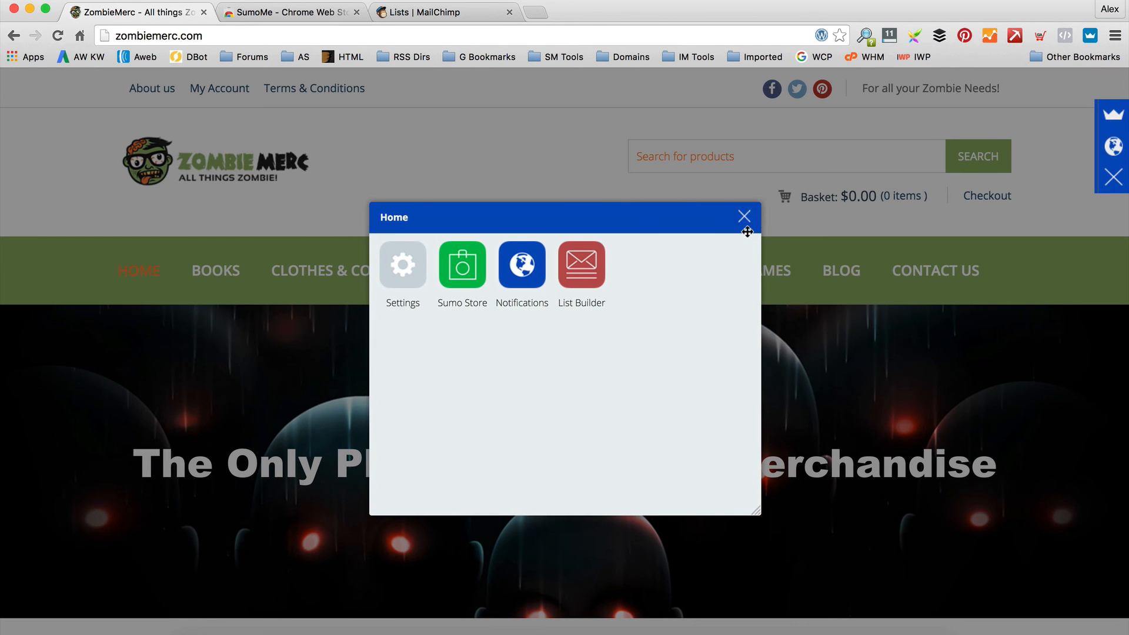
{"action": "left_click", "coordinate": [744, 216]}
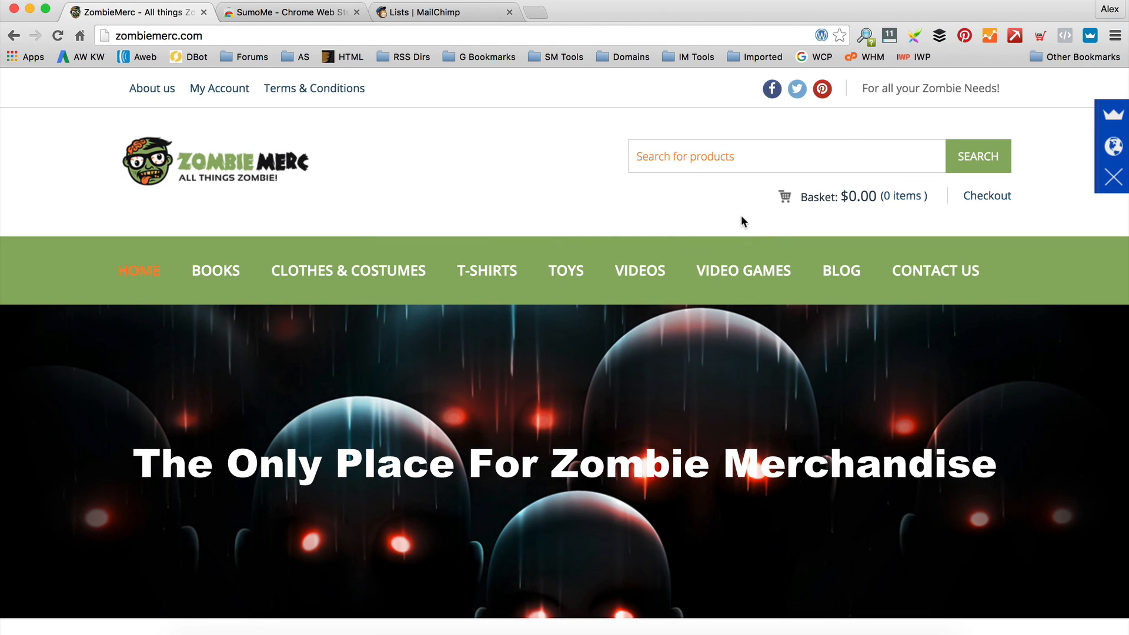